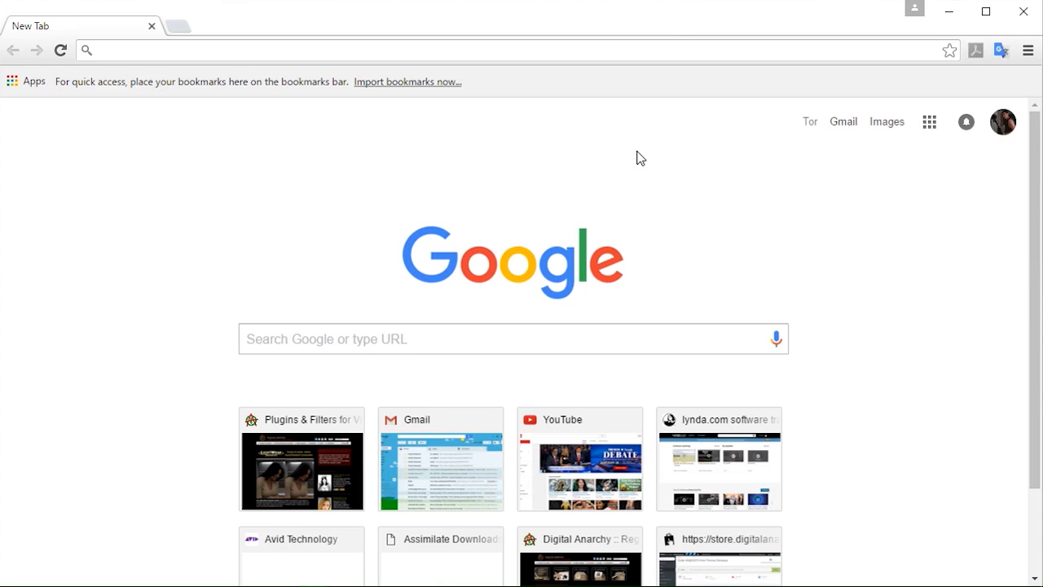
mouse_move(434, 121)
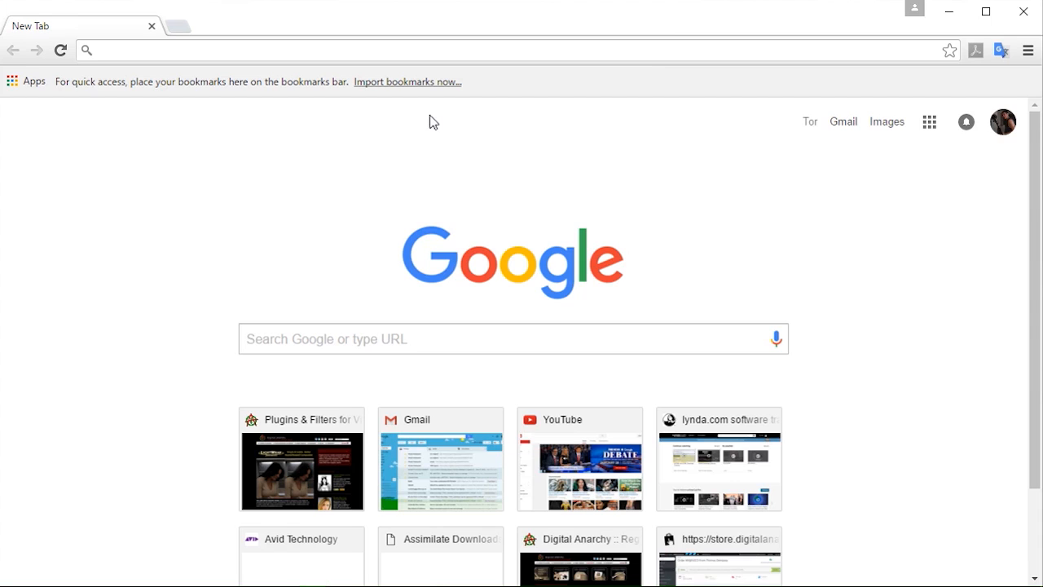
mouse_move(325, 454)
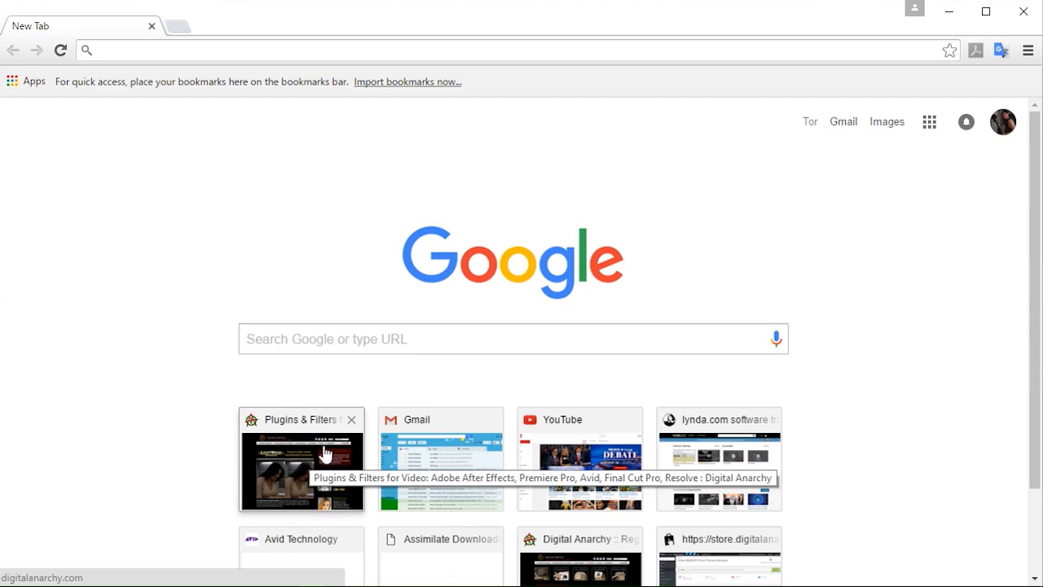
- Go to the Digital Anarchy 'Plugins & Filters for Video' site from the new tab page
click(293, 457)
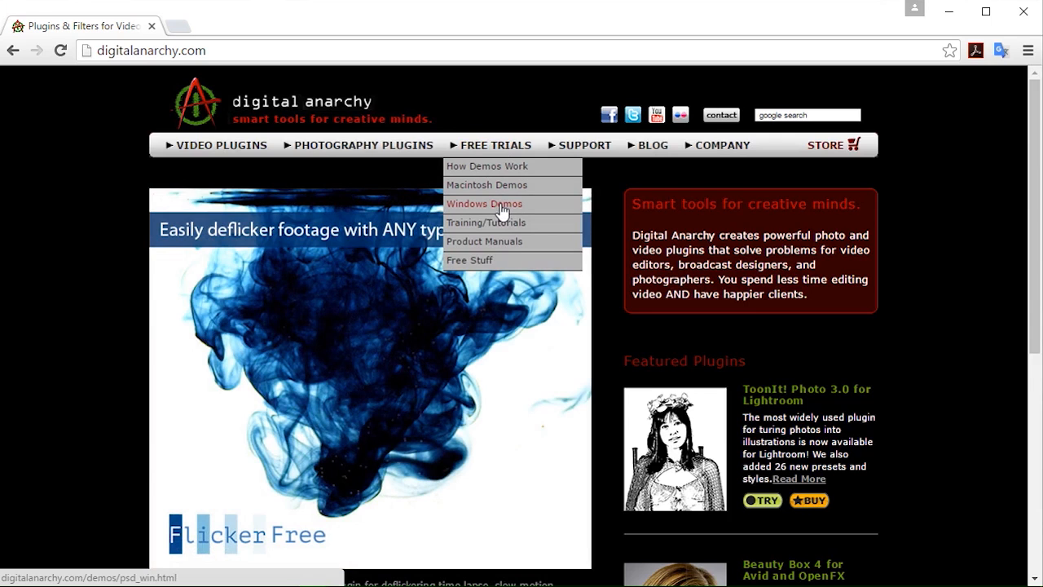
- Reach the Flicker Free demo downloads via Windows Demos and the Flicker Free product page
click(483, 204)
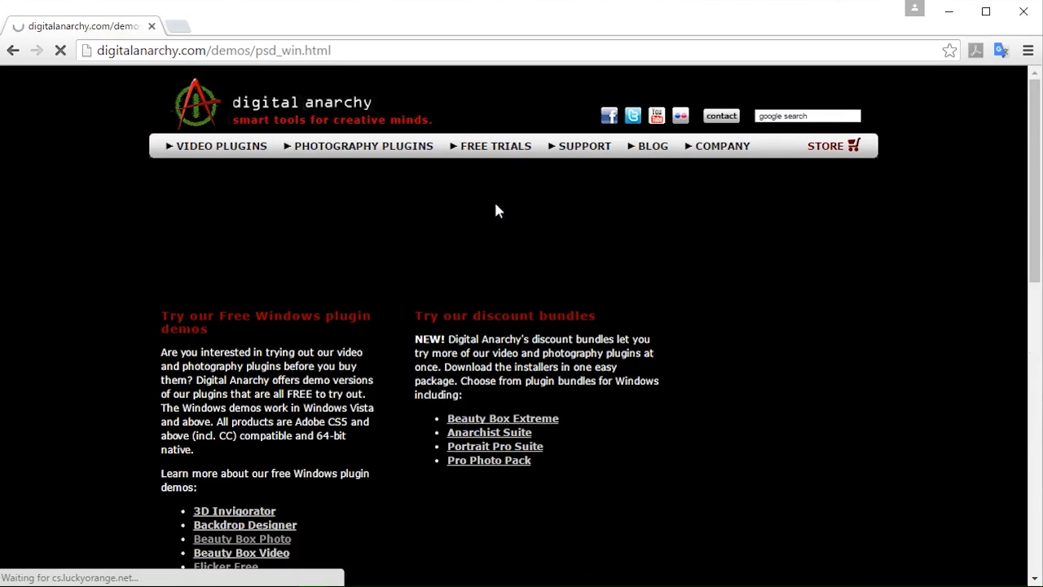
scroll(down, 3)
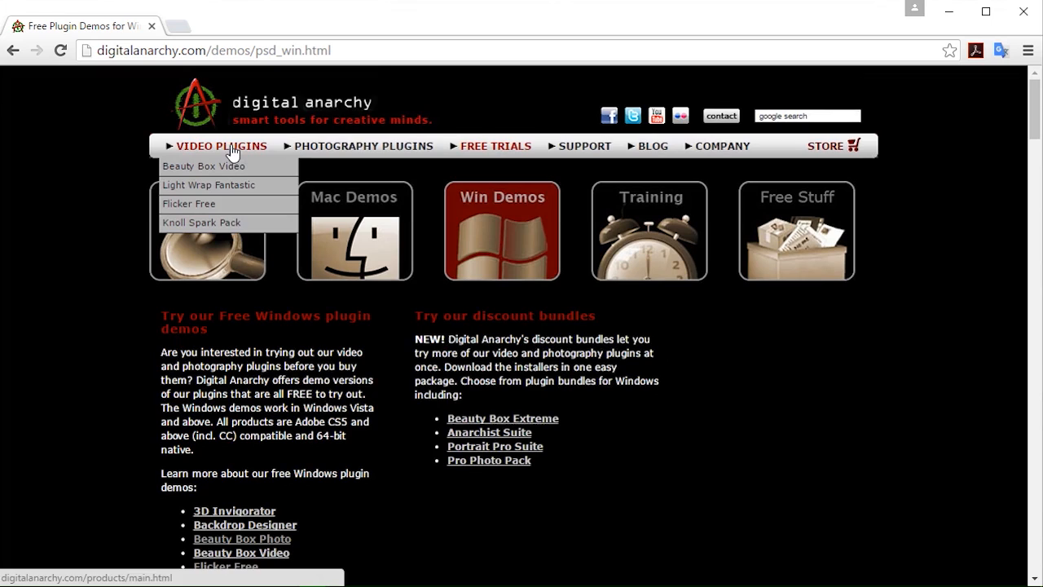
mouse_move(215, 204)
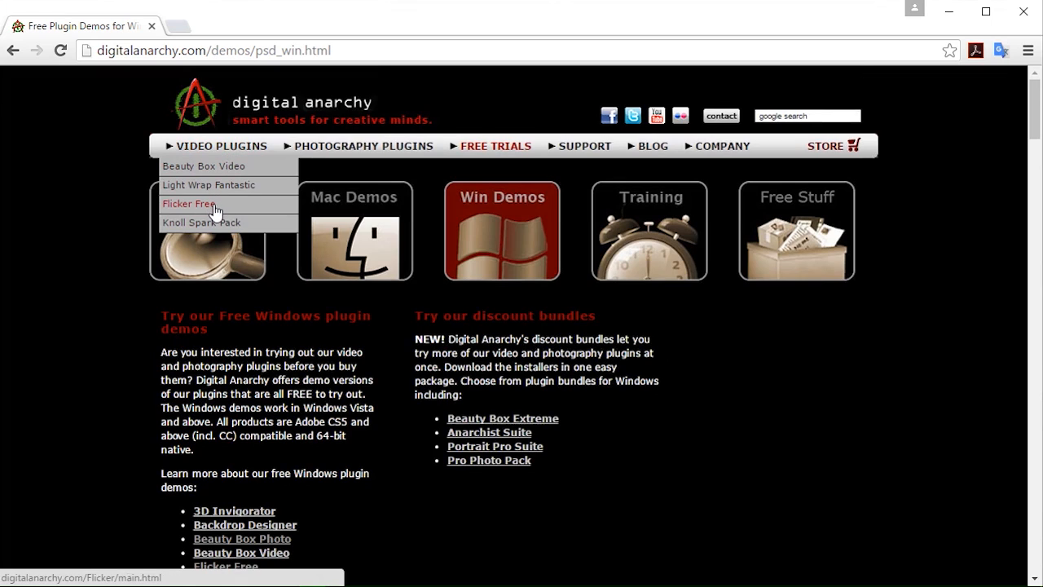
click(189, 204)
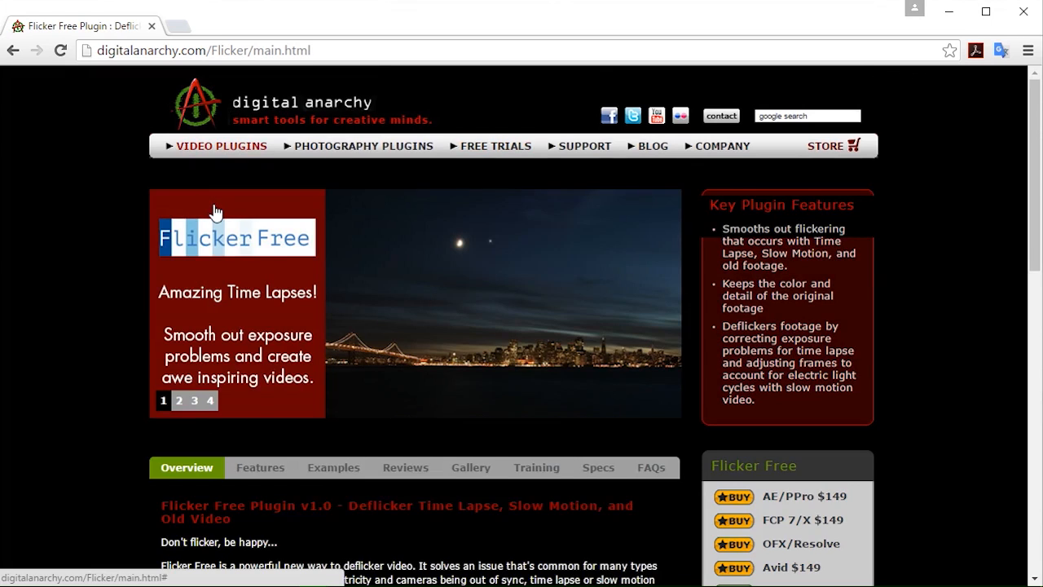
scroll(down, 3)
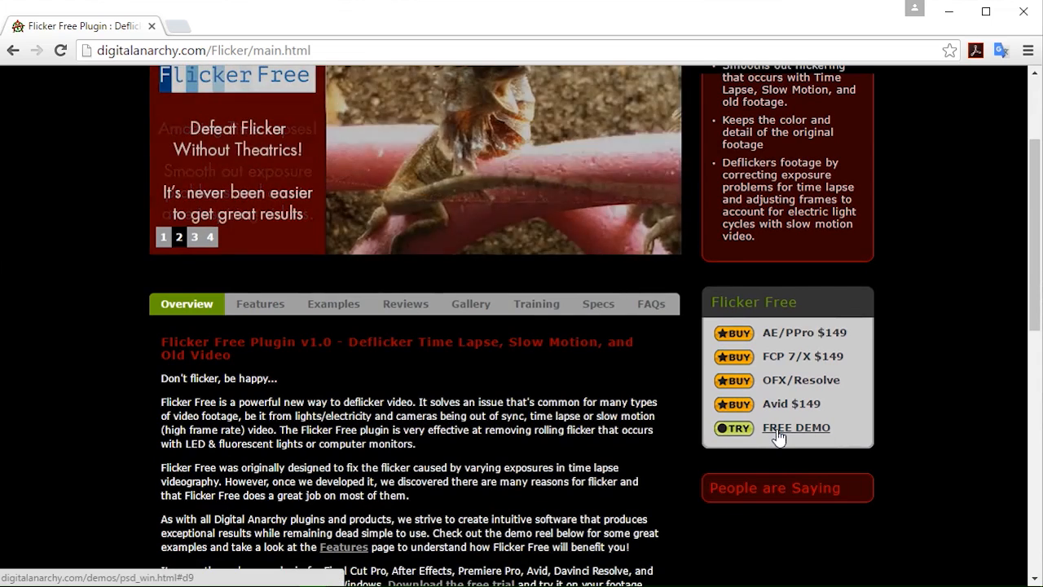
click(795, 427)
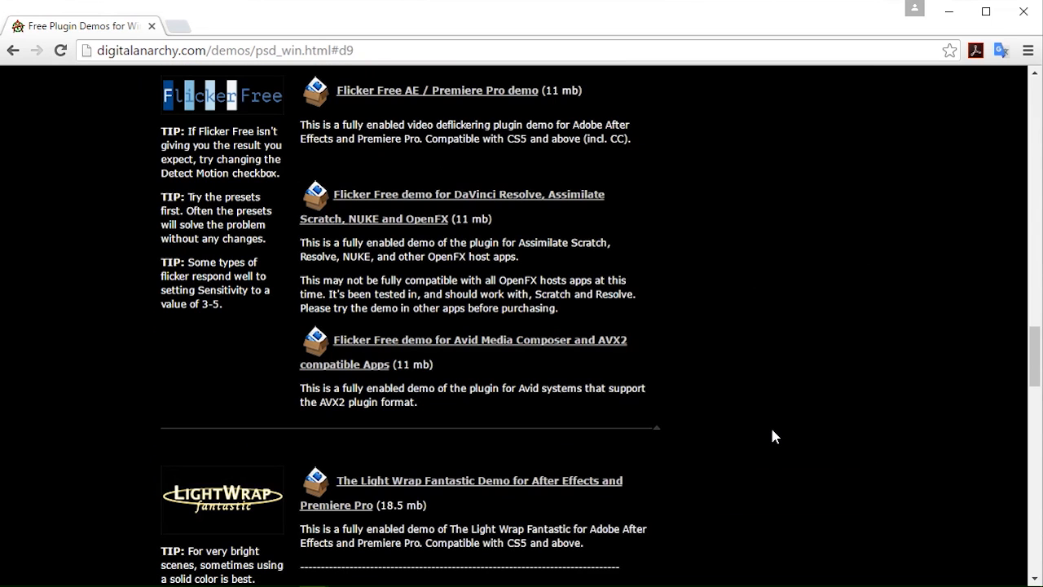
mouse_move(671, 167)
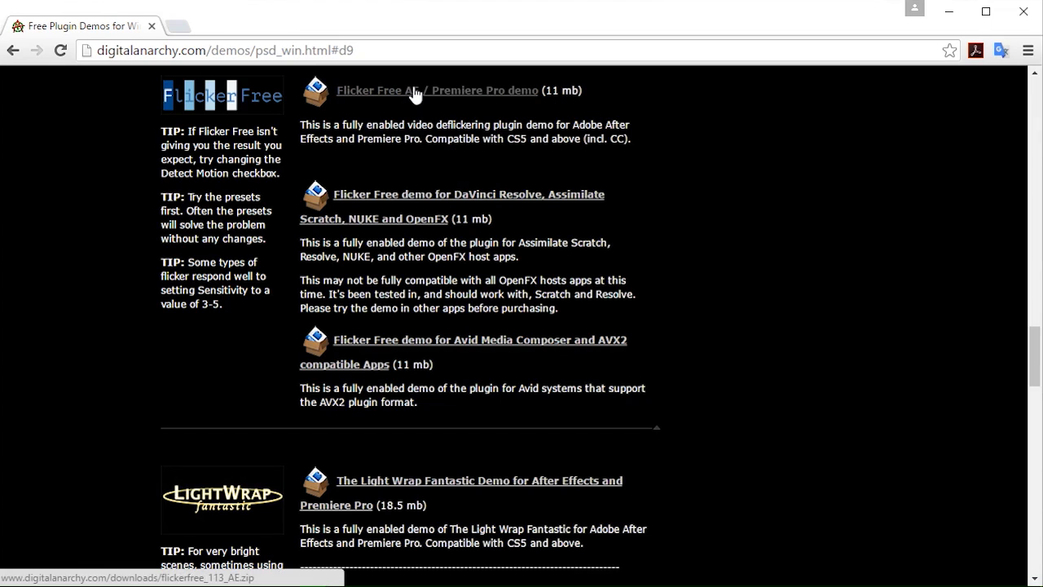
- Download the Flicker Free AE / Premiere Pro demo and show flickerfree_113_AE.zip in Downloads
click(435, 91)
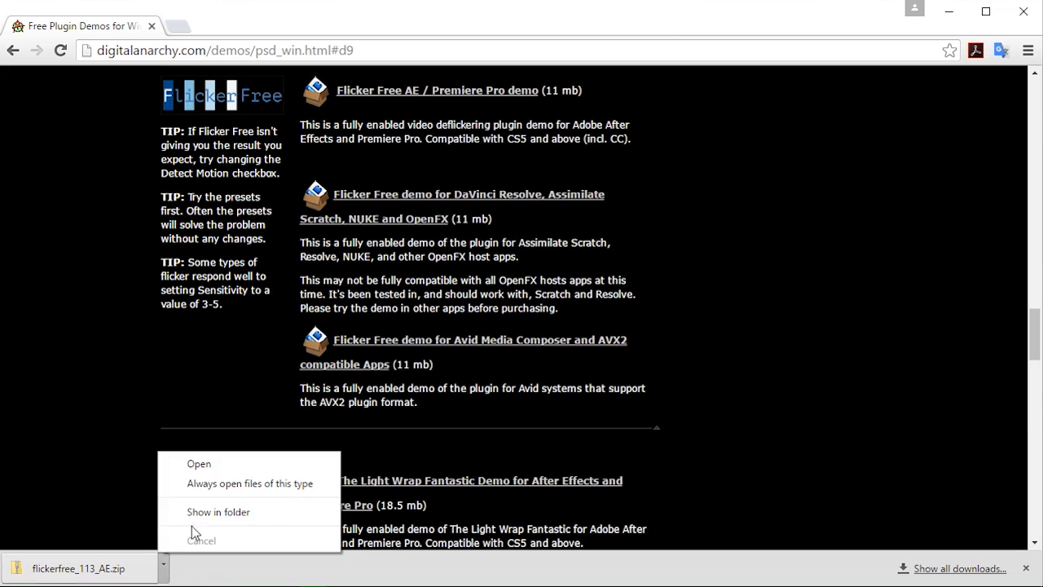
click(219, 511)
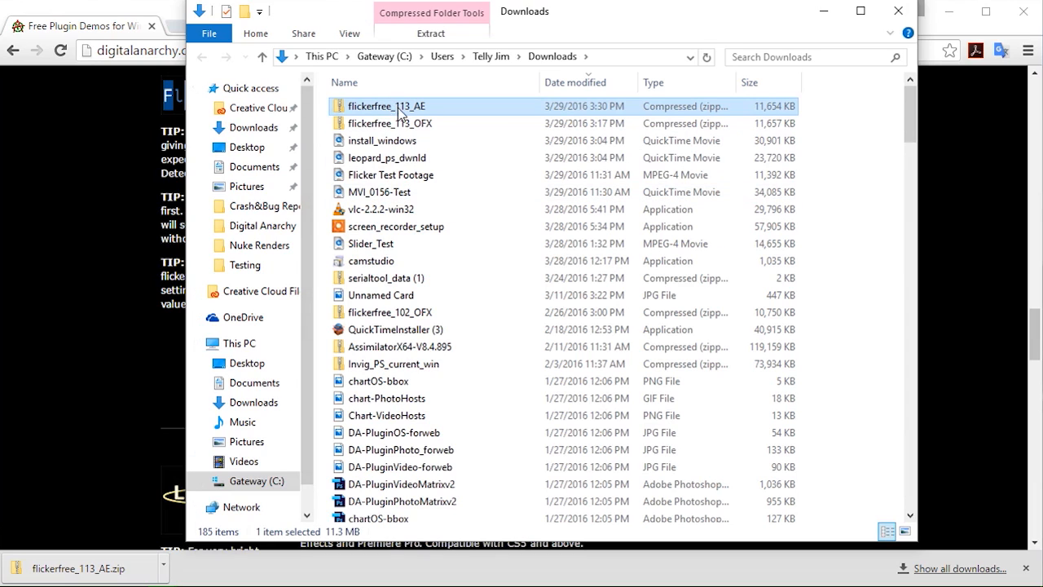
mouse_move(339, 114)
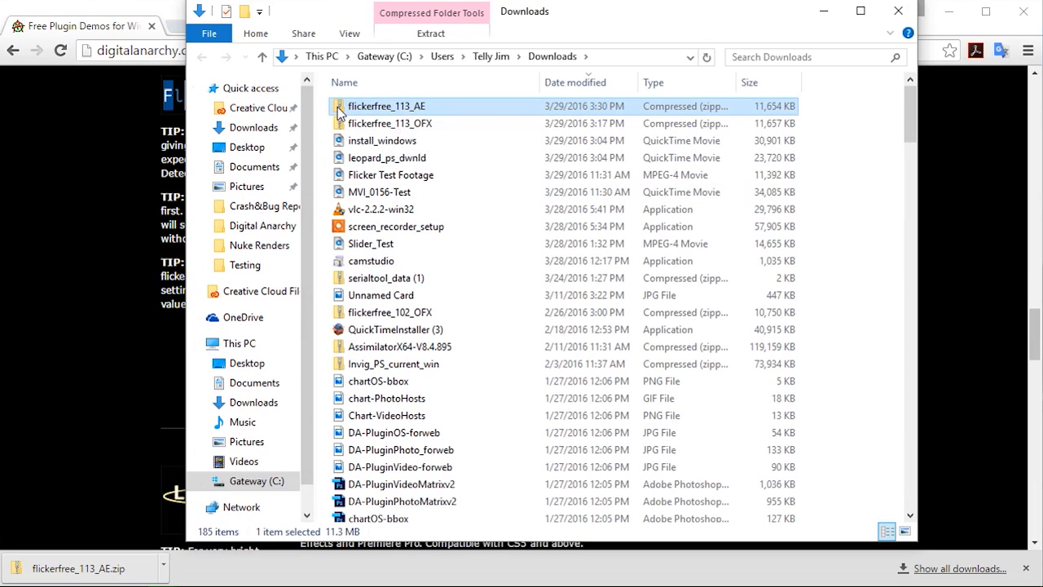
- Launch the Flicker Free 1.1.3 After Effects setup from the flickerfree_113_AE zip
double_click(388, 106)
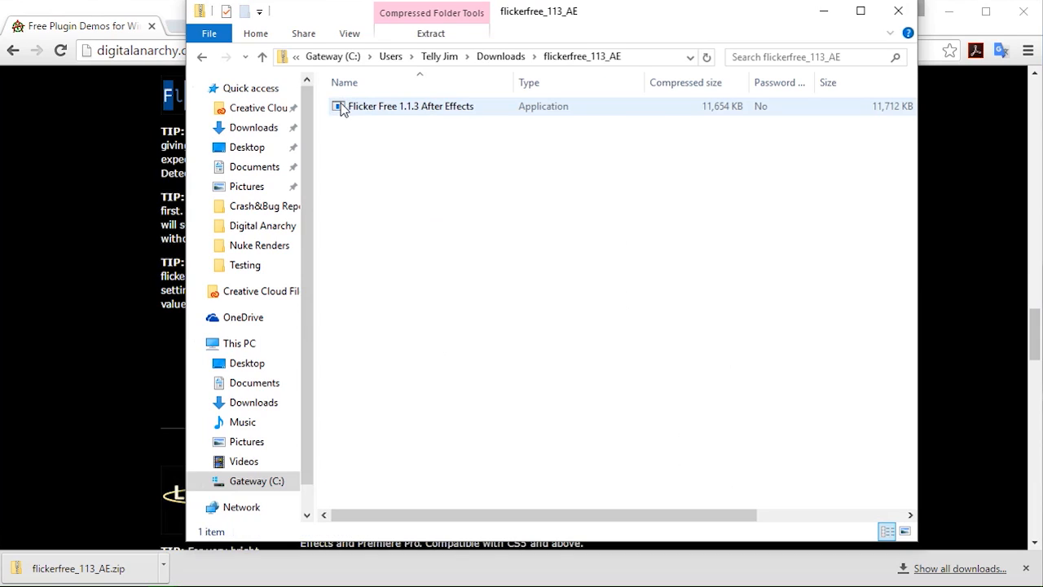
click(400, 106)
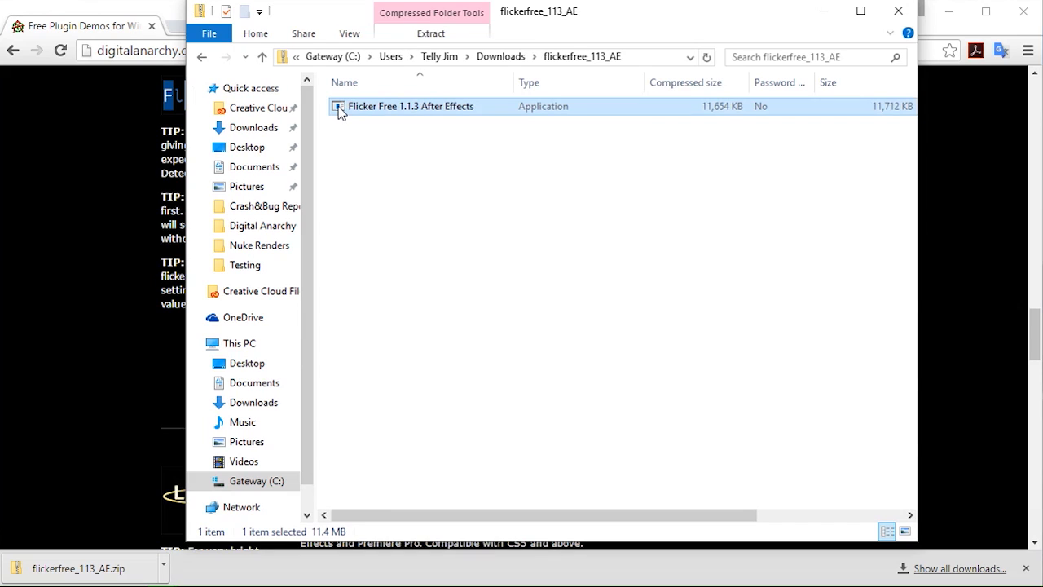
double_click(411, 106)
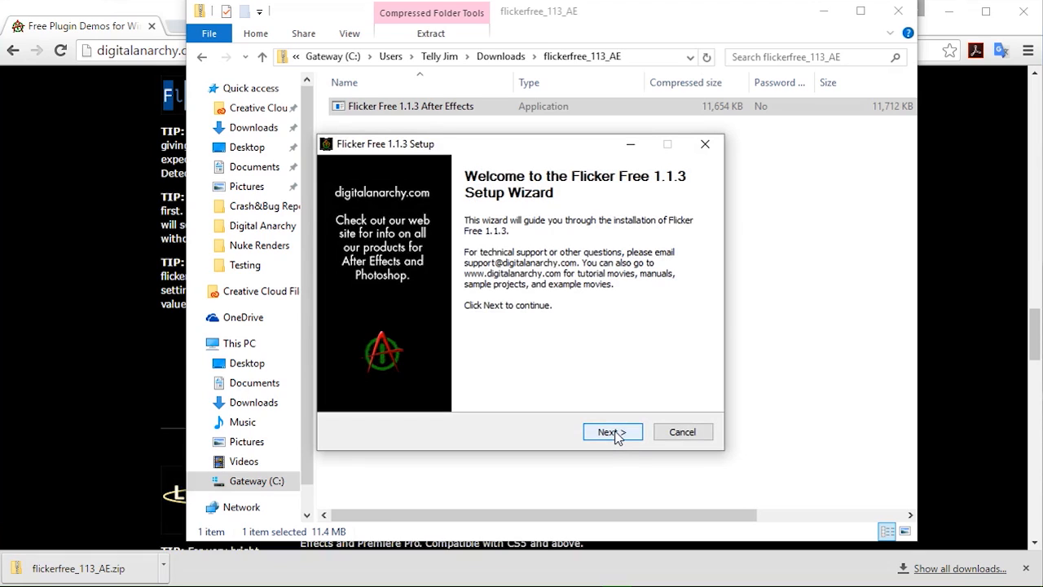
- Continue past the welcome screen and uninstall the previous Flicker Free version
click(613, 431)
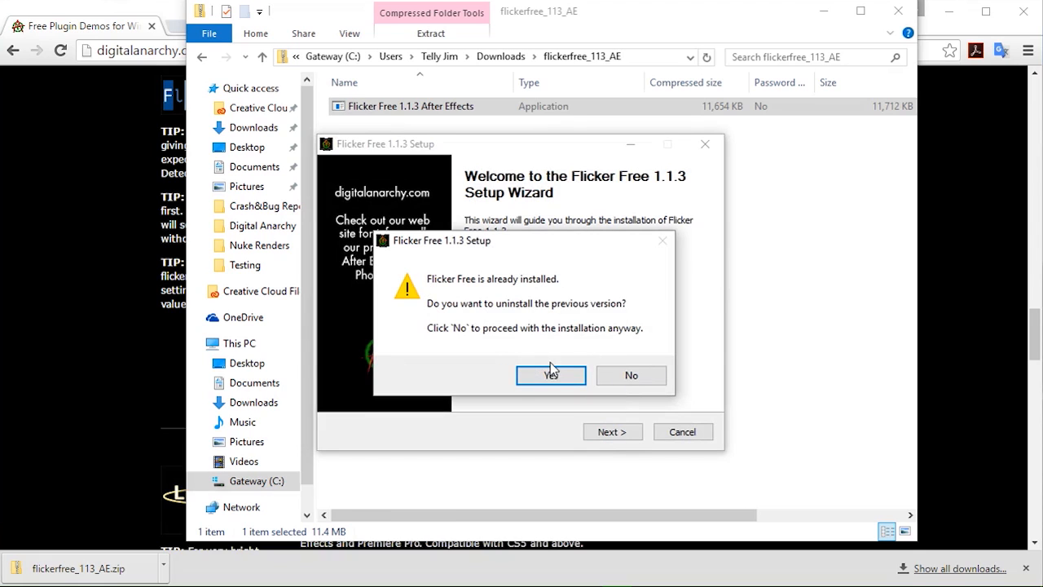
click(551, 375)
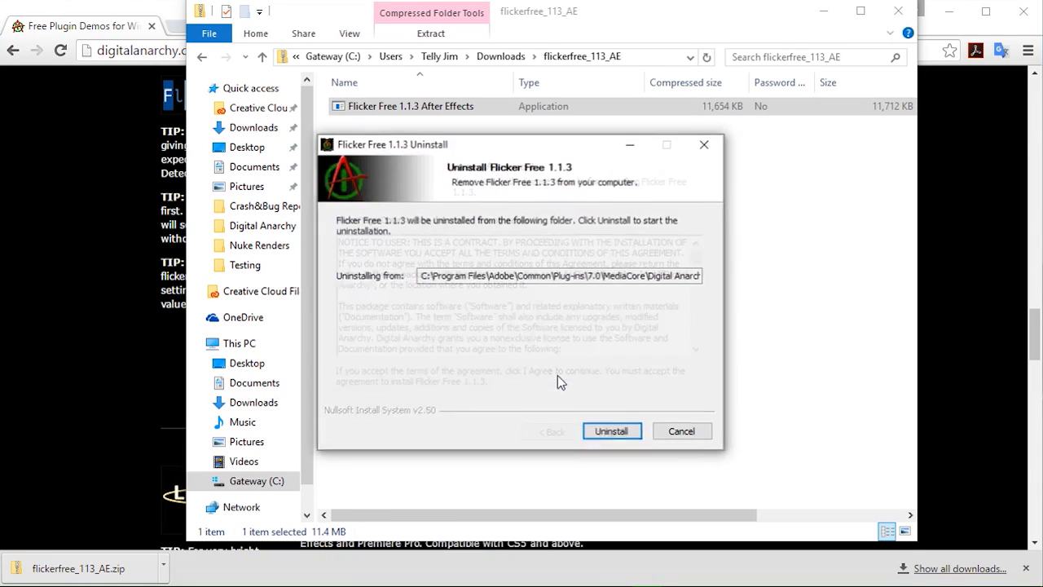
click(613, 430)
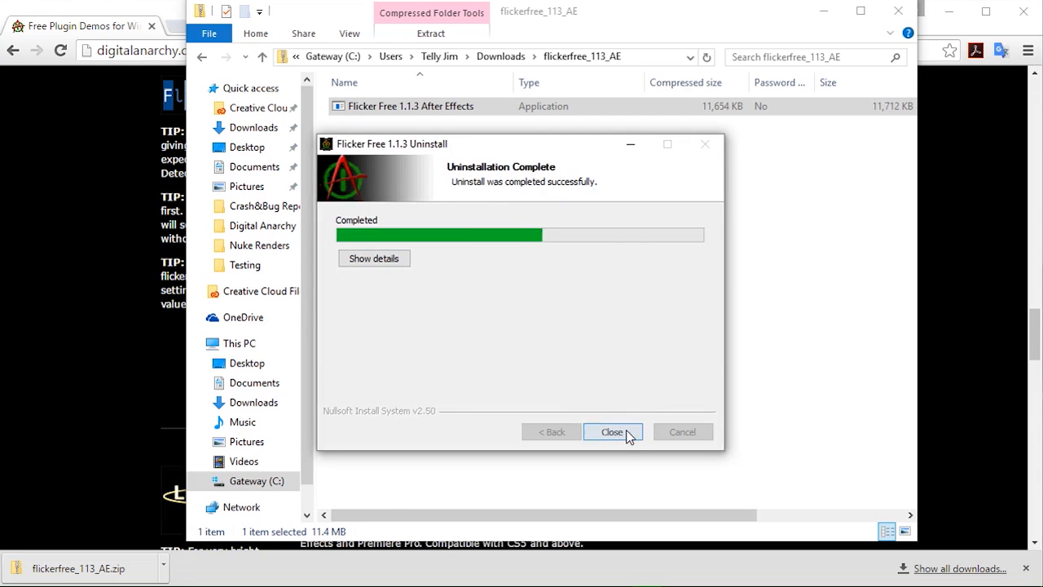
click(613, 430)
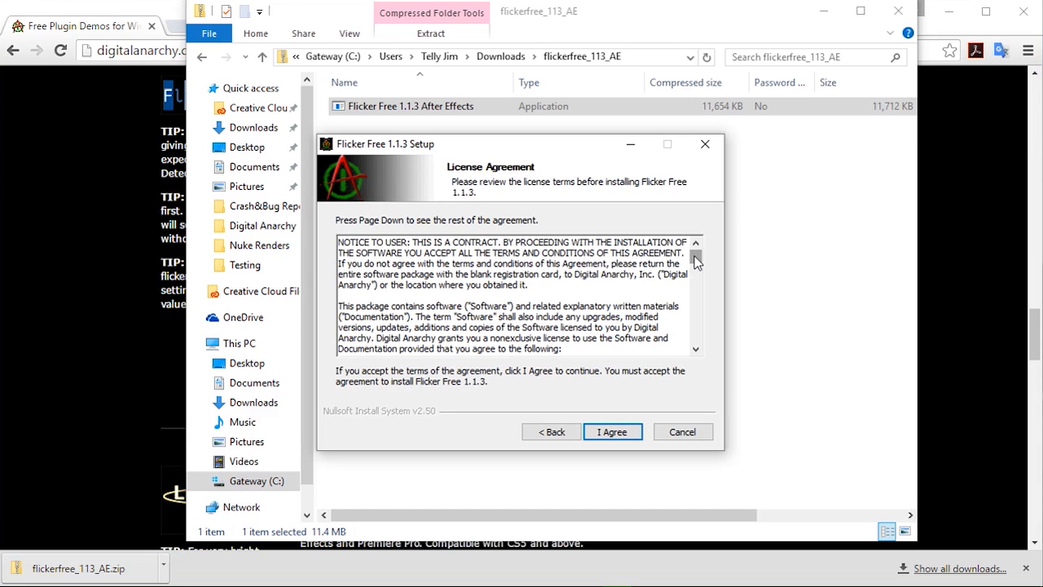
- Read through and accept the Flicker Free license agreement
scroll(down, 3)
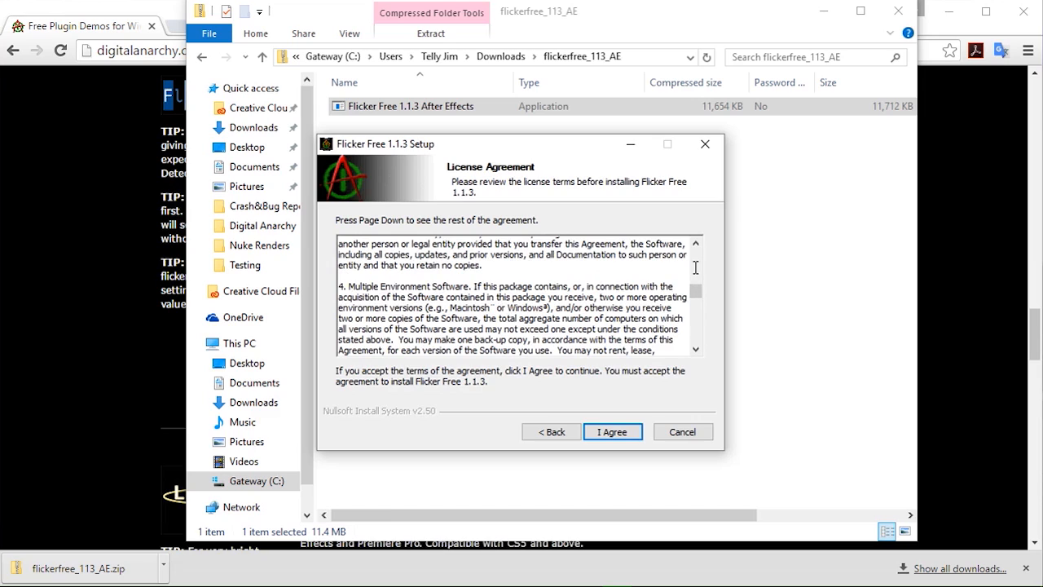
mouse_move(622, 410)
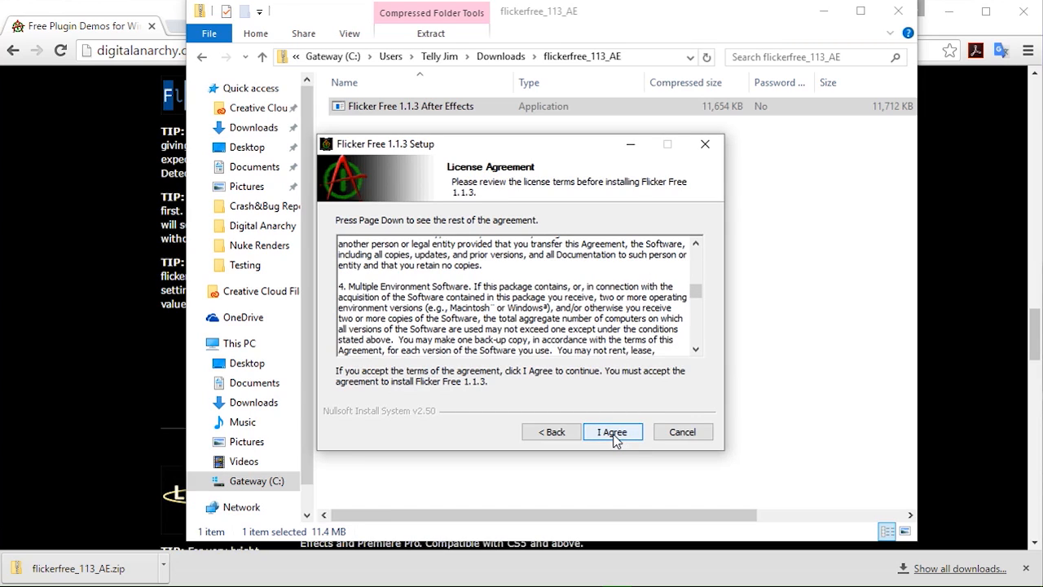
click(612, 430)
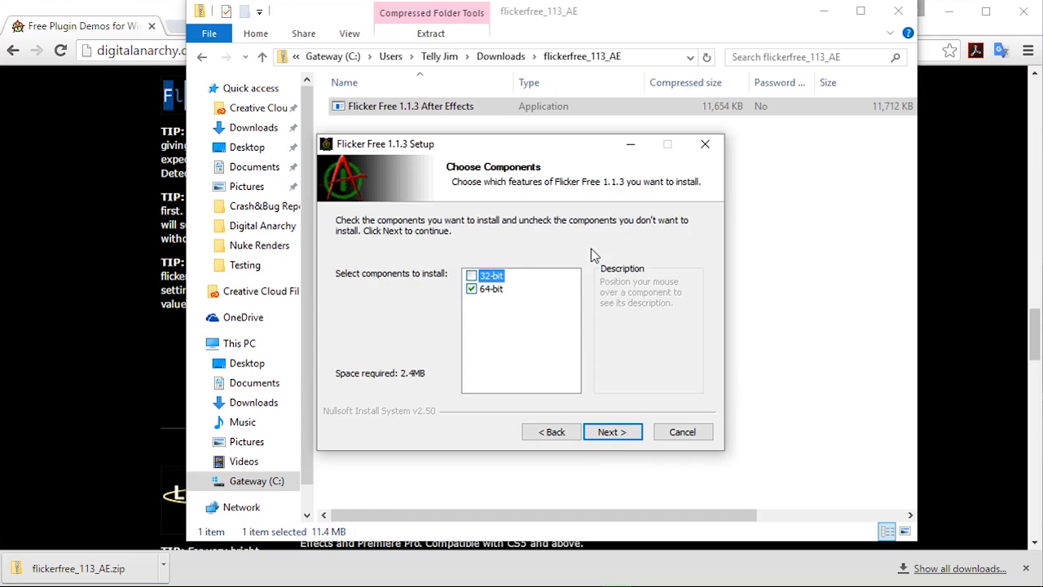
mouse_move(606, 354)
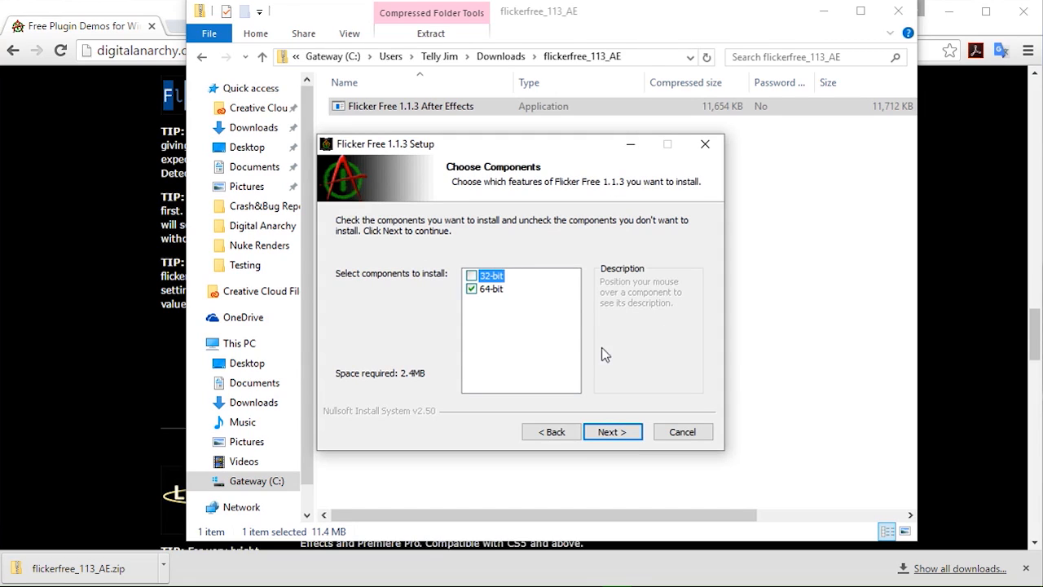
mouse_move(585, 329)
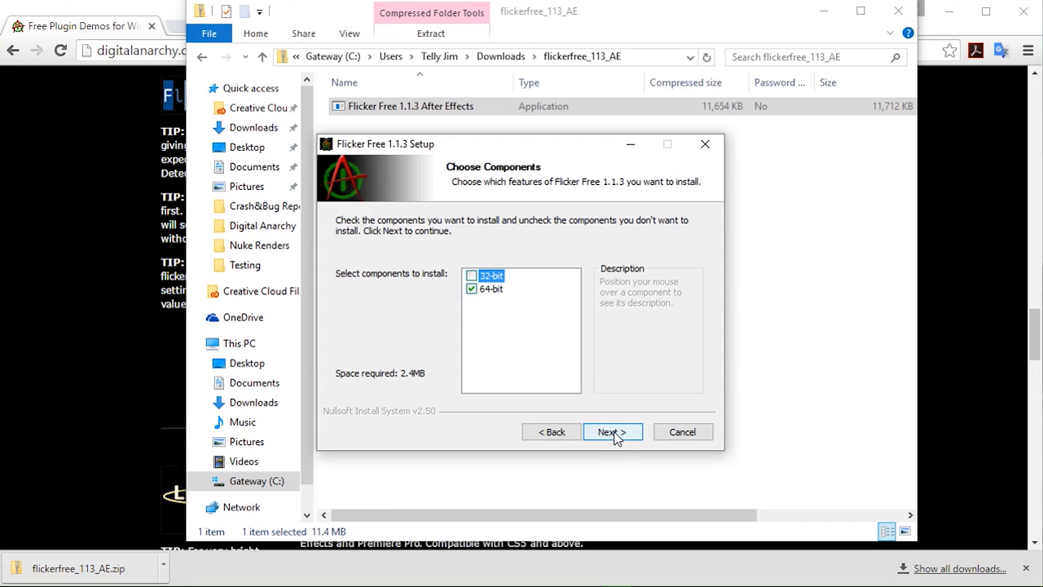
- Keep the default destination folder after checking its version number
click(612, 430)
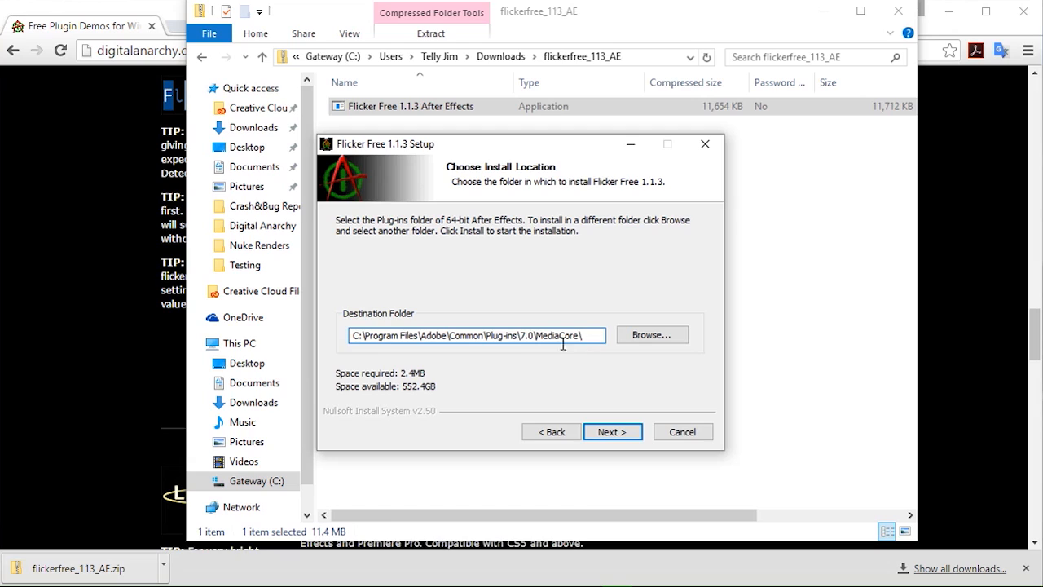
mouse_move(635, 425)
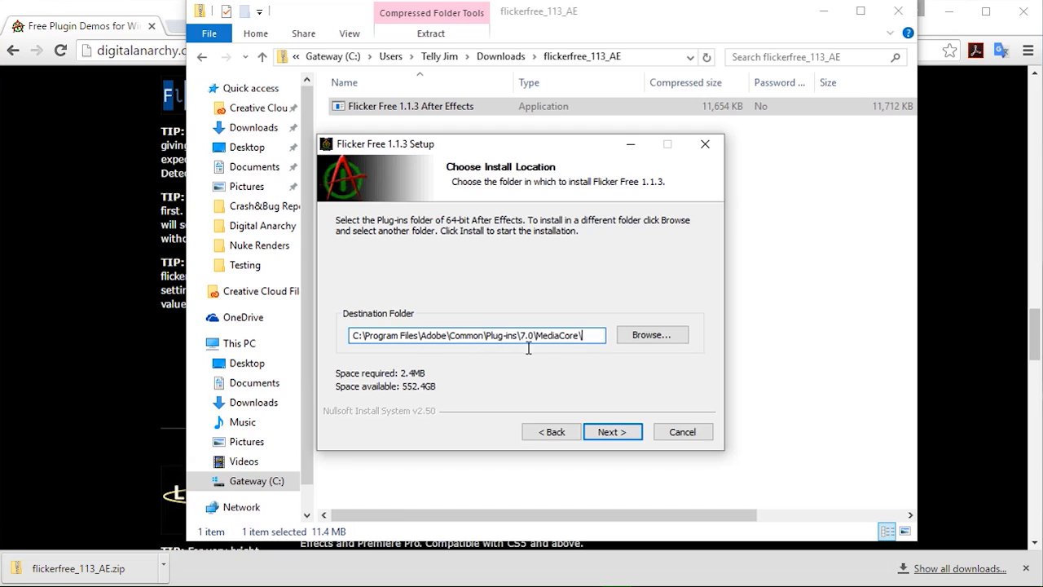
double_click(524, 336)
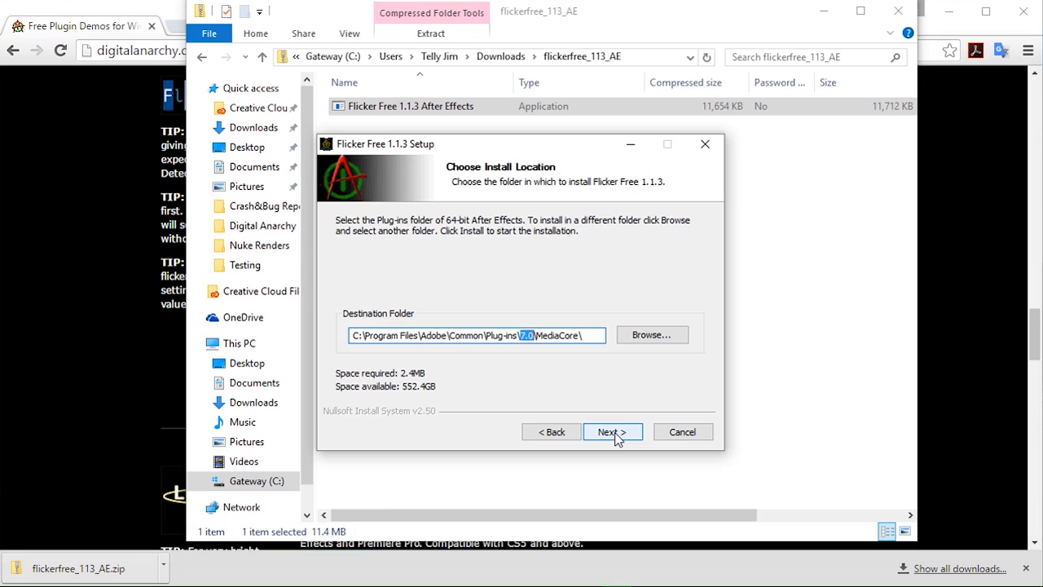
click(612, 430)
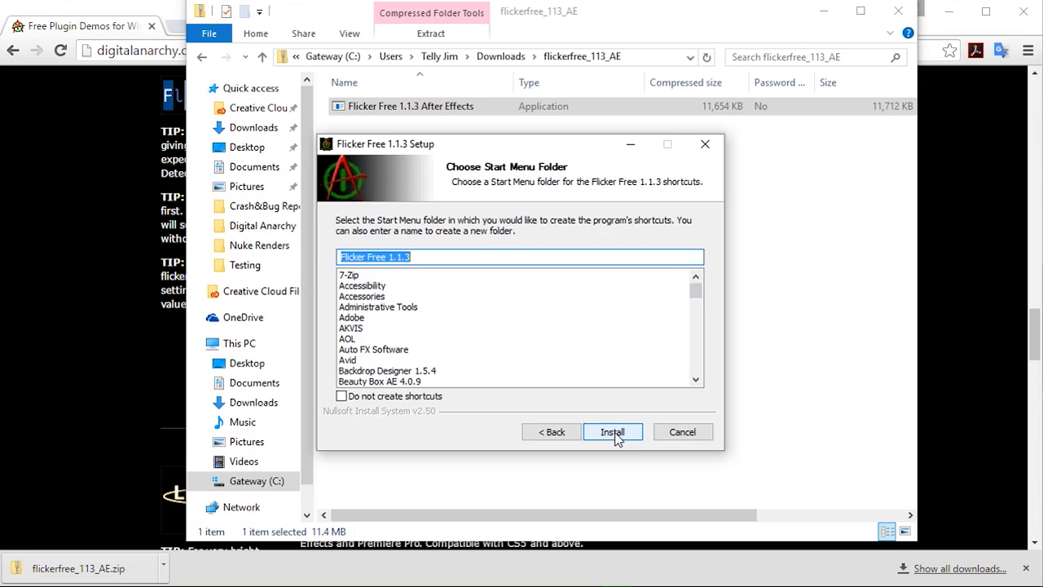
- Install Flicker Free 1.1.3 with the default Start Menu folder and finish the wizard
click(612, 430)
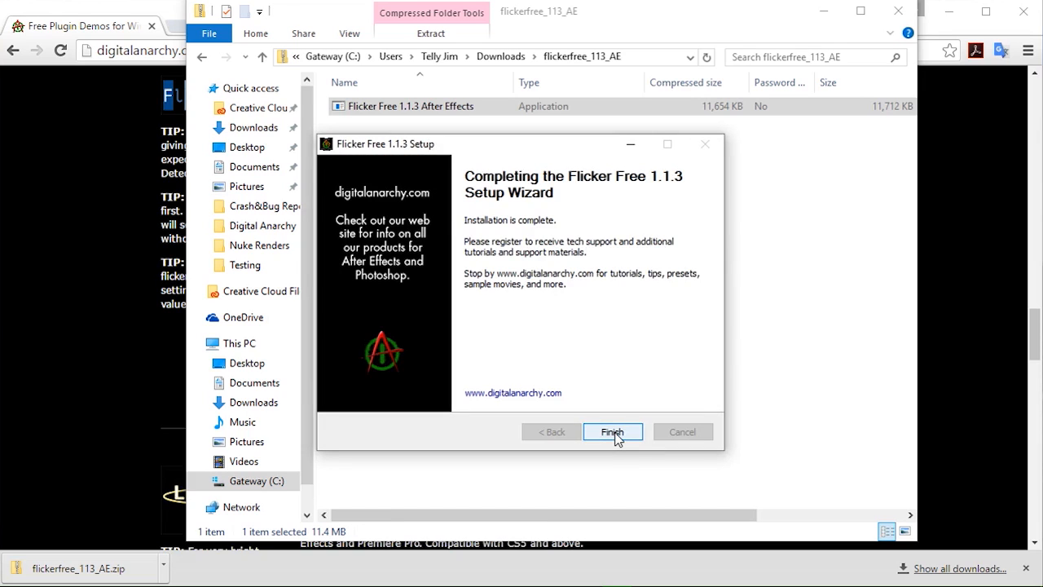
click(613, 432)
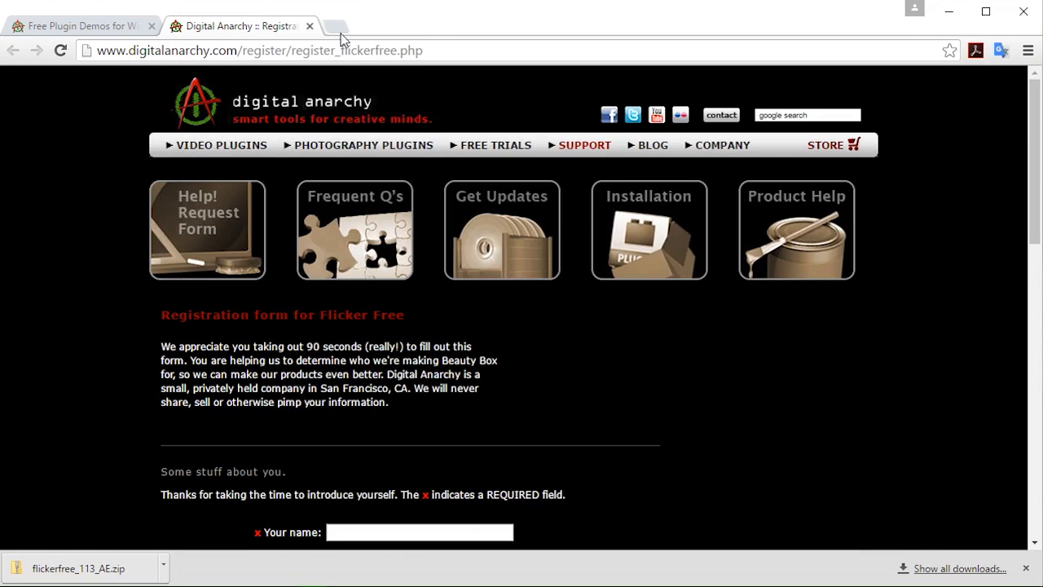
mouse_move(704, 424)
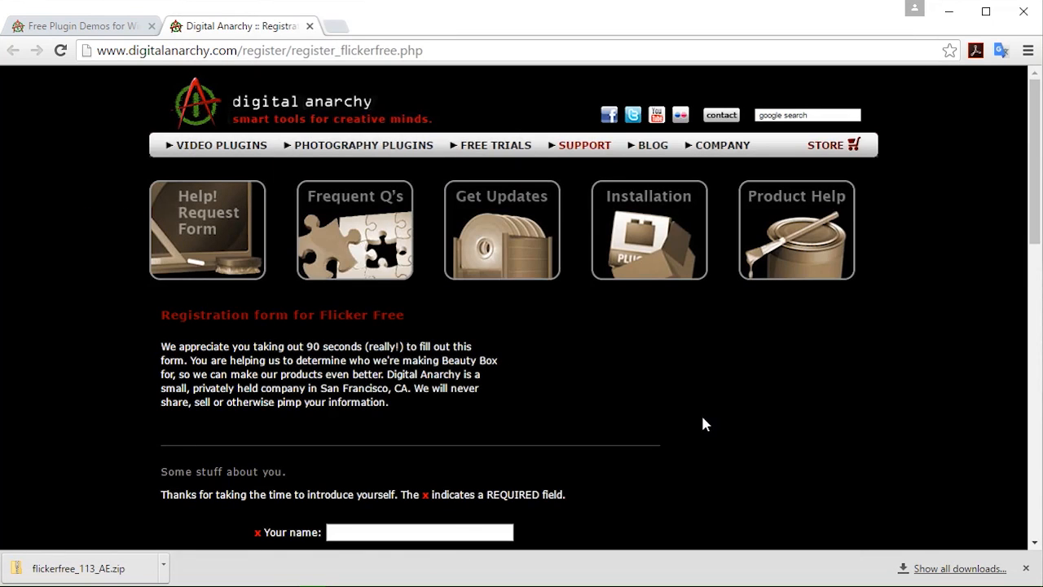
- Enter the name 'Tor' in the registration form's name field
scroll(down, 3)
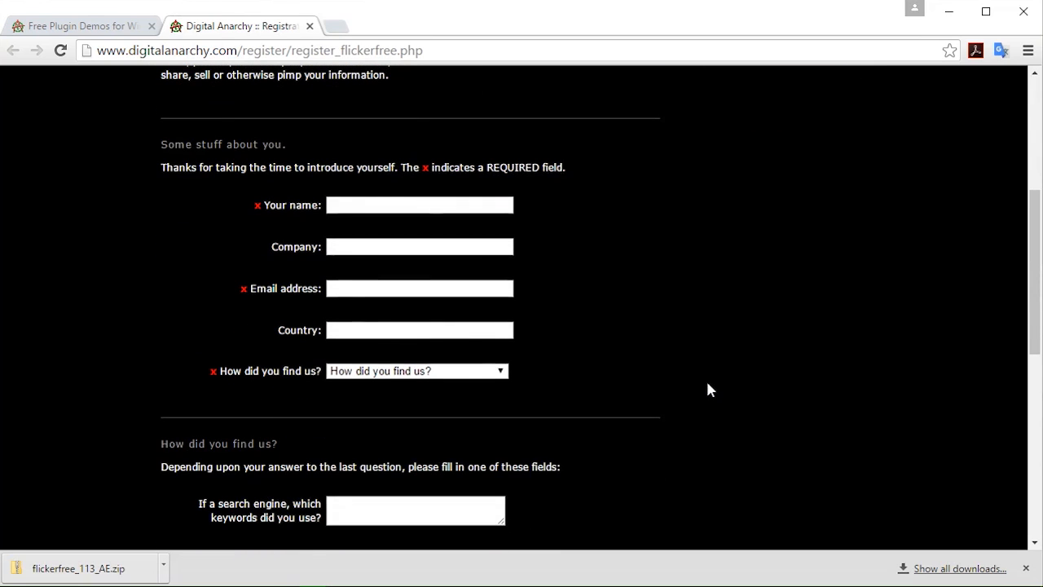
click(420, 206)
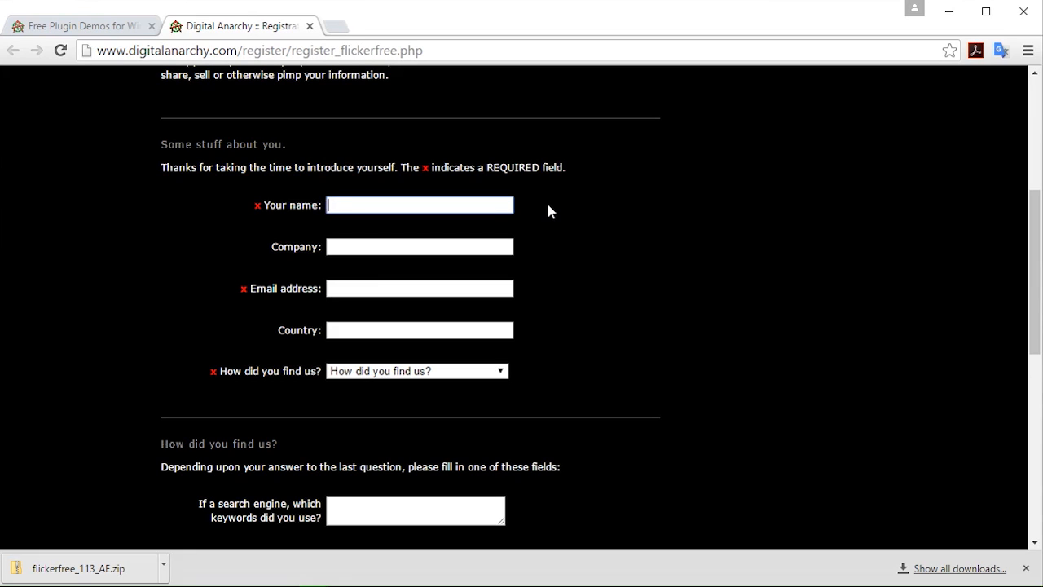
click(420, 205)
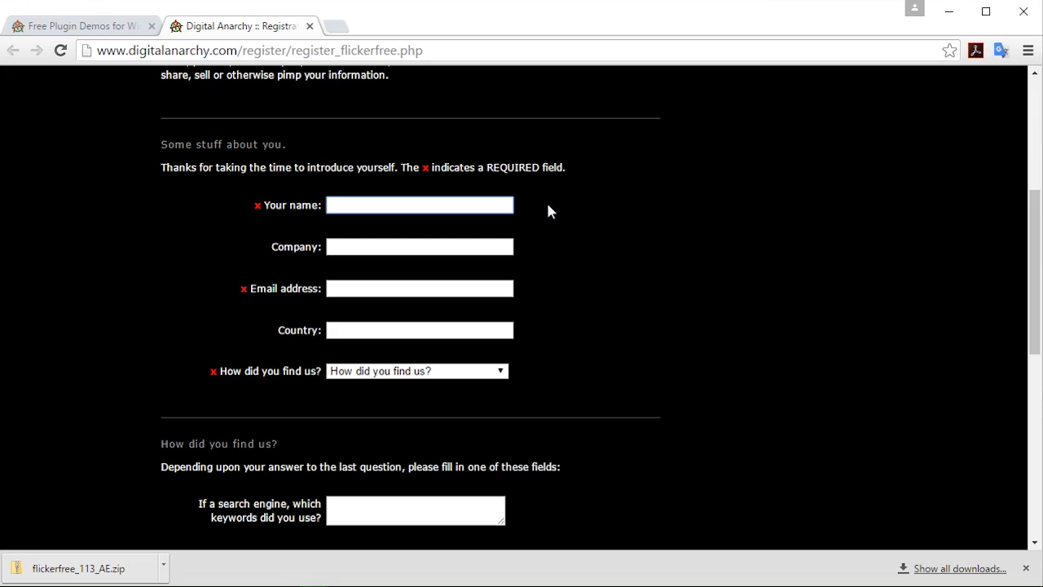
text(Tor)
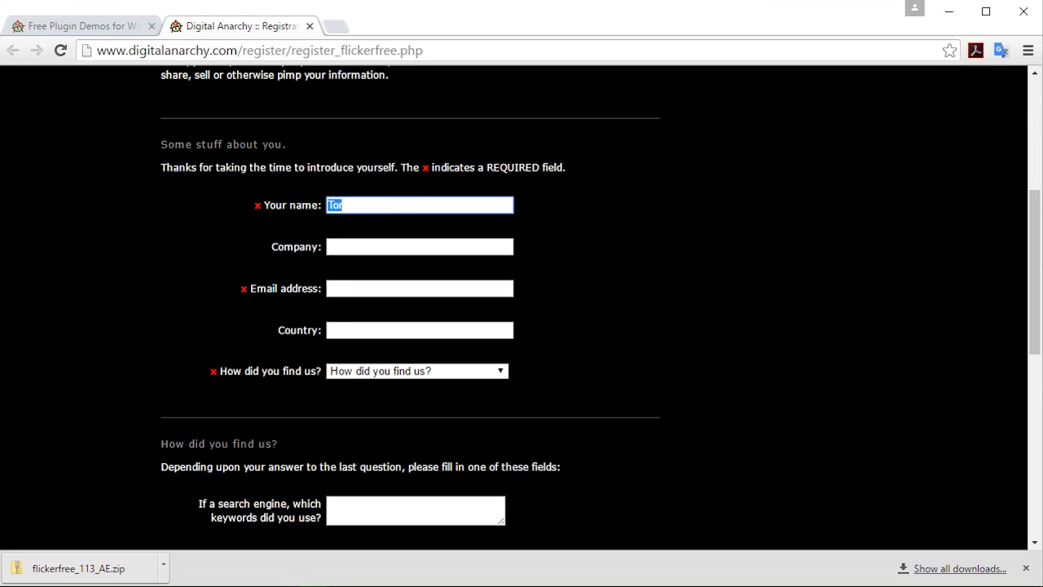
text(Tr)
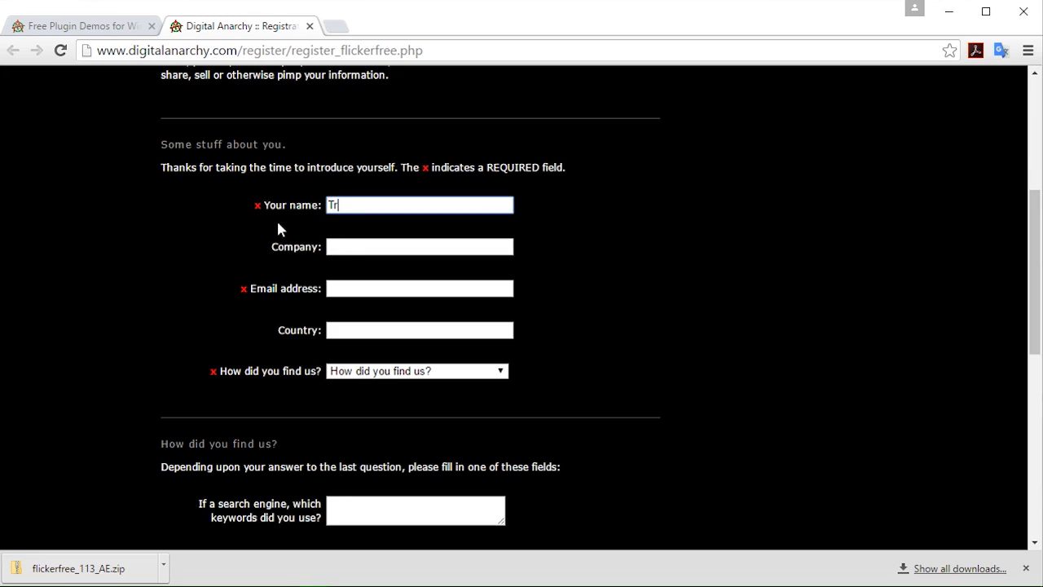
text(or)
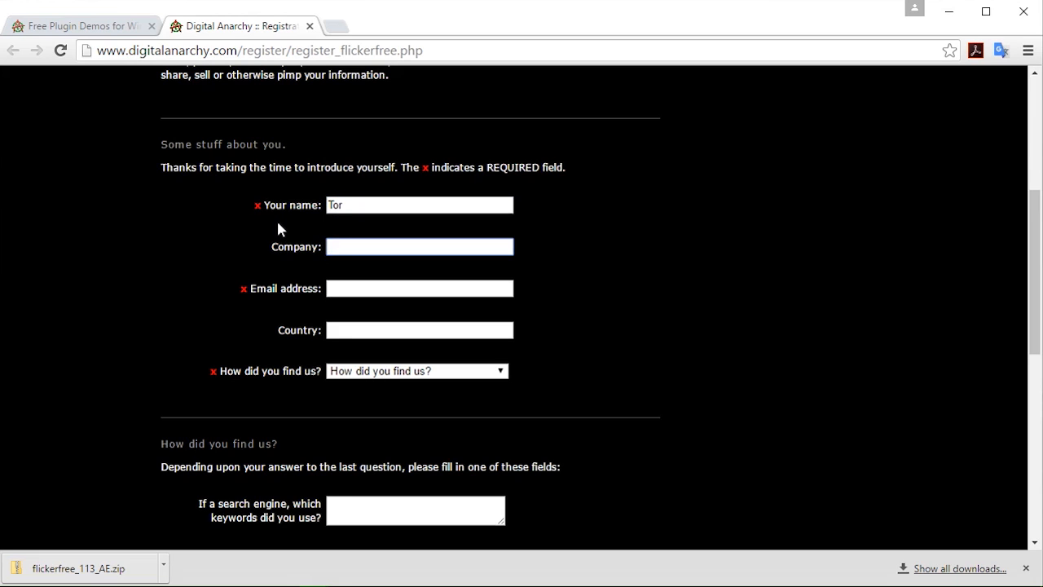
- Fill in the suggested email address, country USA and Google search engine as how-you-found-us
click(421, 287)
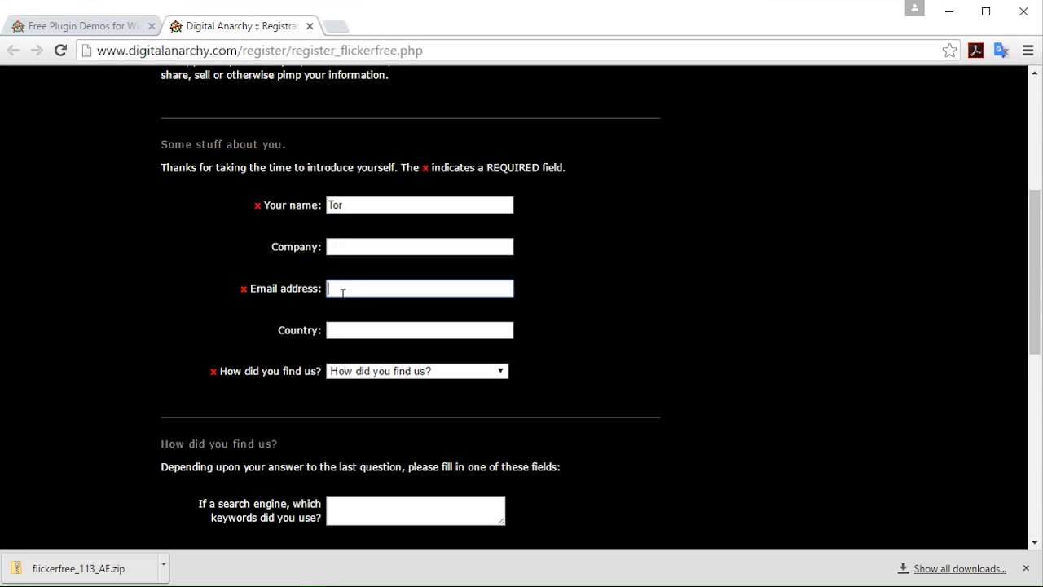
text(tor)
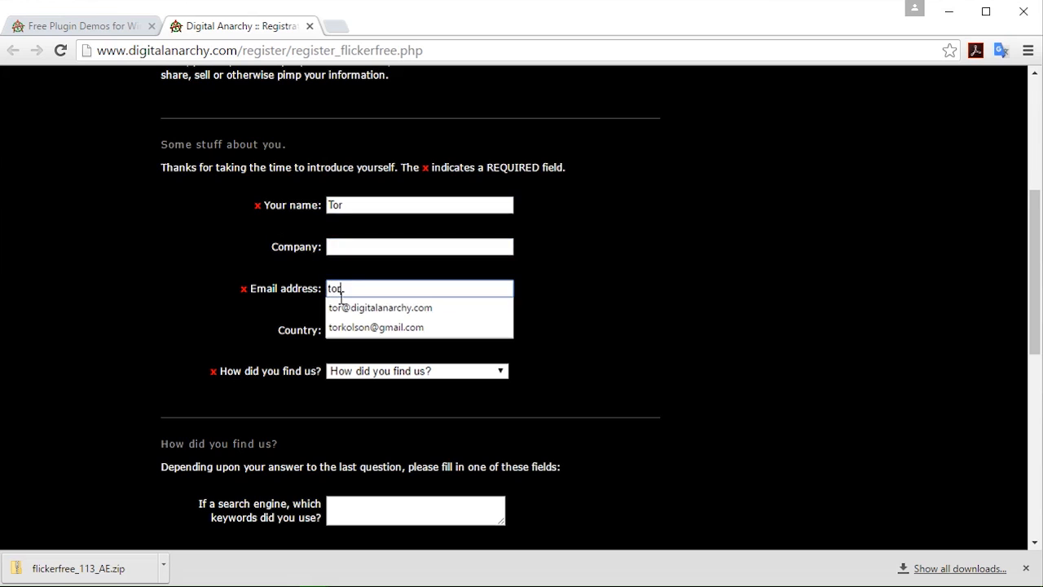
click(380, 306)
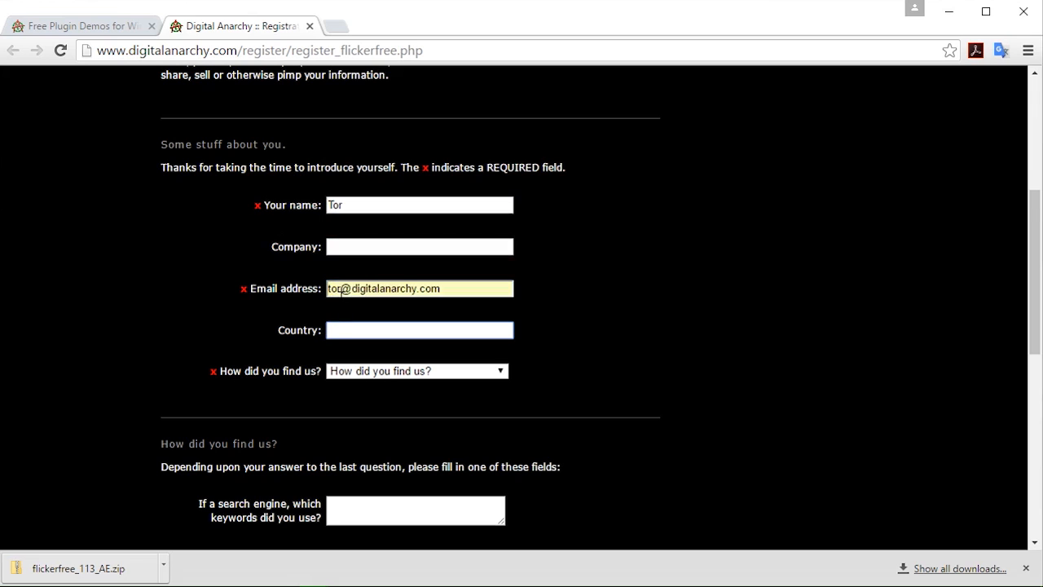
click(417, 372)
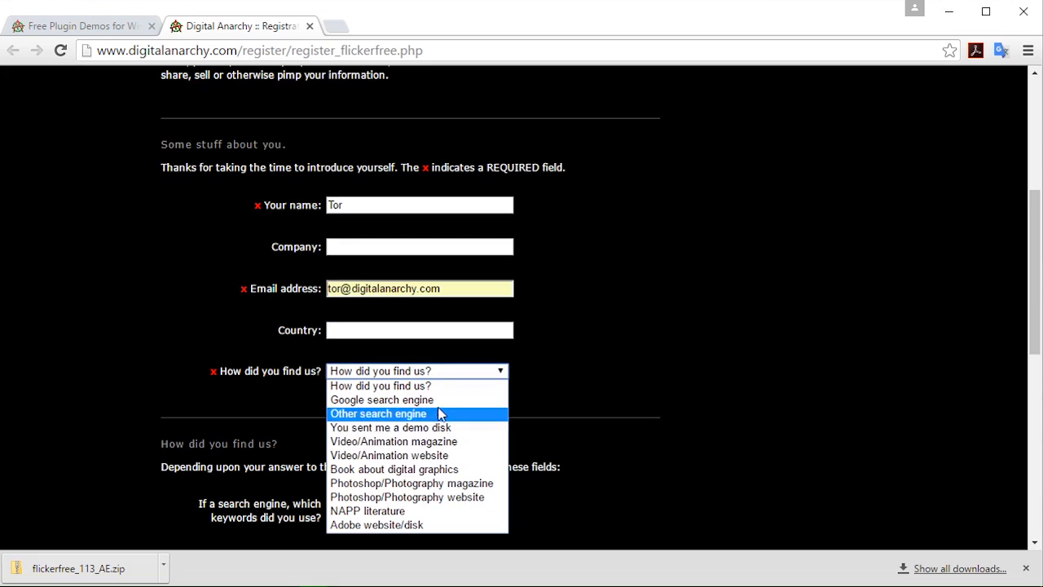
mouse_move(382, 399)
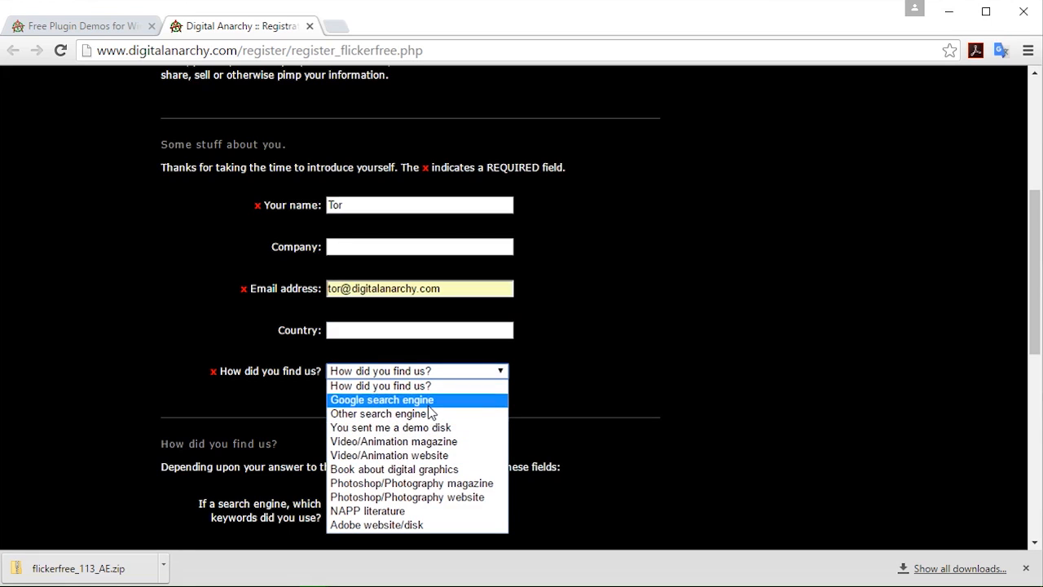
text(USA)
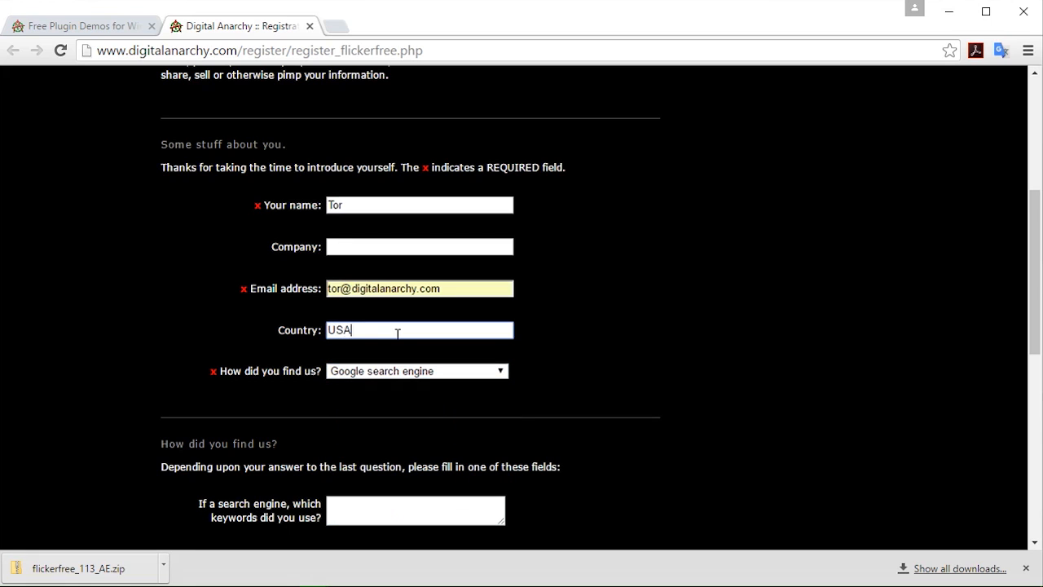
scroll(down, 3)
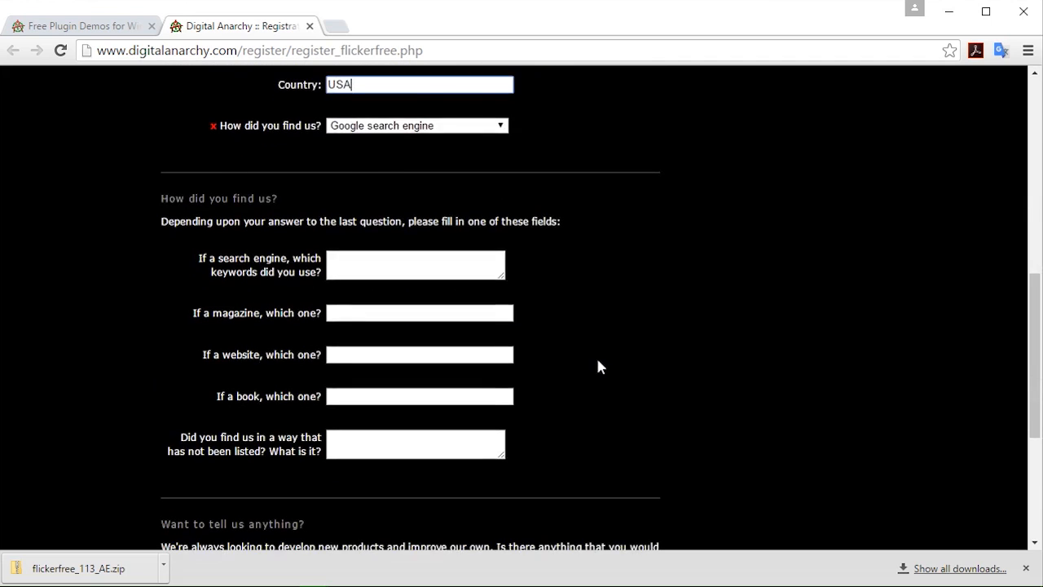
scroll(down, 3)
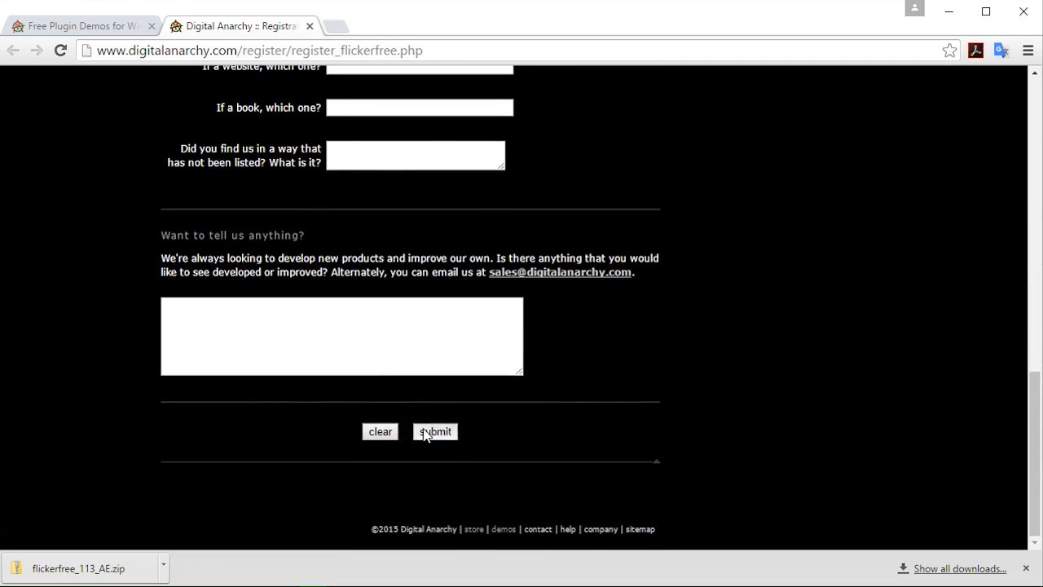
- Submit the Flicker Free registration form, reaching the thank-you page
click(433, 430)
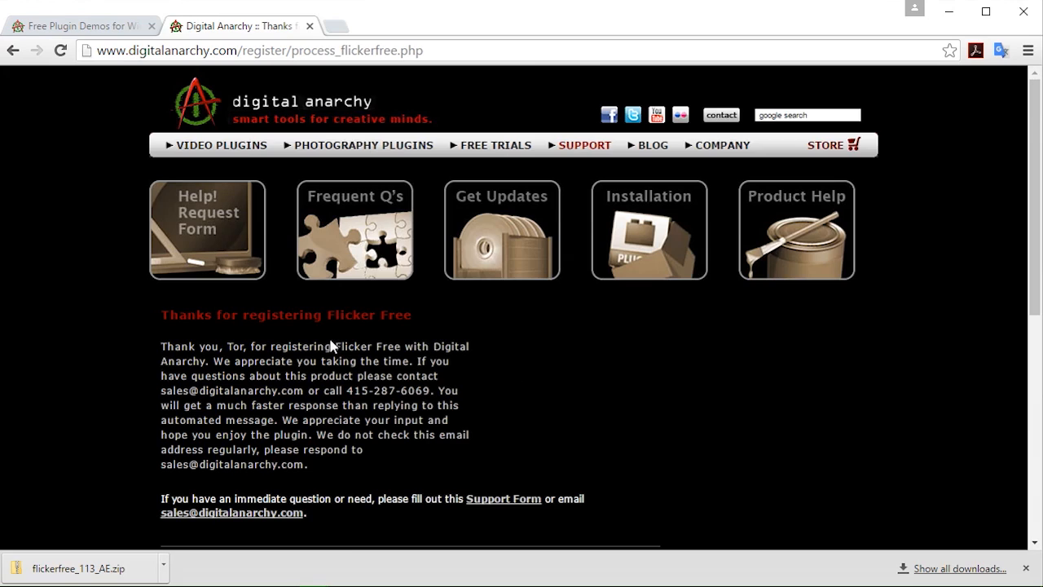
mouse_move(650, 401)
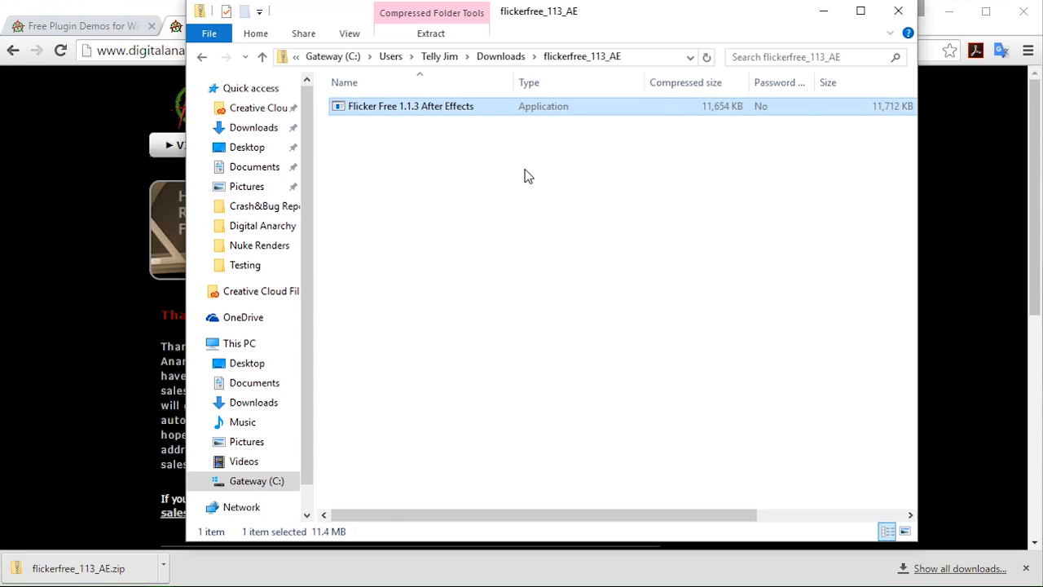
mouse_move(368, 308)
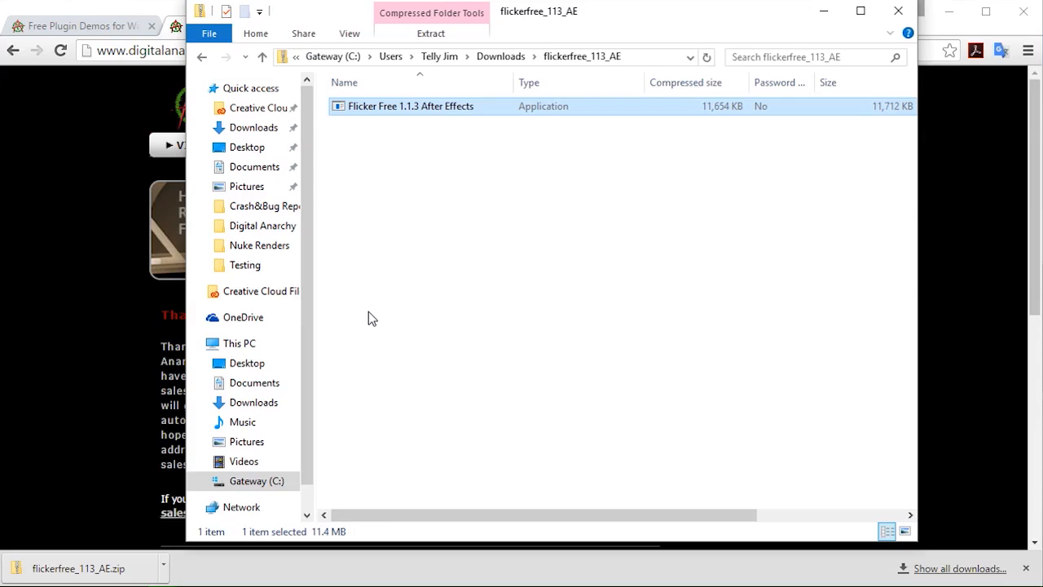
mouse_move(374, 345)
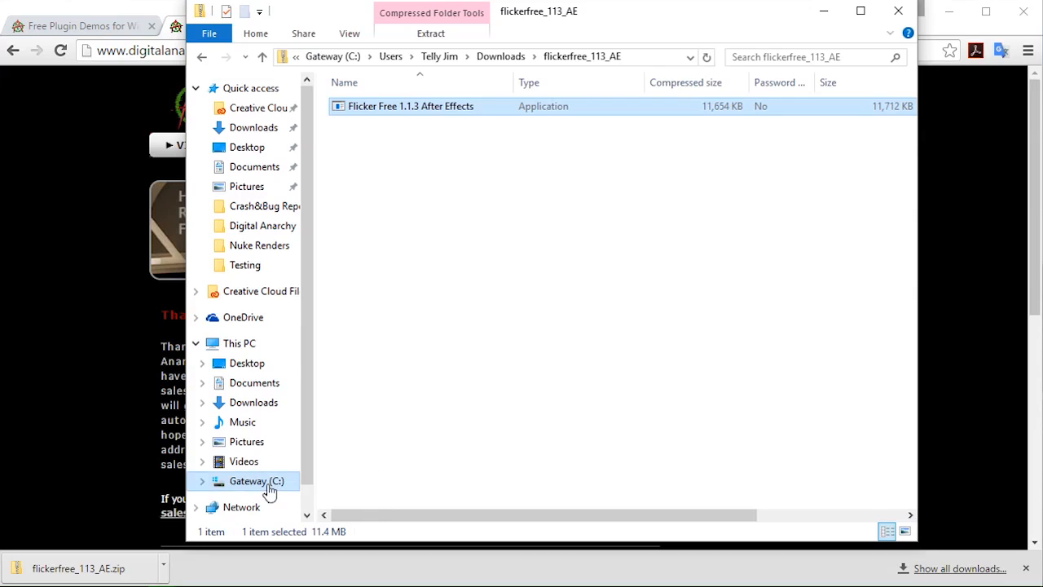
- Browse C: > Program Files into the Digital Anarchy folder
click(248, 479)
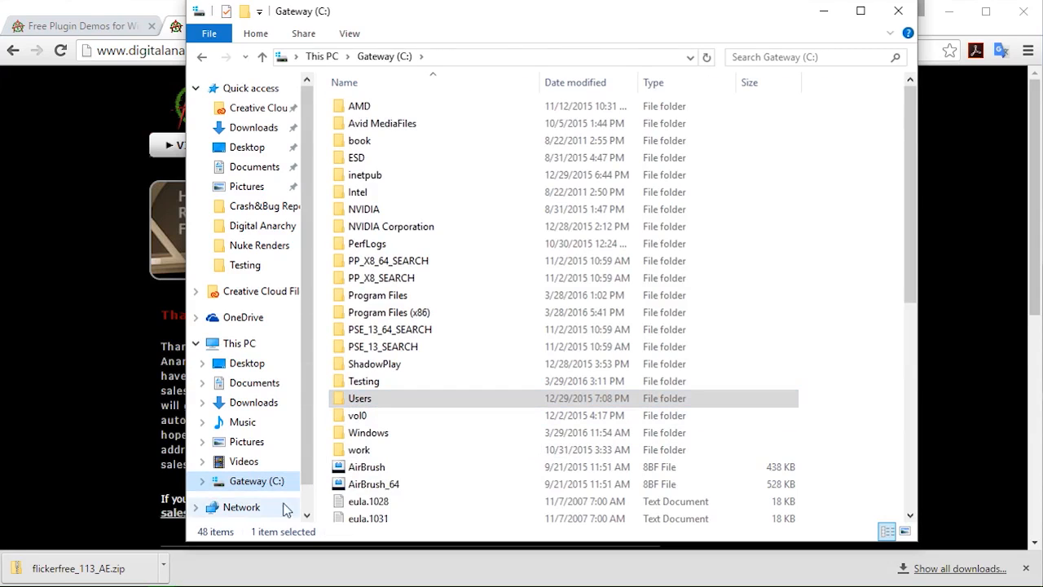
mouse_move(357, 244)
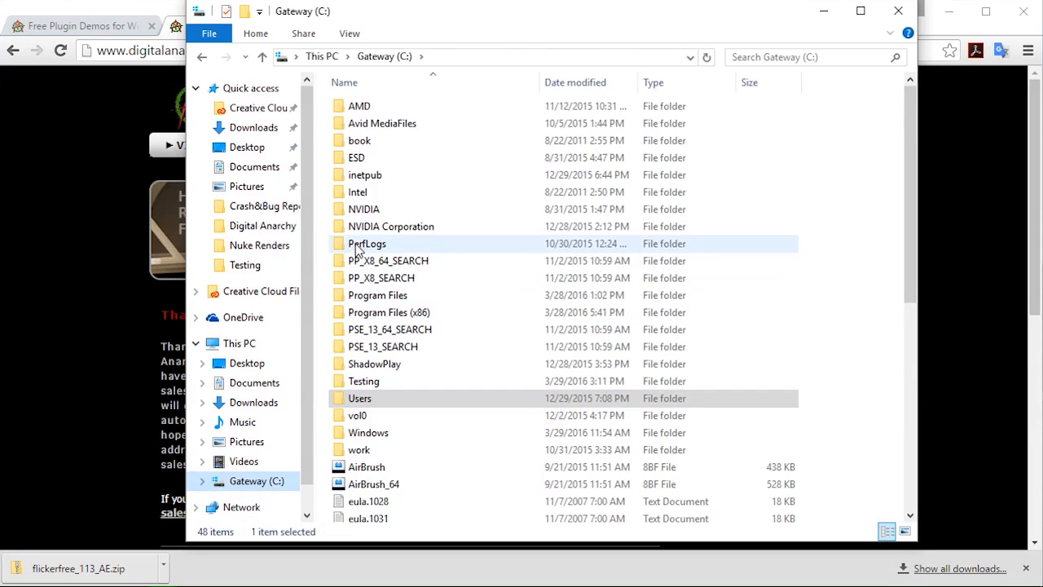
double_click(382, 295)
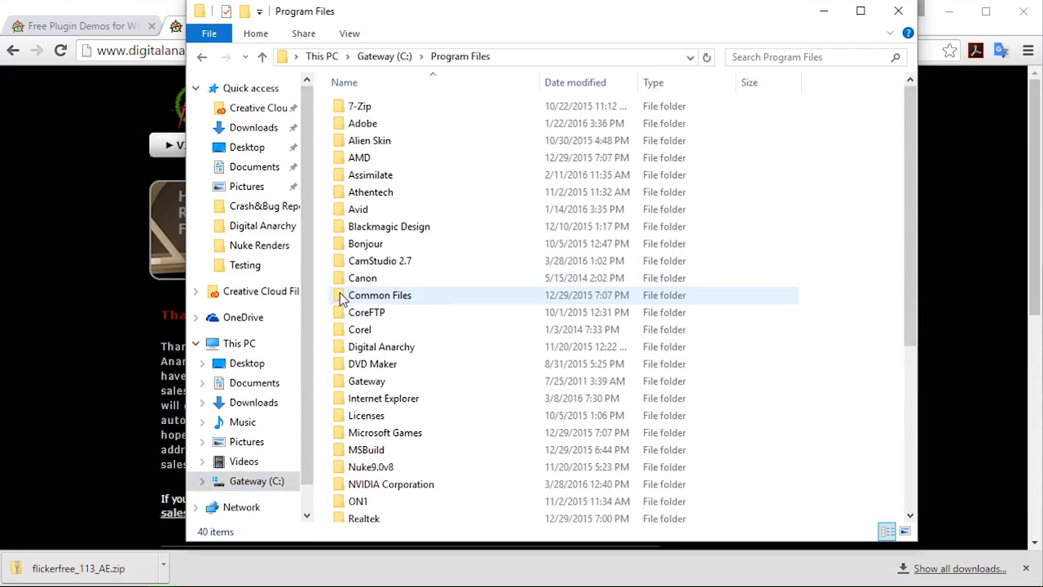
mouse_move(358, 156)
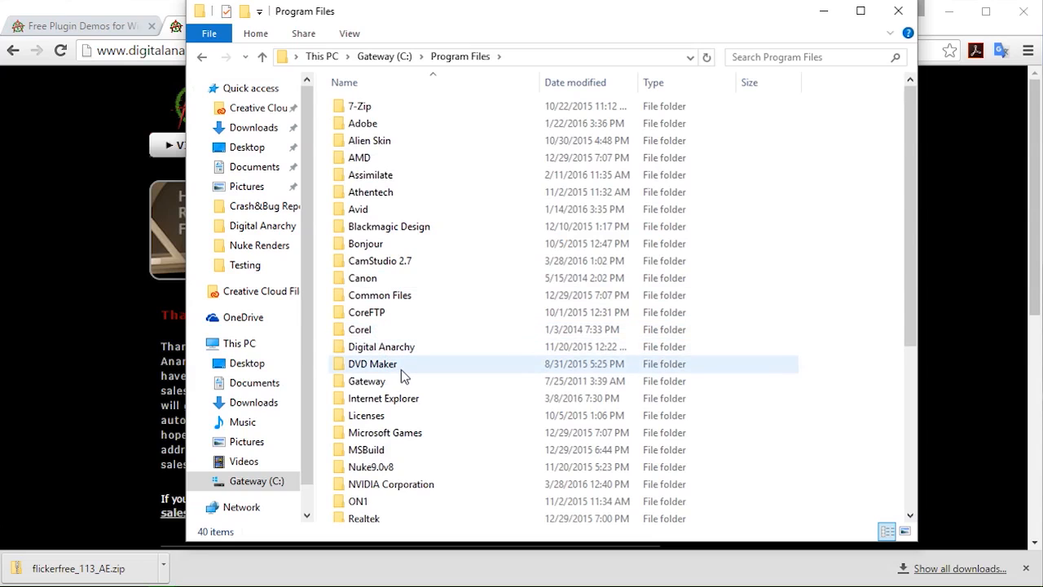
click(381, 345)
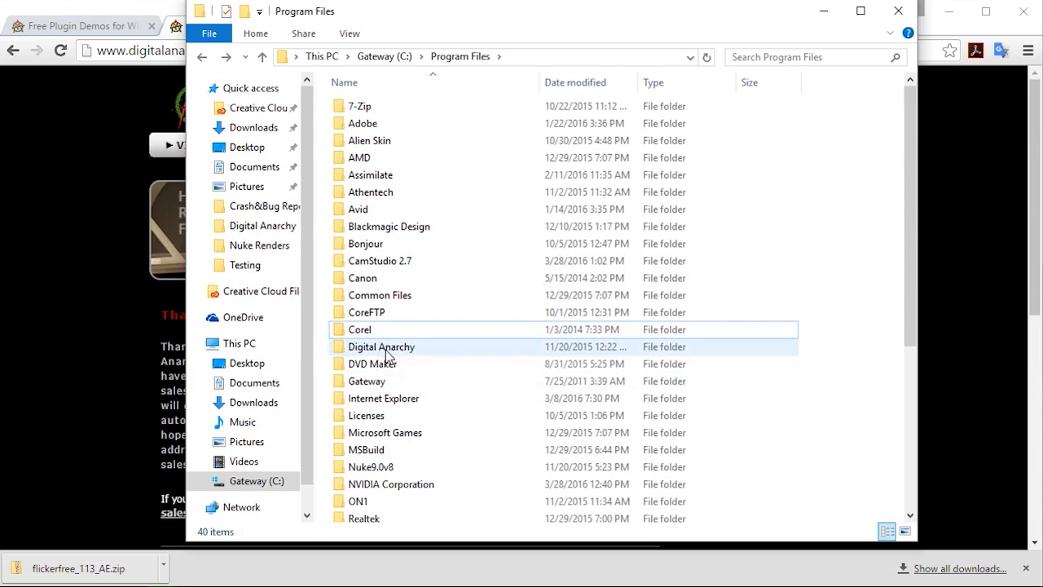
double_click(381, 346)
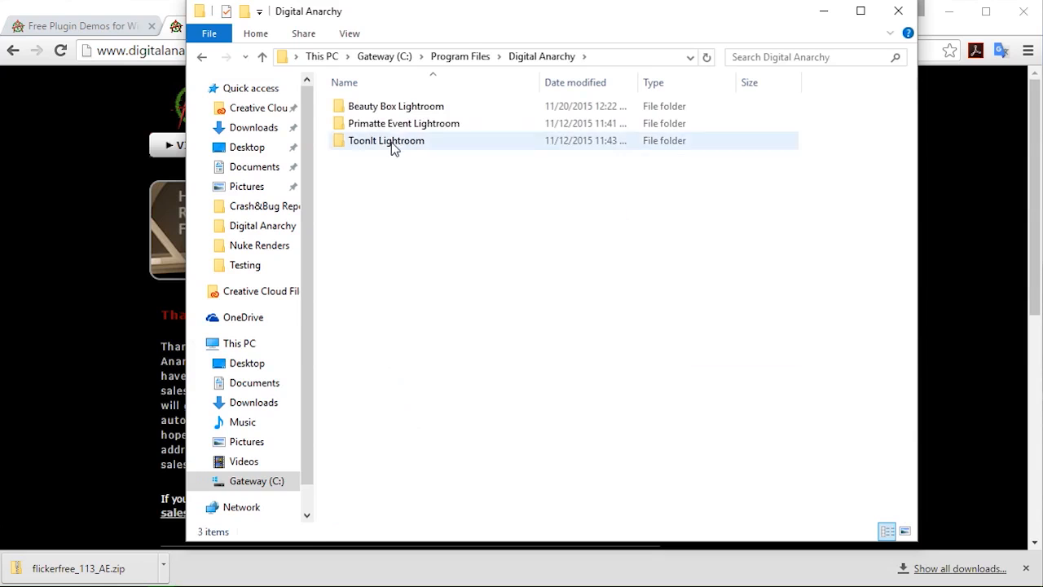
click(402, 124)
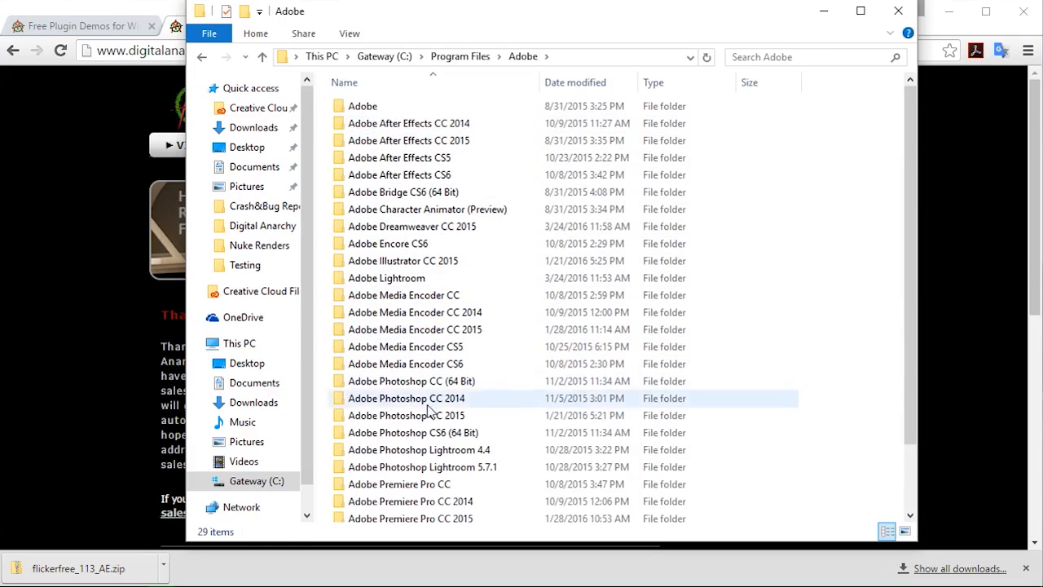
- Look into the Adobe Photoshop CC 2015 Plug-ins folder, then return to the Adobe folder
click(406, 415)
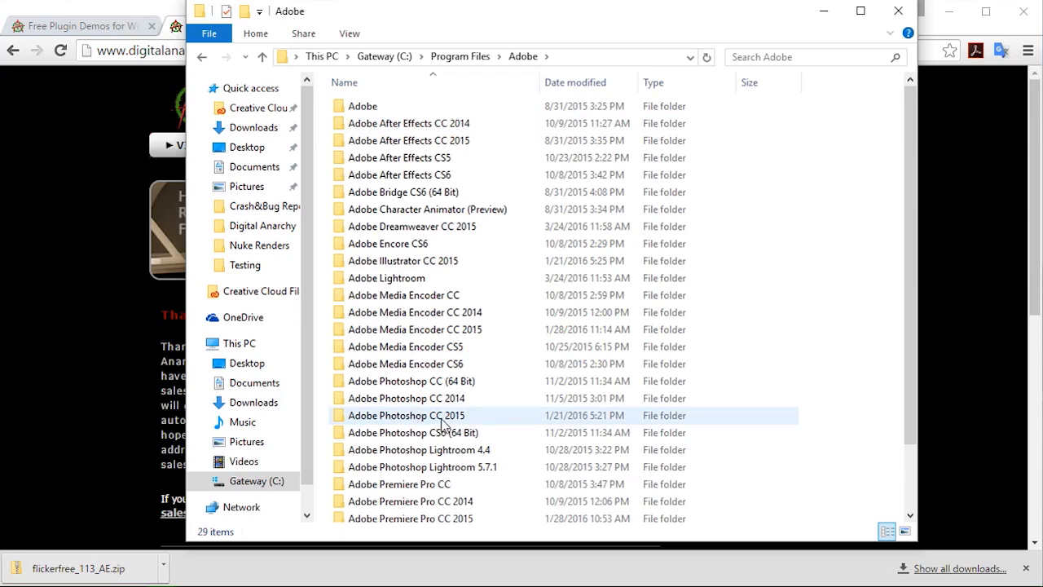
double_click(405, 416)
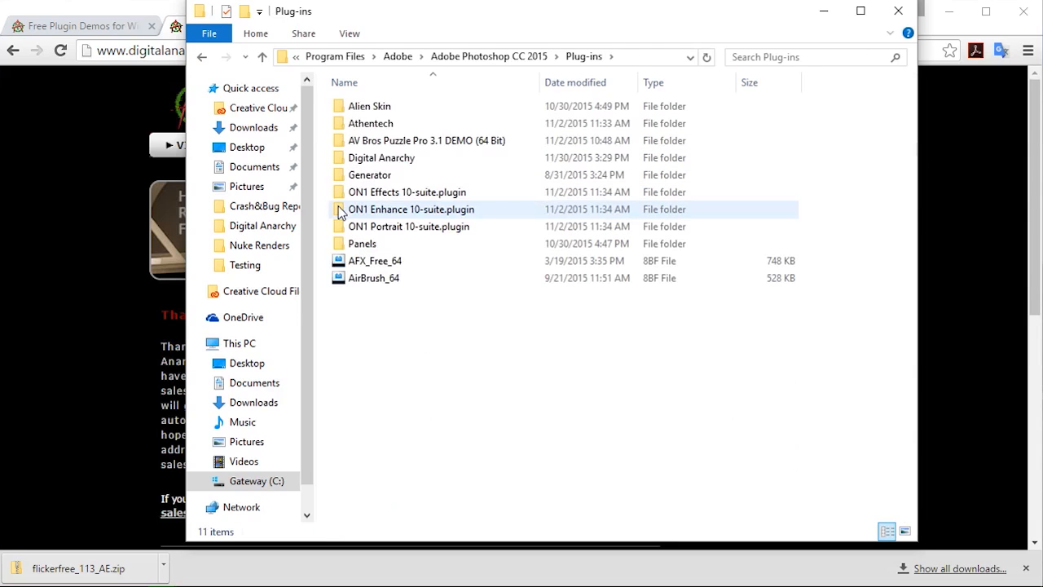
double_click(381, 156)
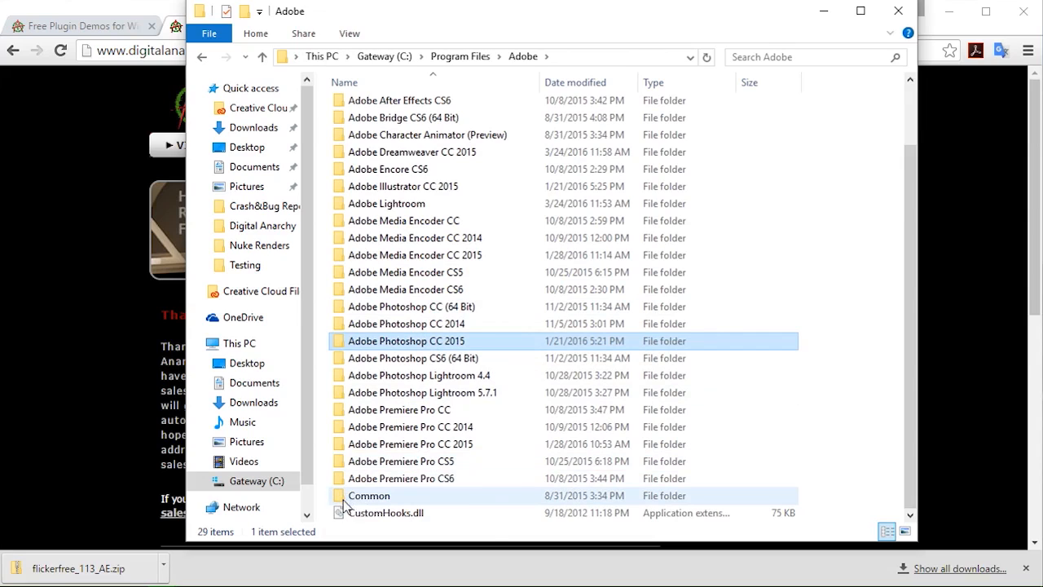
mouse_move(368, 496)
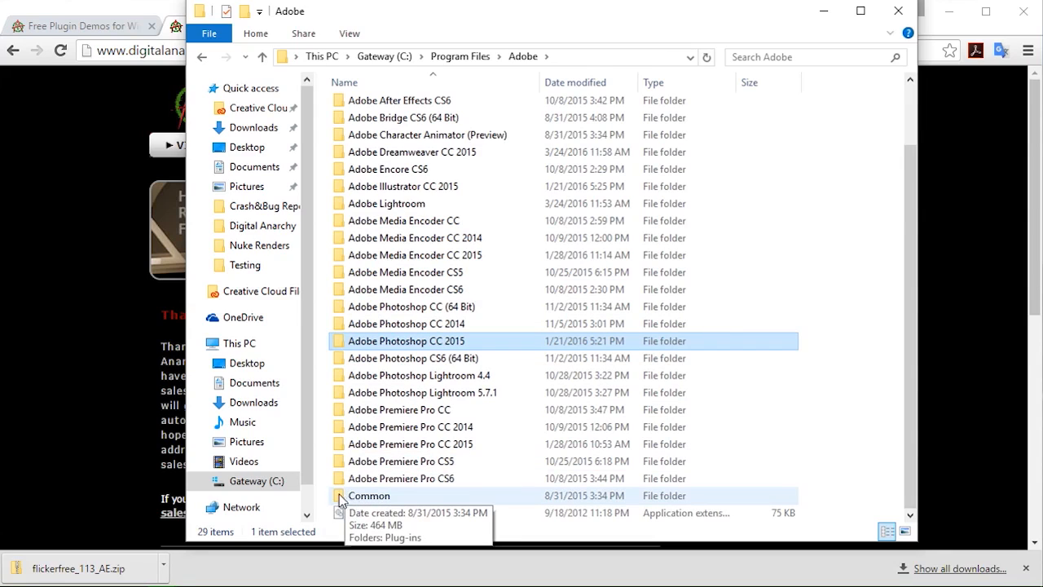
- Browse Adobe Common > Plug-ins > 7.0 > MediaCore, then go back up to Program Files
double_click(368, 495)
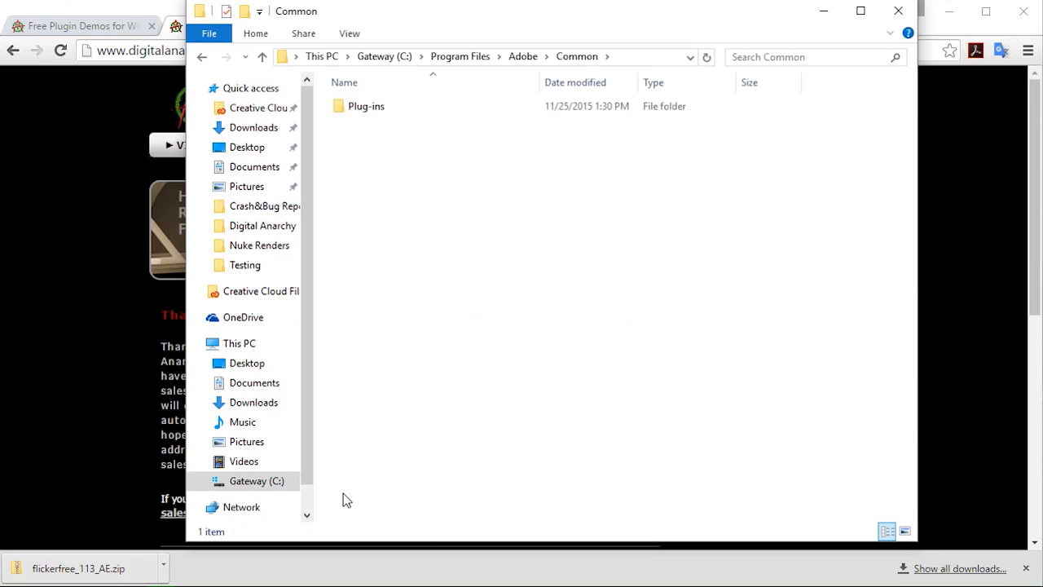
double_click(365, 106)
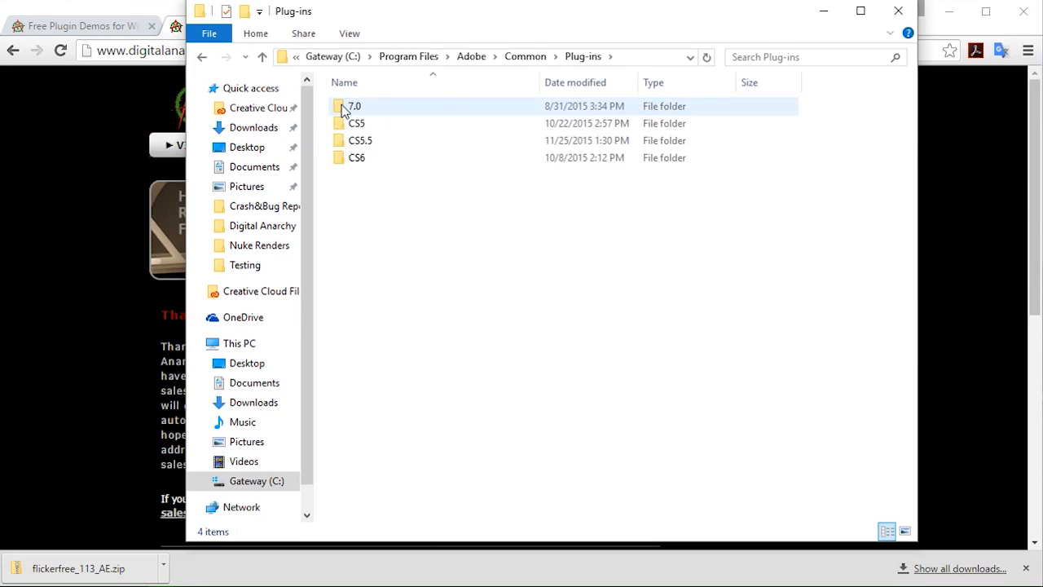
mouse_move(326, 153)
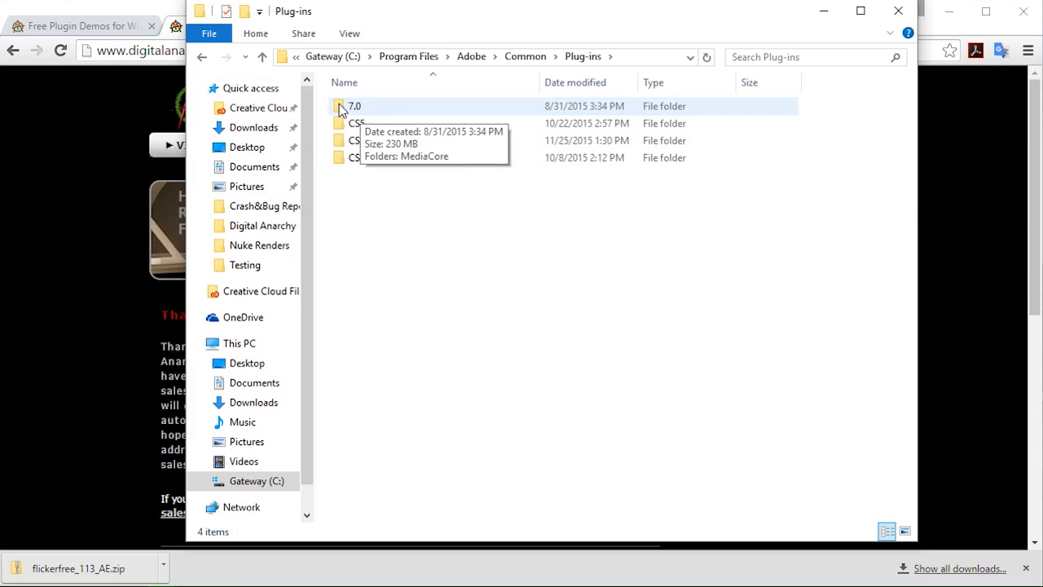
double_click(355, 106)
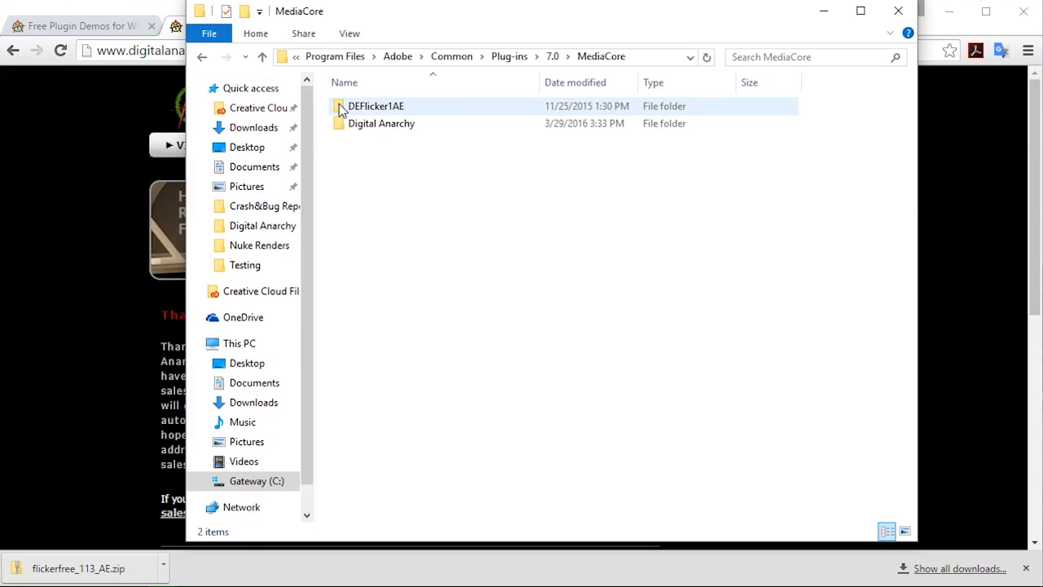
double_click(381, 124)
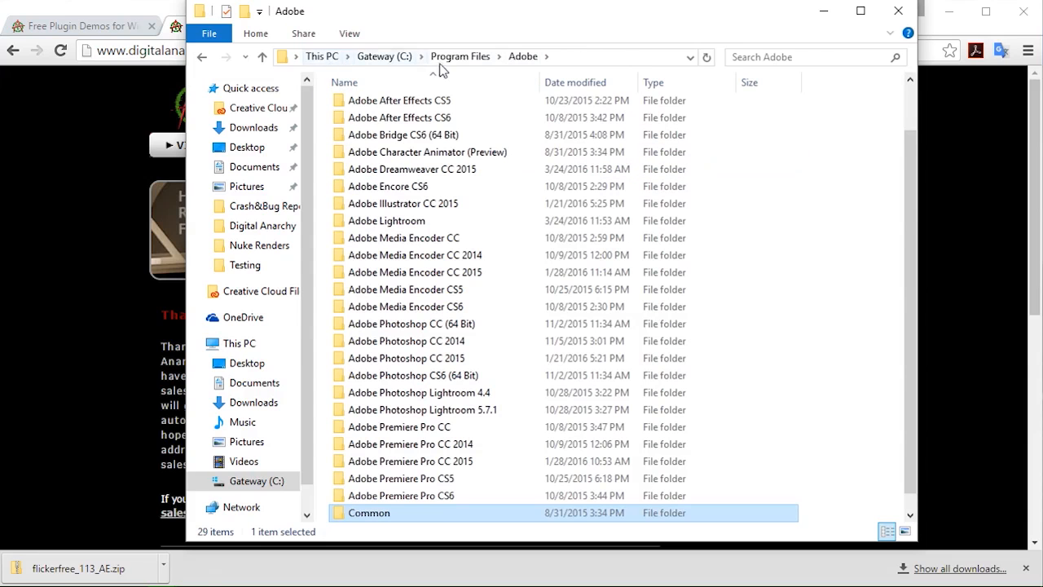
click(460, 55)
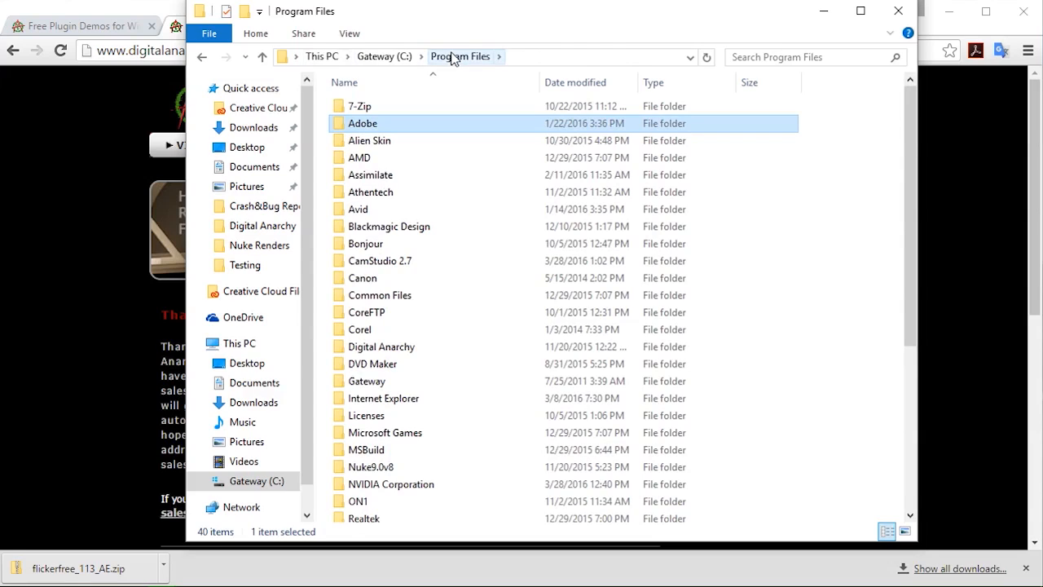
click(357, 209)
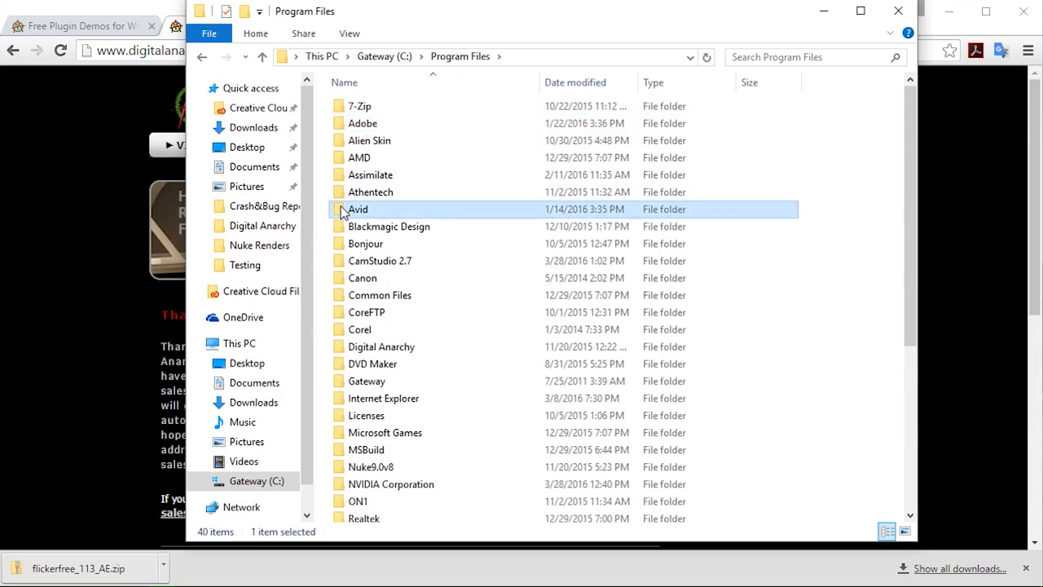
double_click(356, 208)
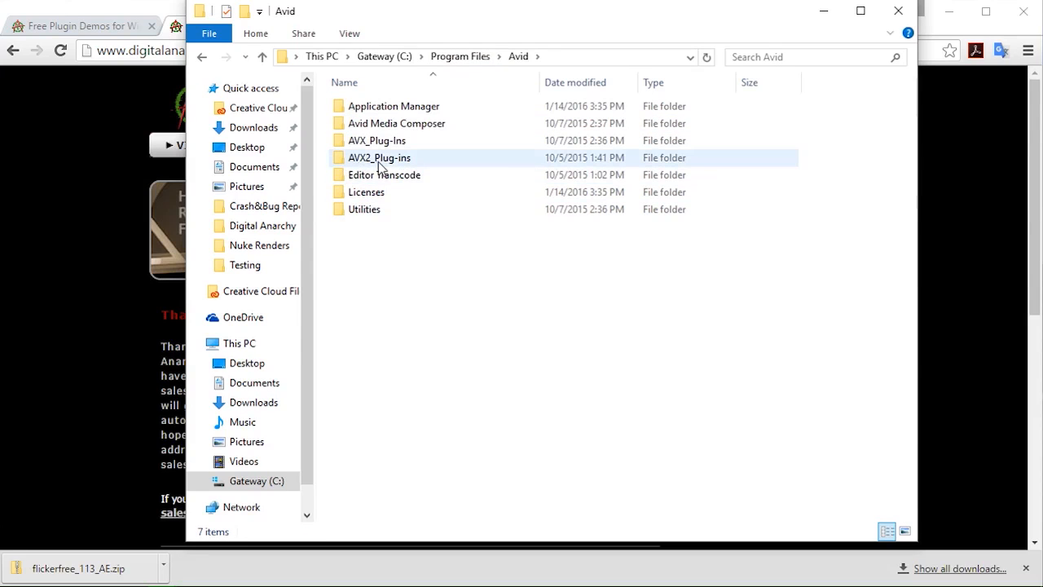
mouse_move(391, 171)
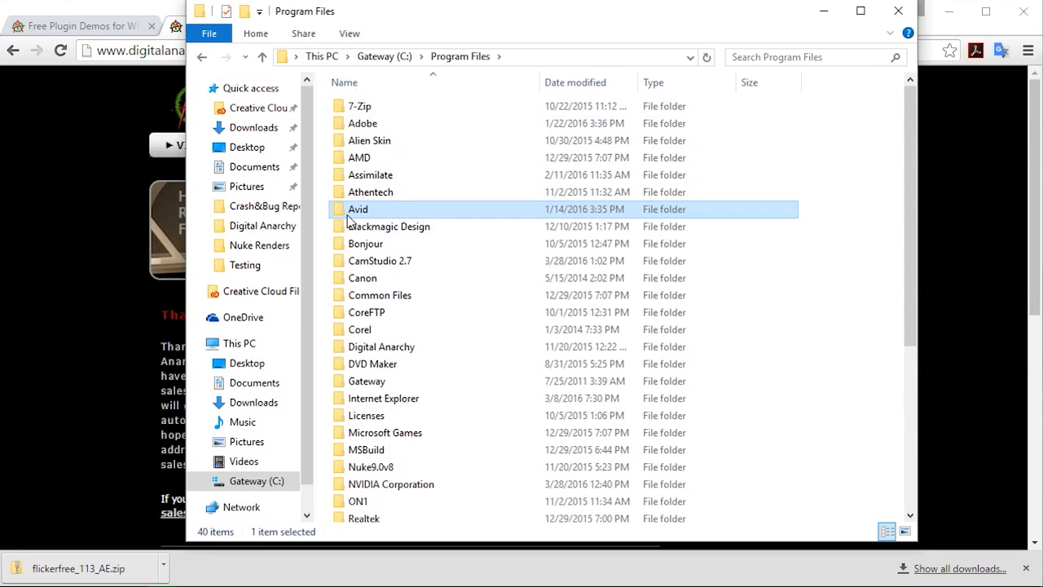
- Navigate through Common Files, OFX and Plugins into the Digital Anarchy plug-ins folder
double_click(379, 295)
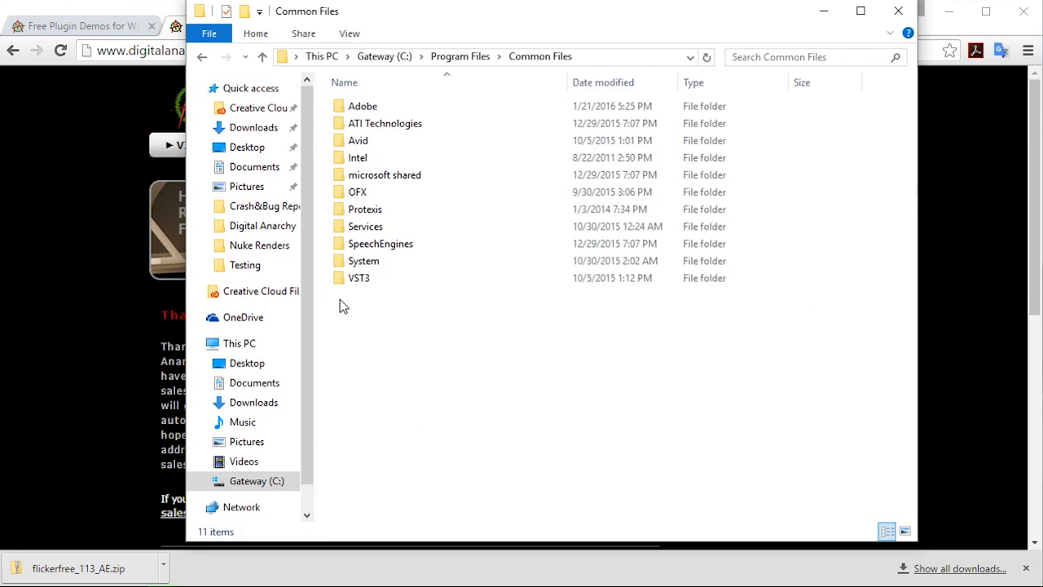
click(358, 193)
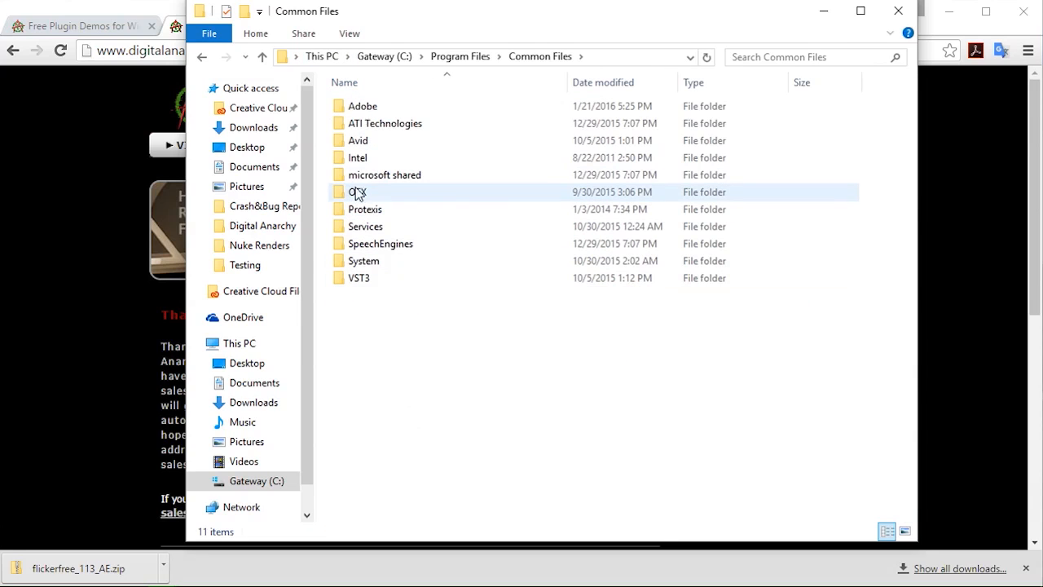
double_click(357, 192)
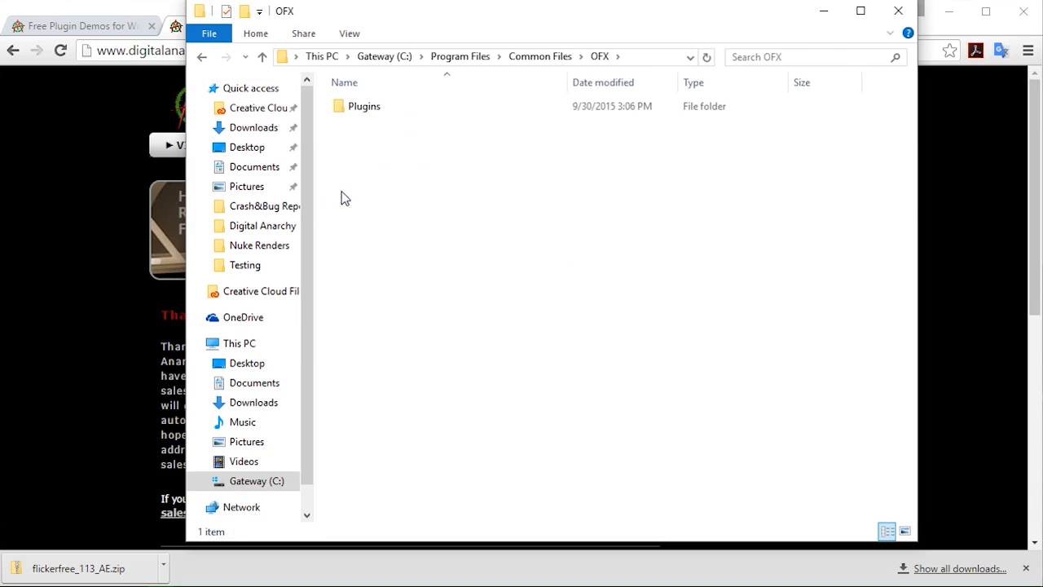
double_click(372, 106)
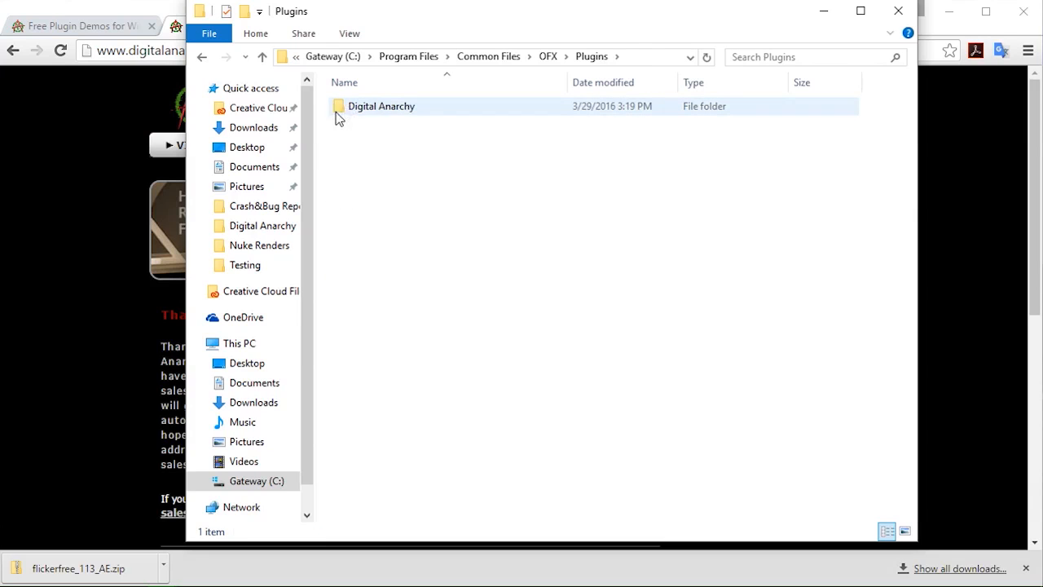
double_click(381, 106)
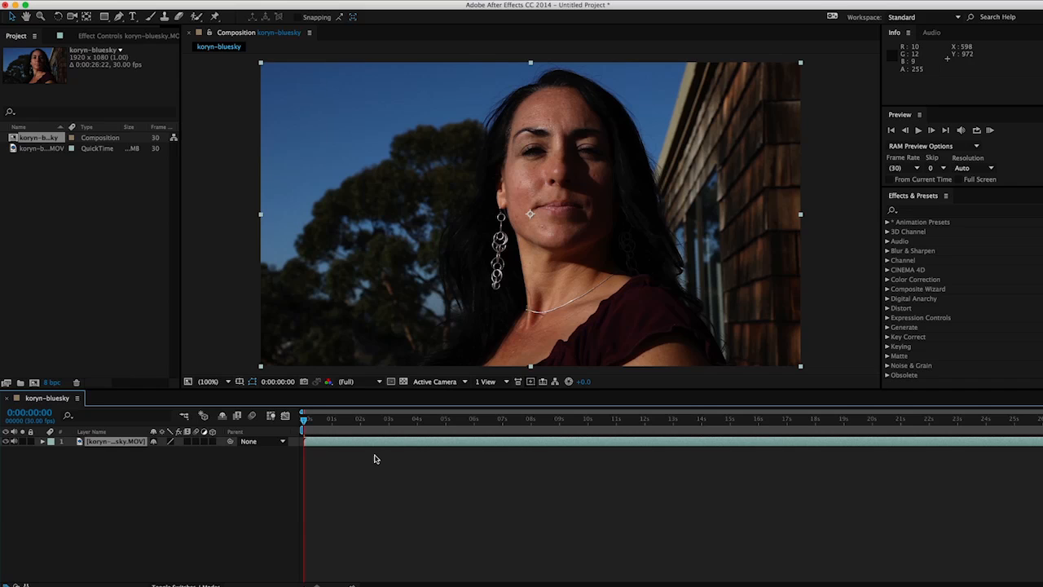
mouse_move(456, 443)
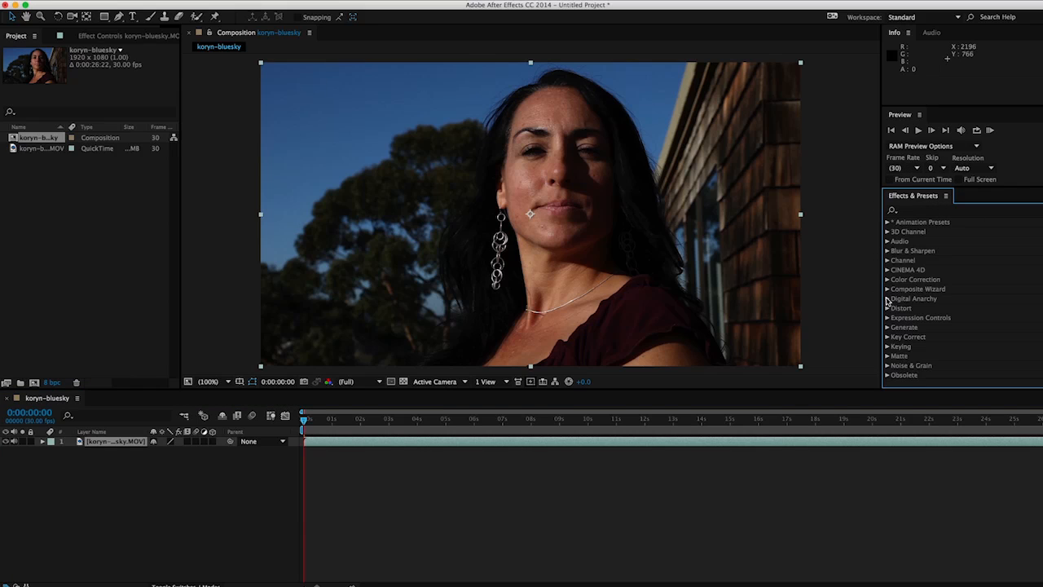
- Expand the Digital Anarchy effects category in After Effects, then switch applications
click(888, 298)
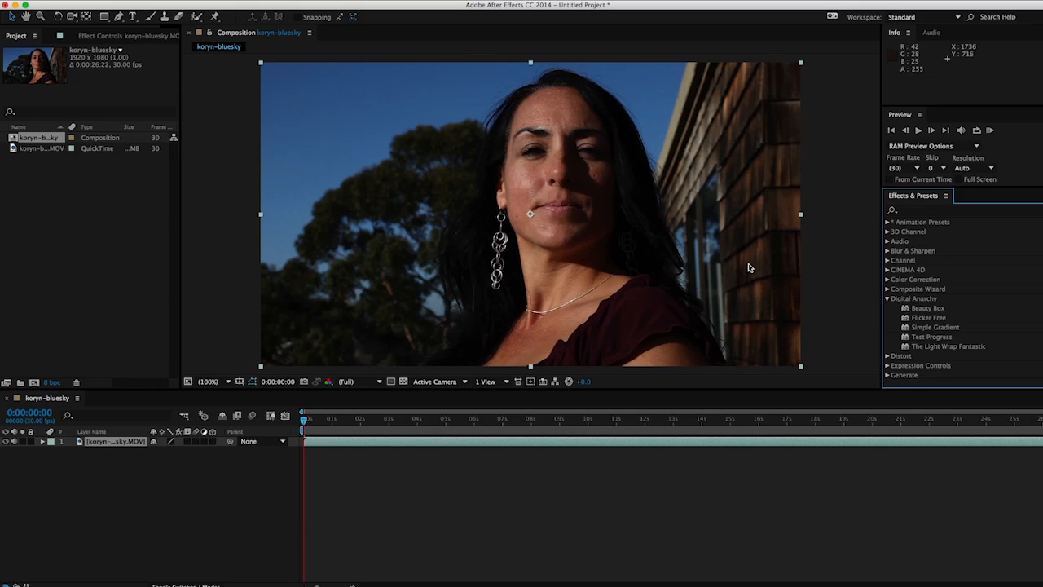
mouse_move(909, 308)
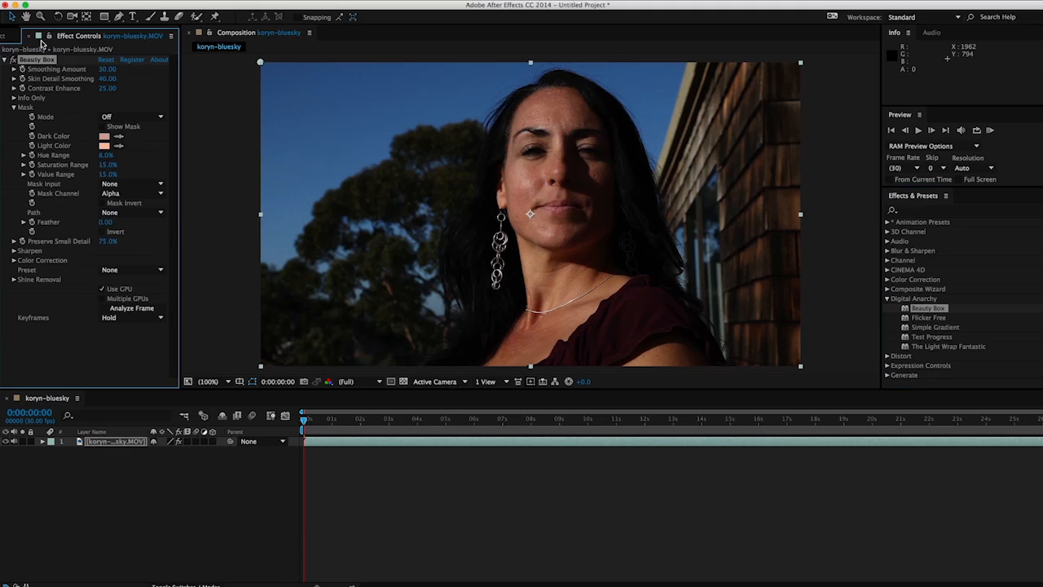
mouse_move(145, 101)
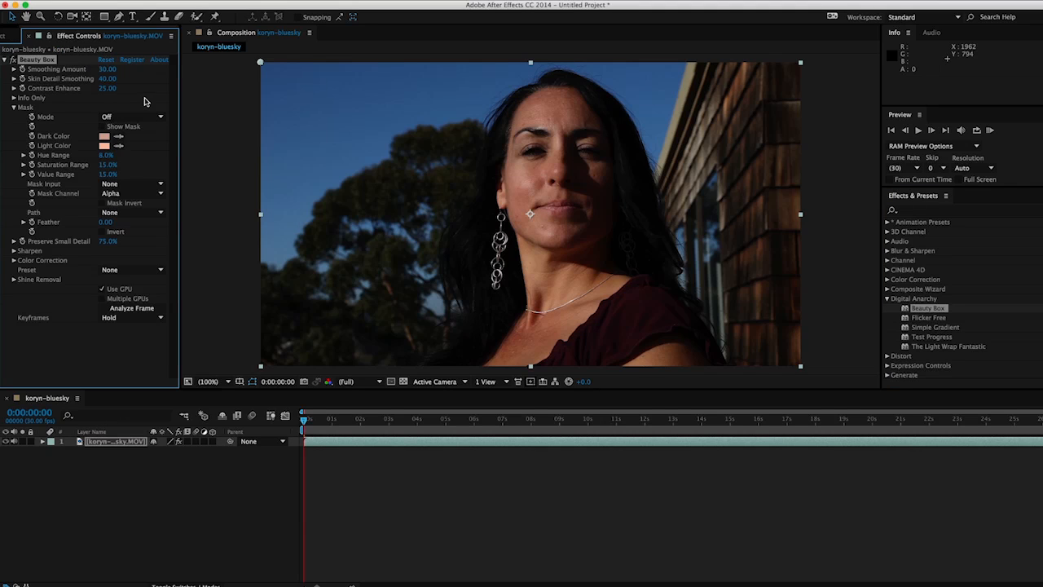
key(cmd+tab)
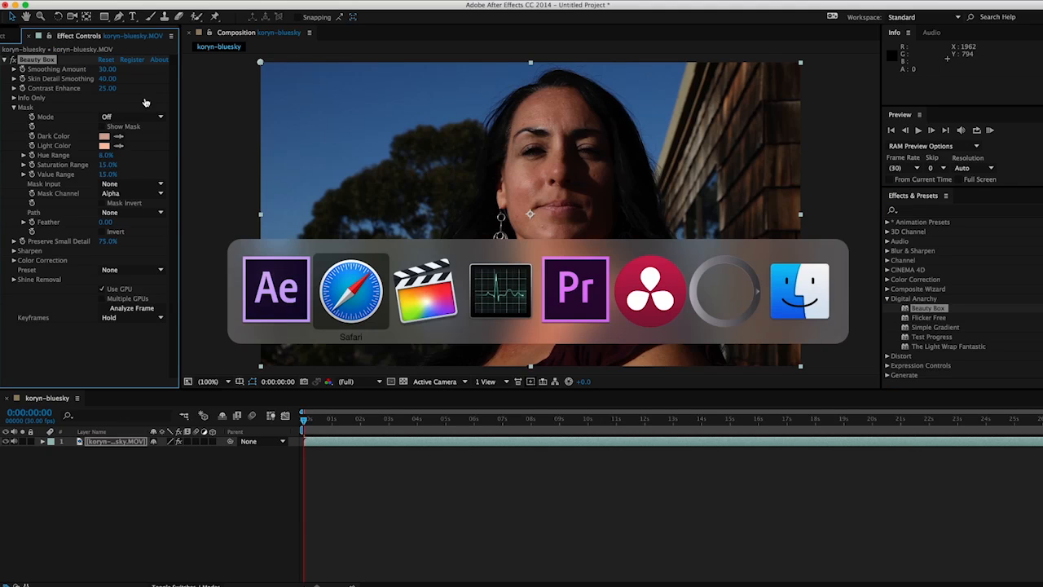
- Bring Premiere Pro forward and expand Video Effects to show the Digital Anarchy effects
click(576, 290)
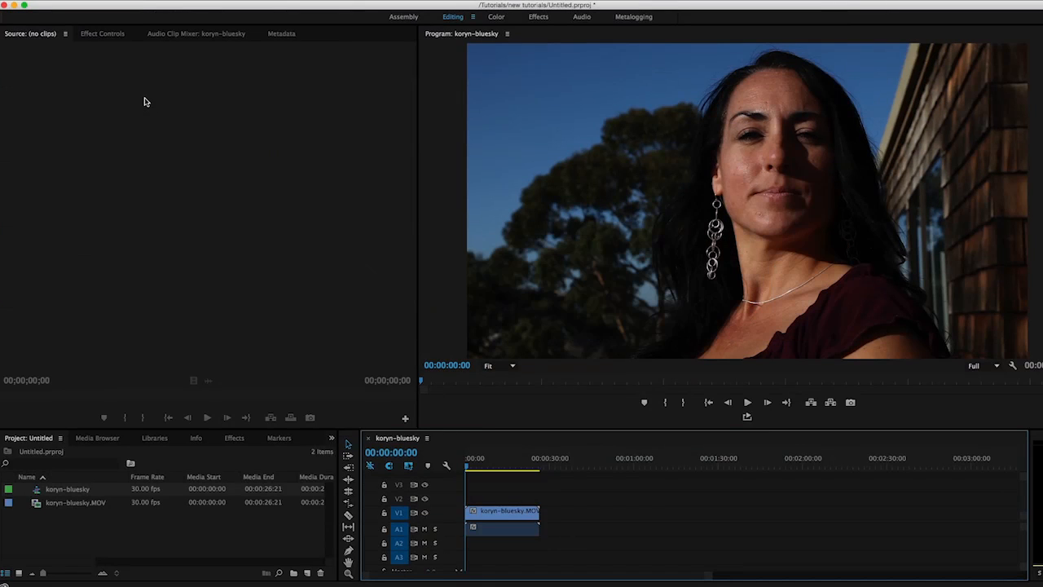
mouse_move(388, 340)
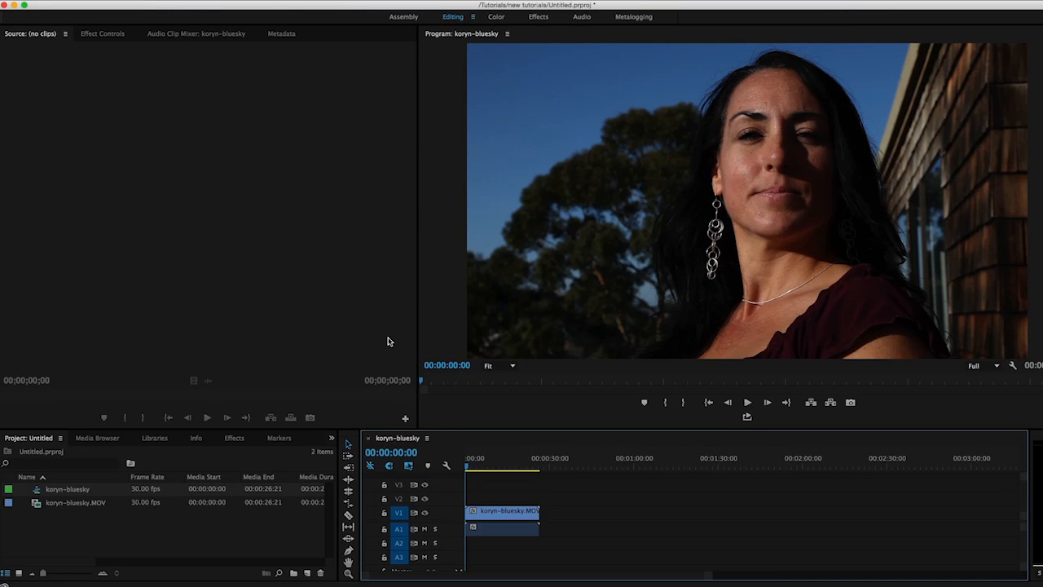
mouse_move(241, 440)
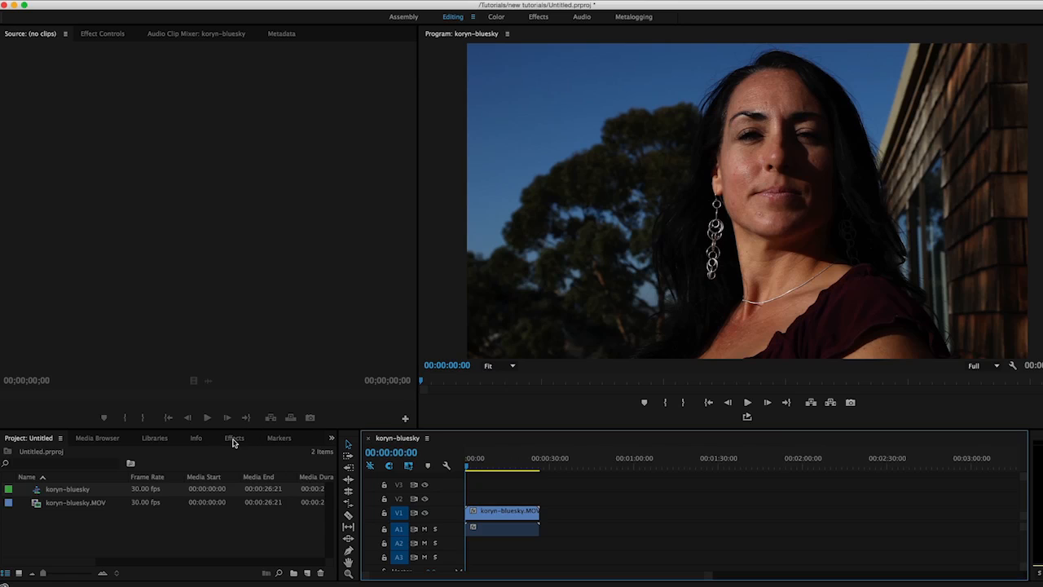
click(235, 436)
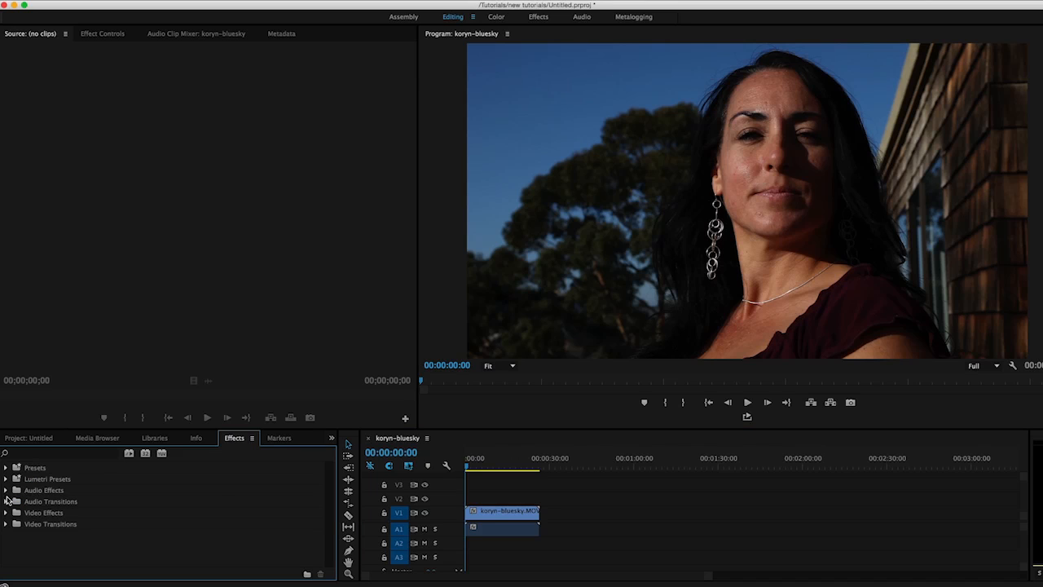
click(6, 512)
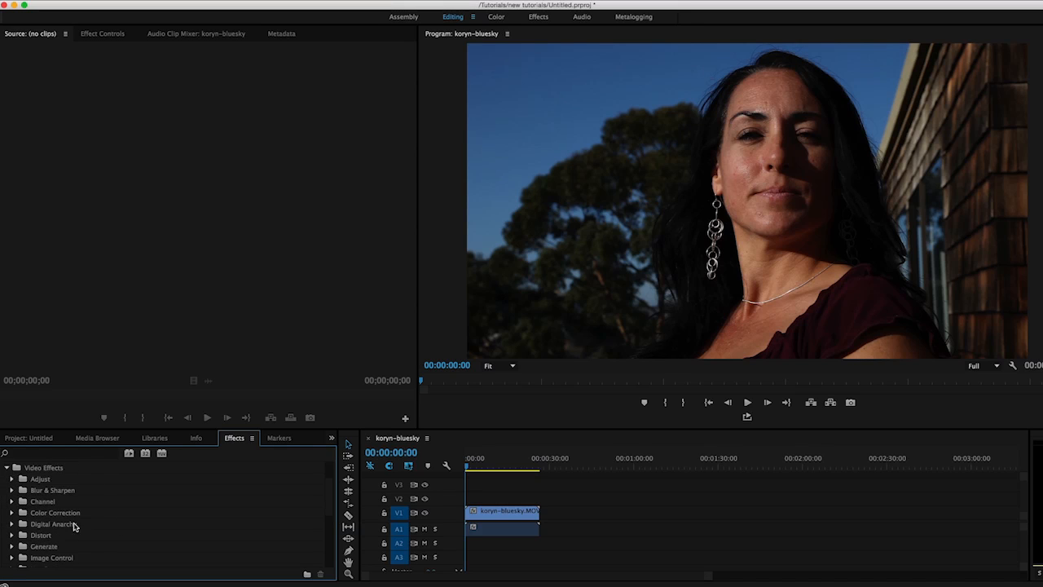
click(13, 525)
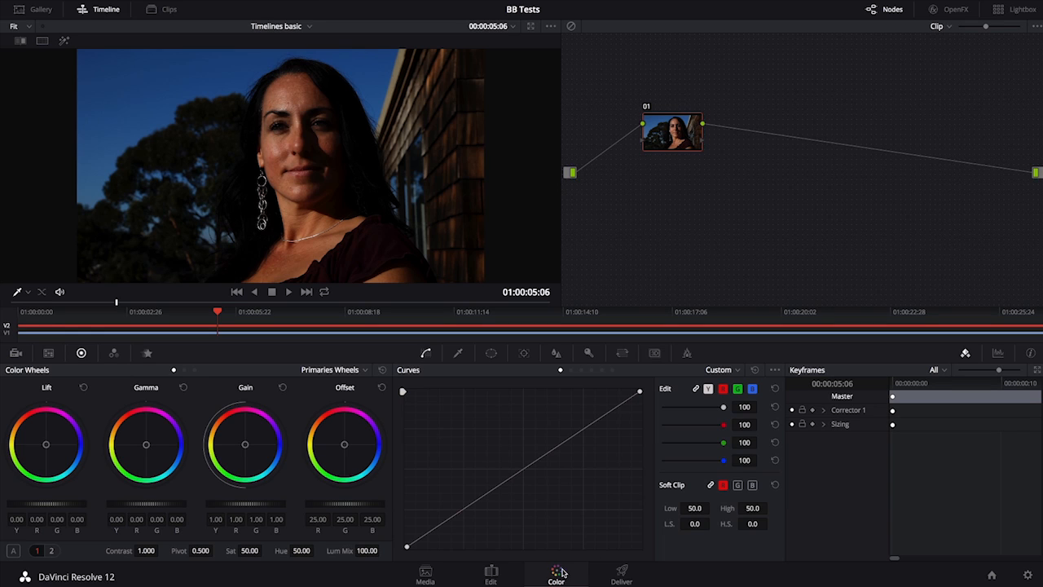
mouse_move(681, 366)
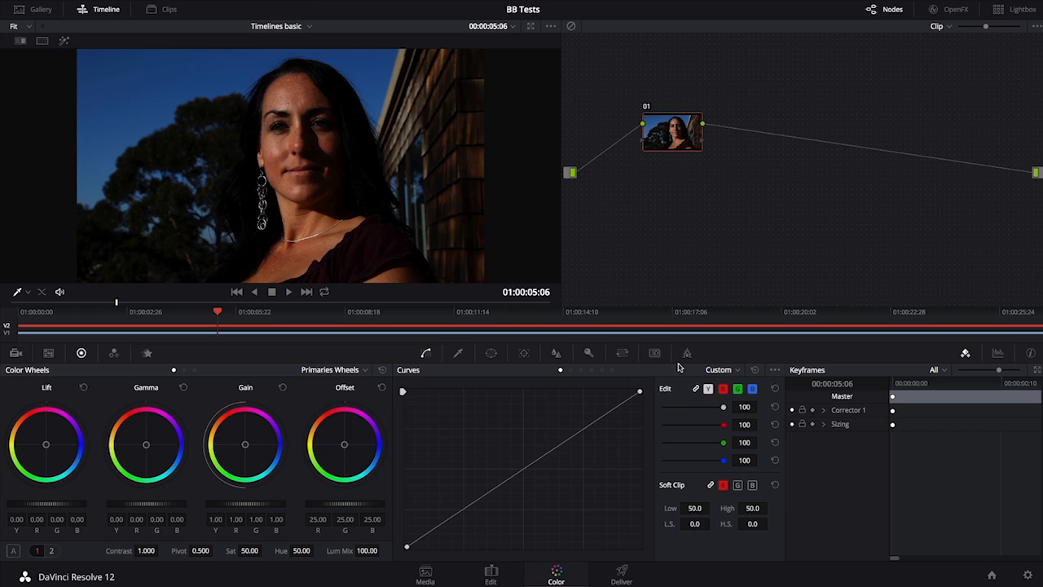
mouse_move(681, 366)
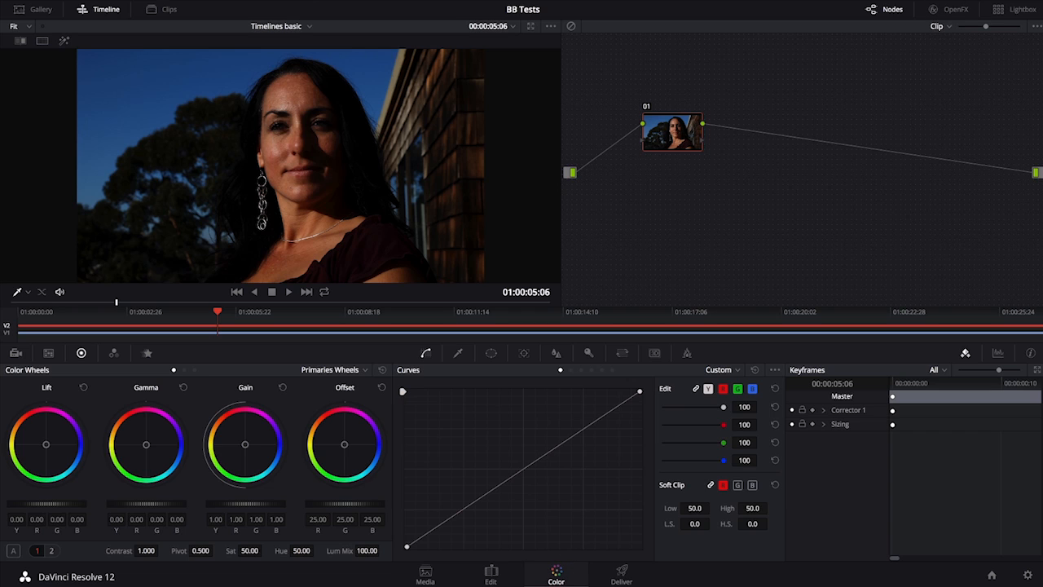
mouse_move(955, 10)
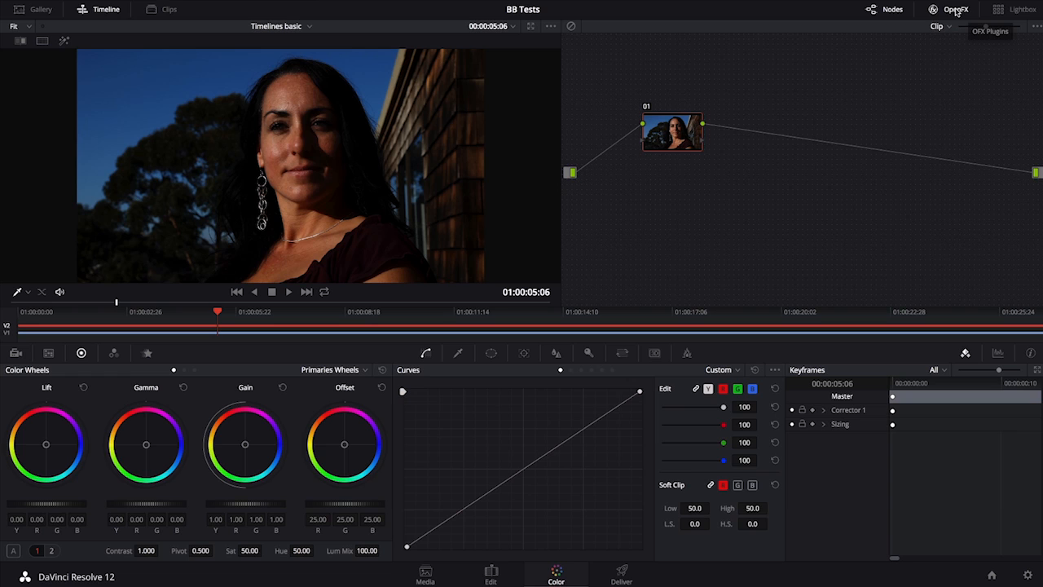
- From the OpenFX library, apply Digital Anarchy Beauty Box to node 01
click(955, 9)
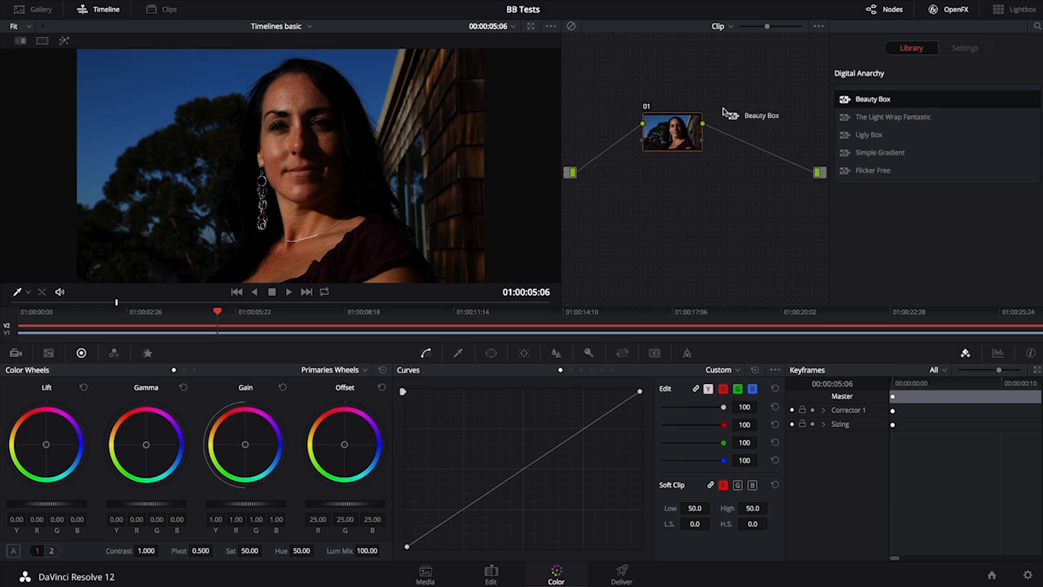
click(964, 48)
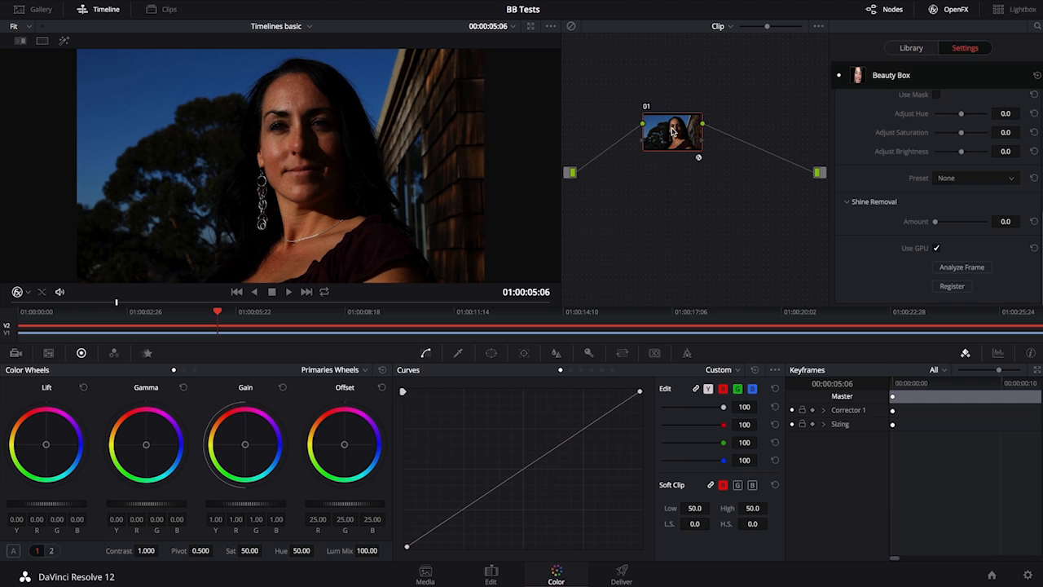
mouse_move(704, 159)
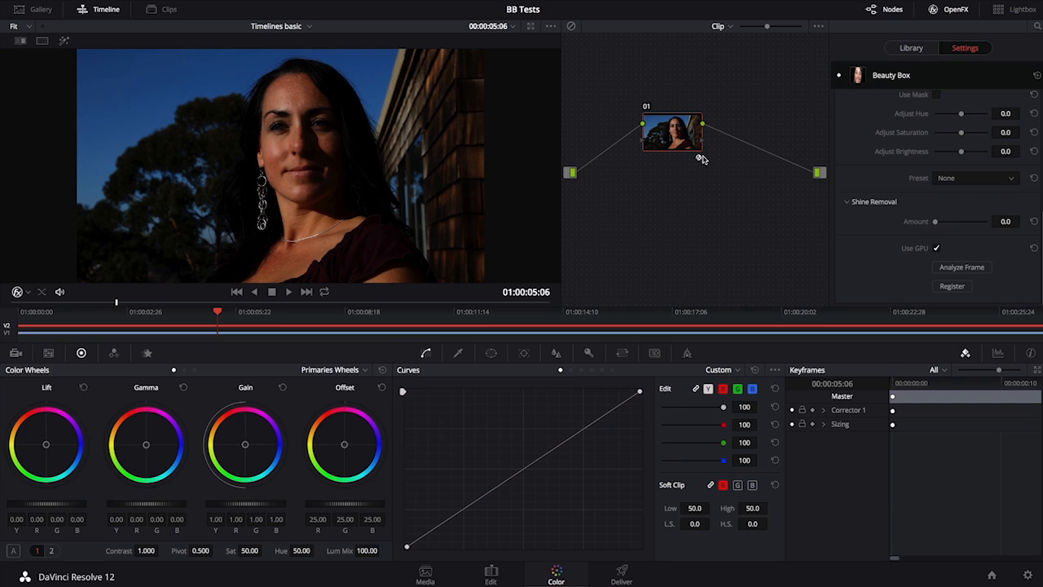
mouse_move(700, 158)
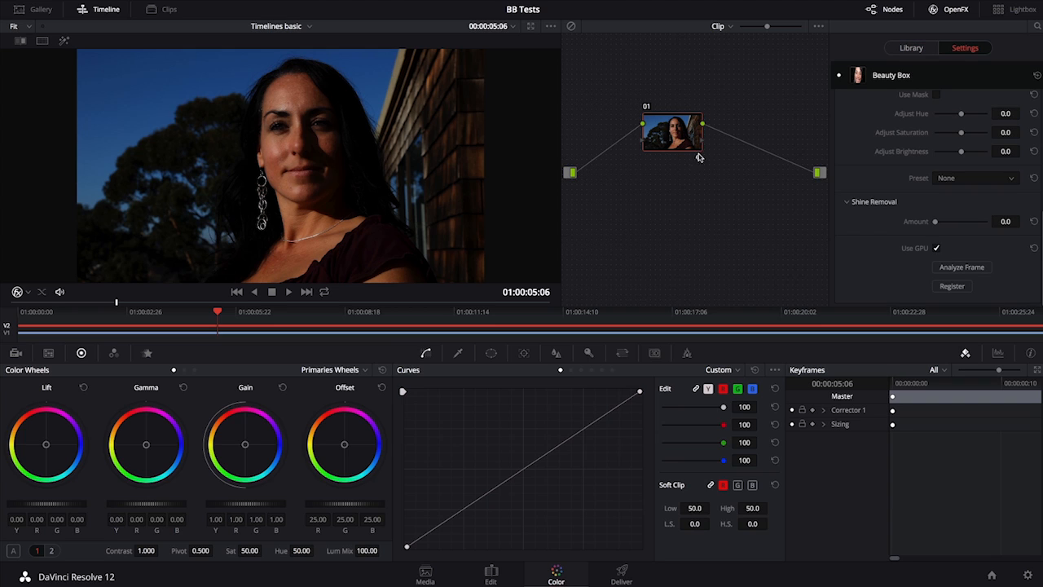
mouse_move(698, 133)
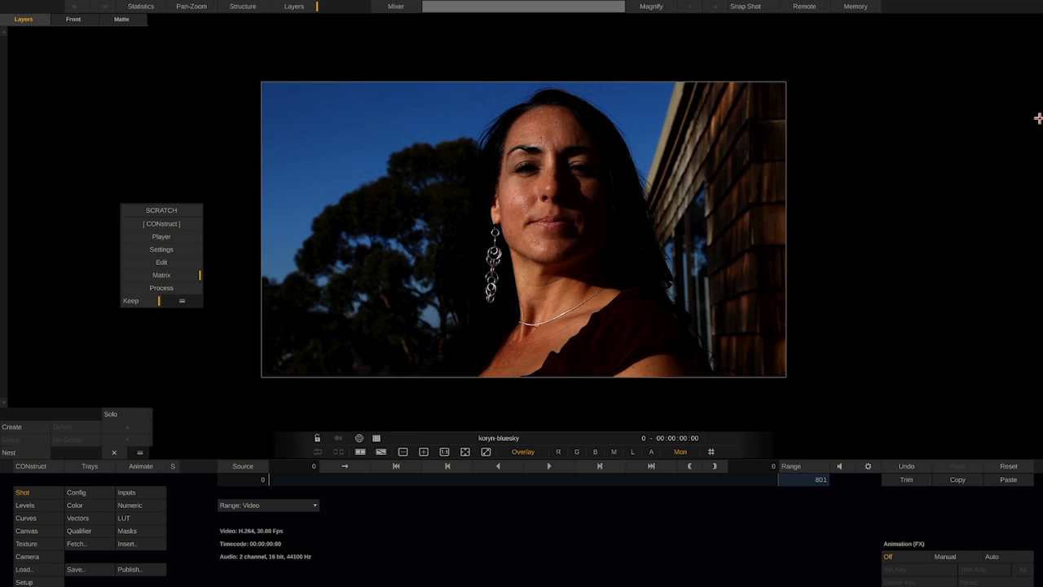
mouse_move(1031, 122)
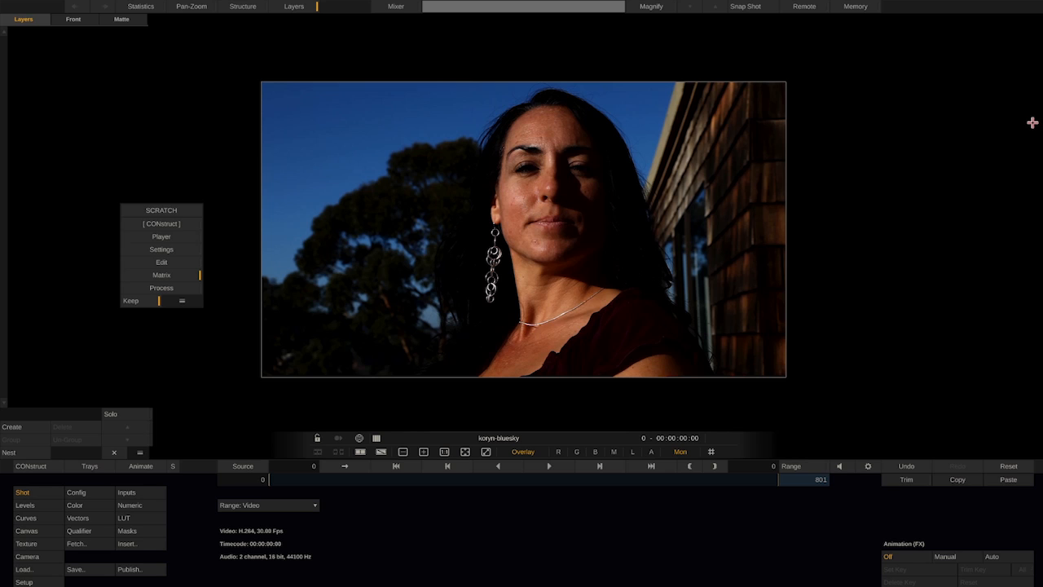
mouse_move(43, 413)
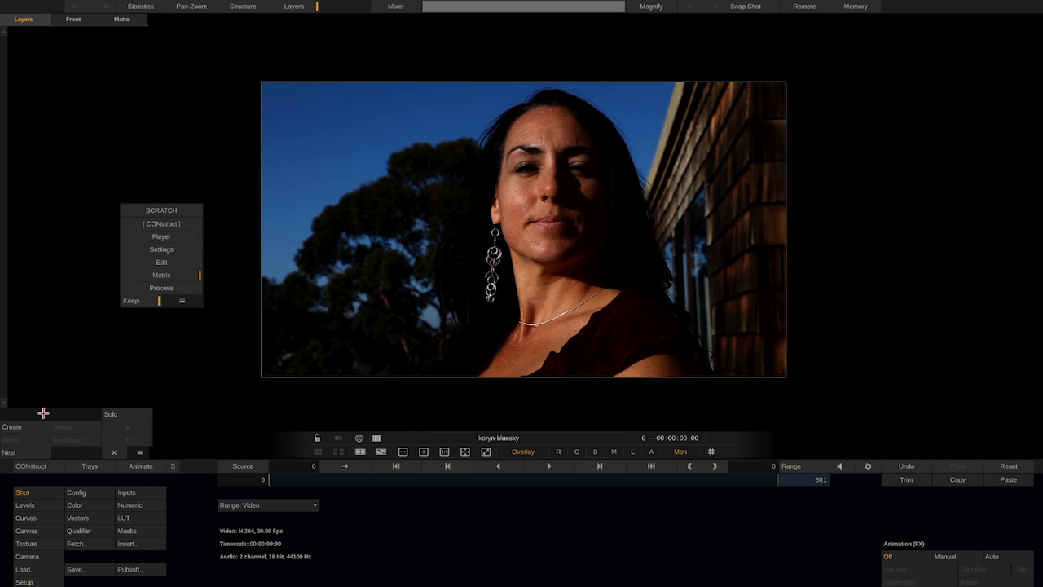
- Create Layer 1 on the portrait shot, select it and bring up its Plugins Browser
click(11, 426)
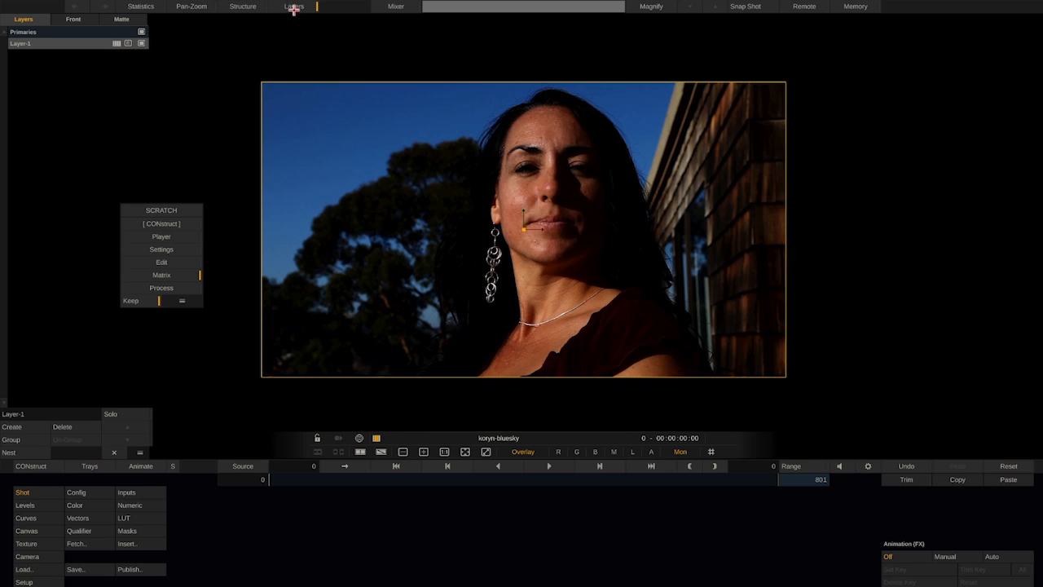
mouse_move(52, 39)
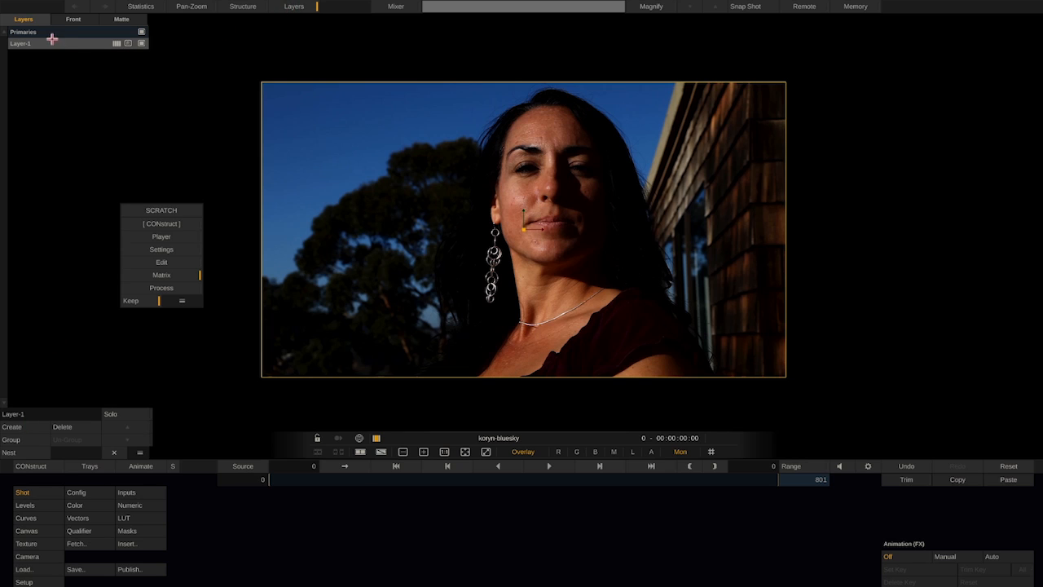
click(13, 414)
text(BB)
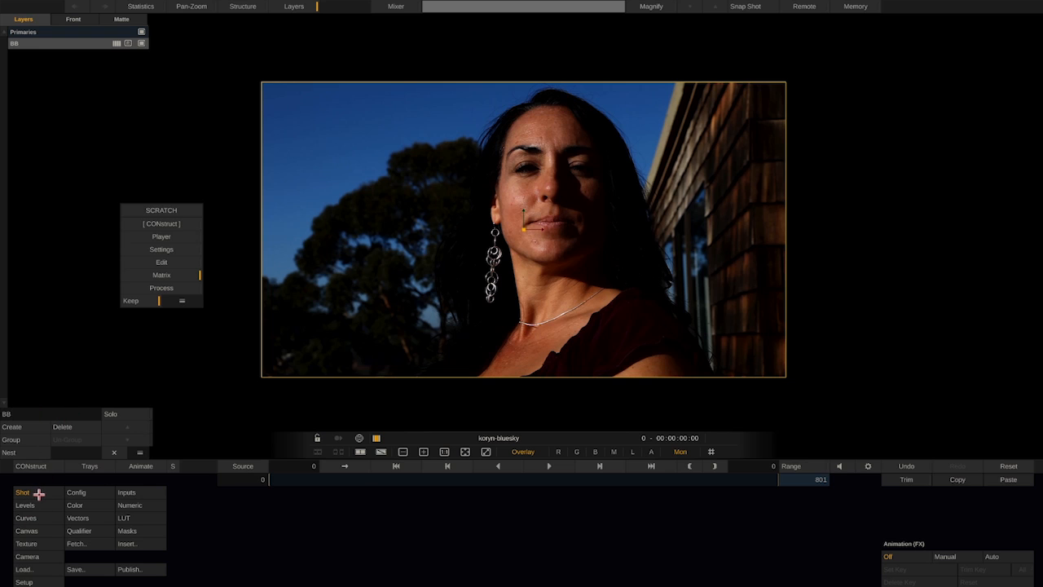
click(127, 544)
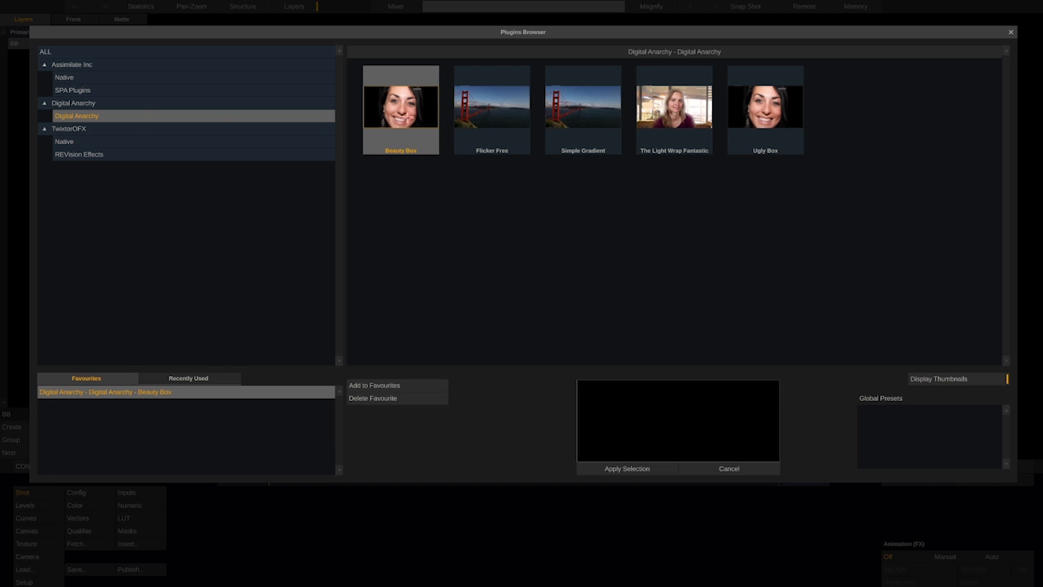
mouse_move(405, 114)
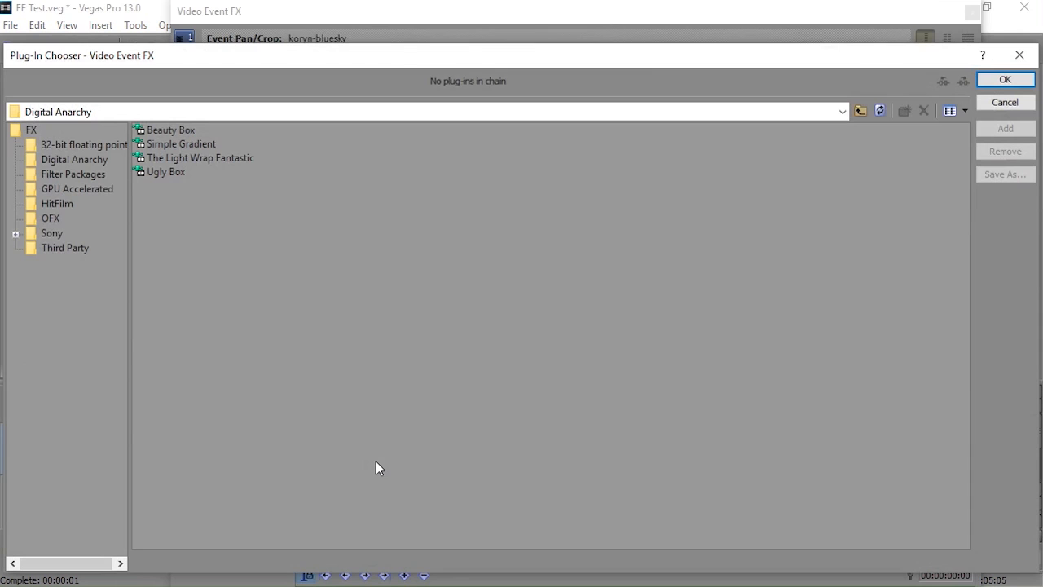
mouse_move(165, 136)
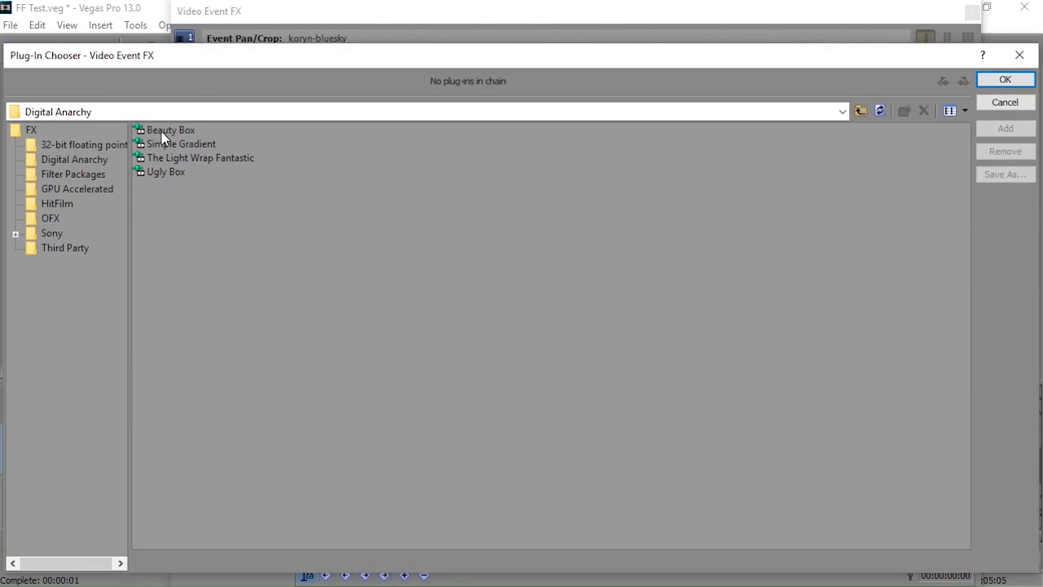
- Add Beauty Box to the clip's plugin chain, confirm it and close the Video Event FX window
click(170, 131)
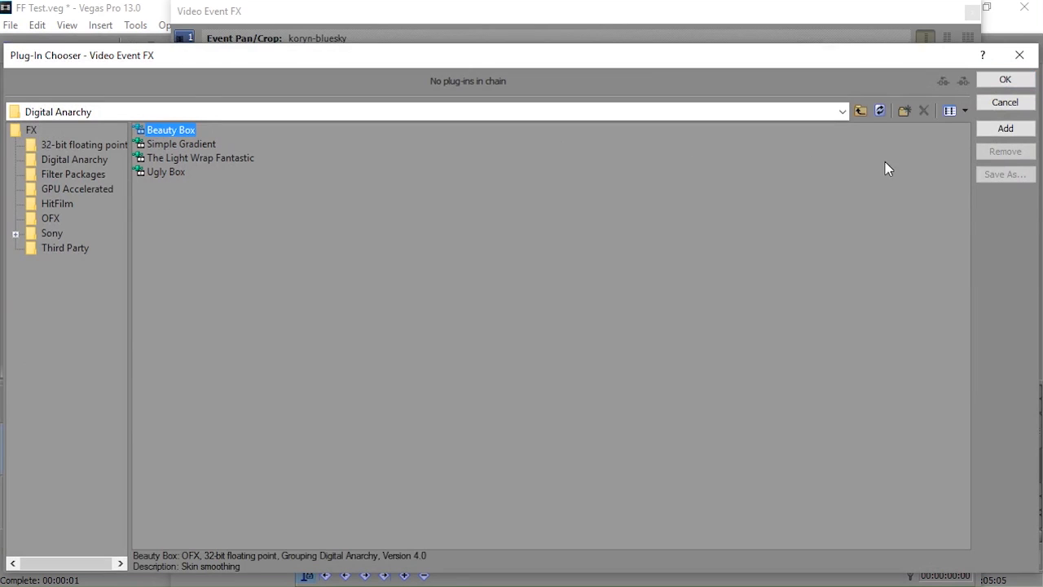
click(1004, 129)
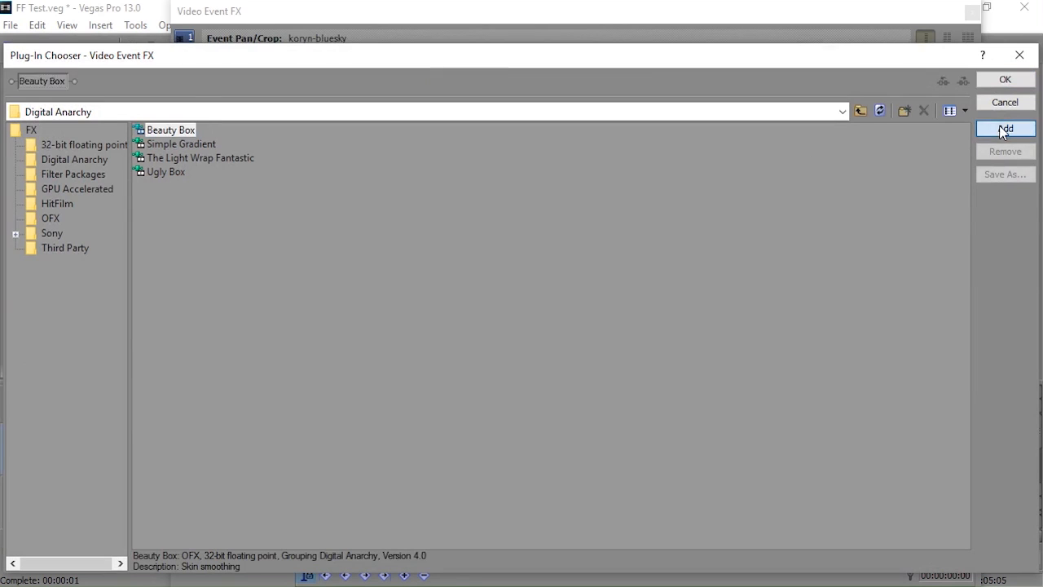
click(1003, 128)
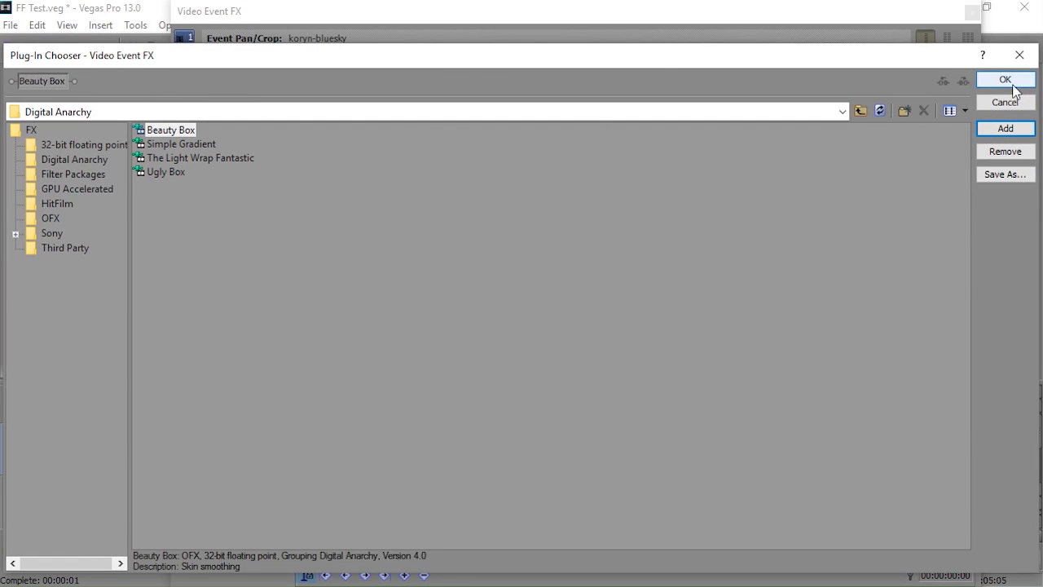
click(1004, 78)
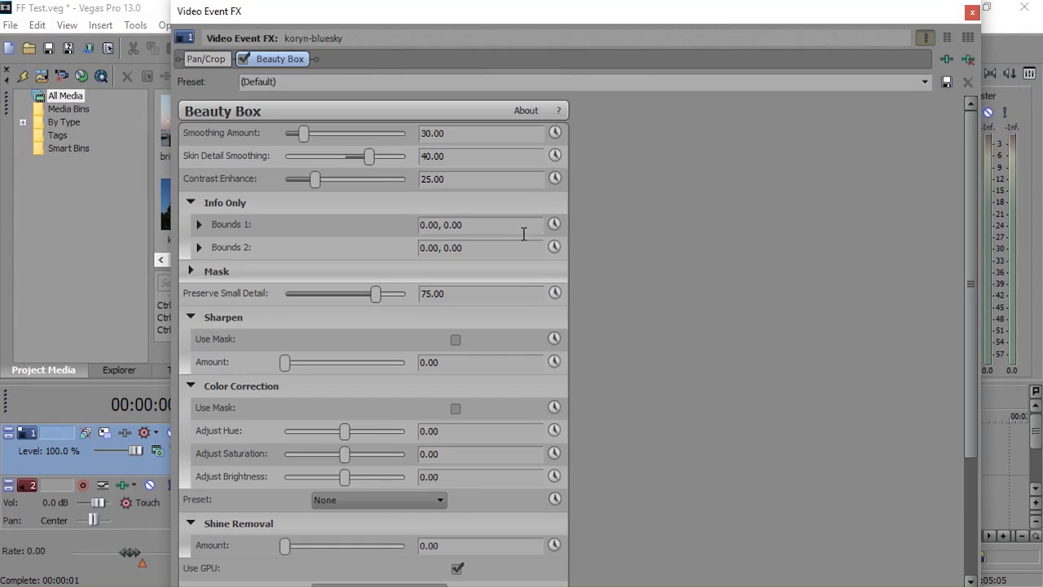
mouse_move(679, 22)
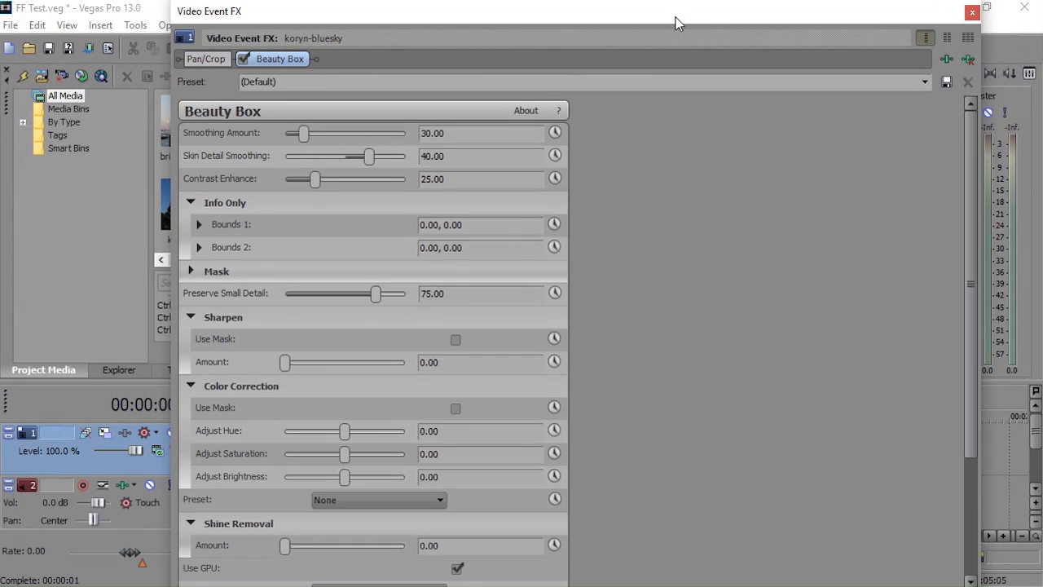
scroll(down, 3)
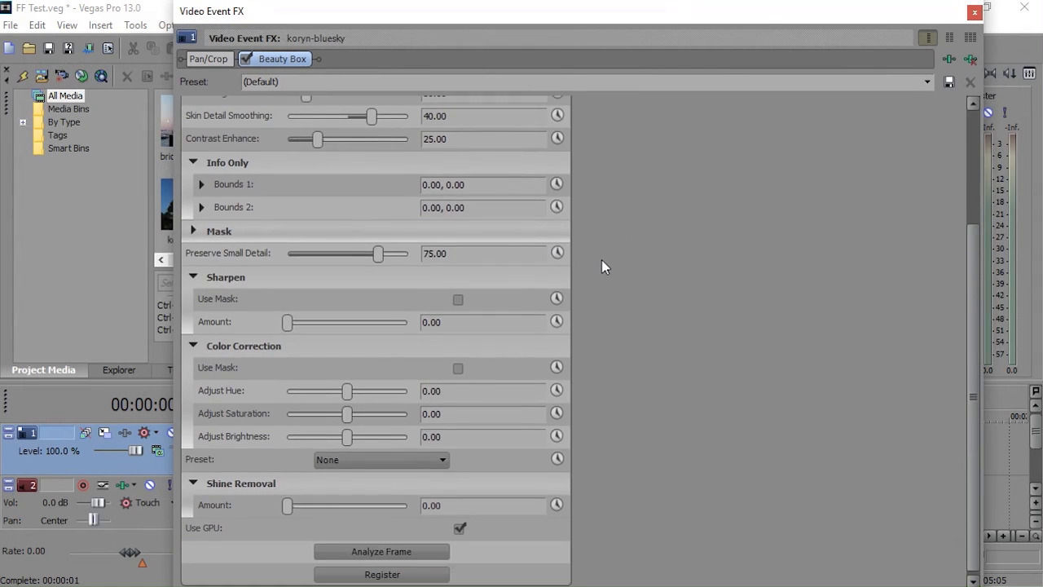
click(974, 11)
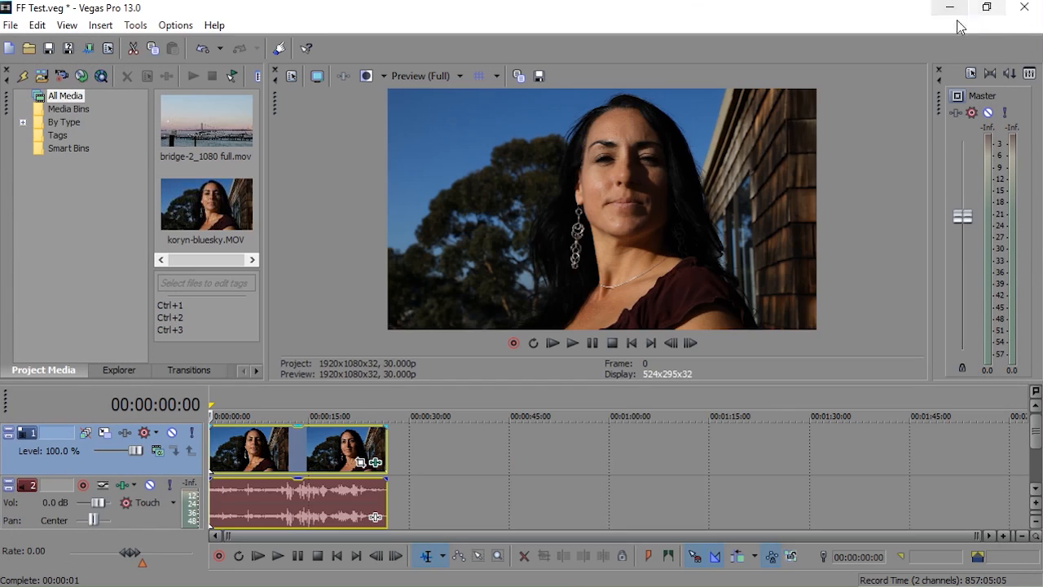
mouse_move(371, 476)
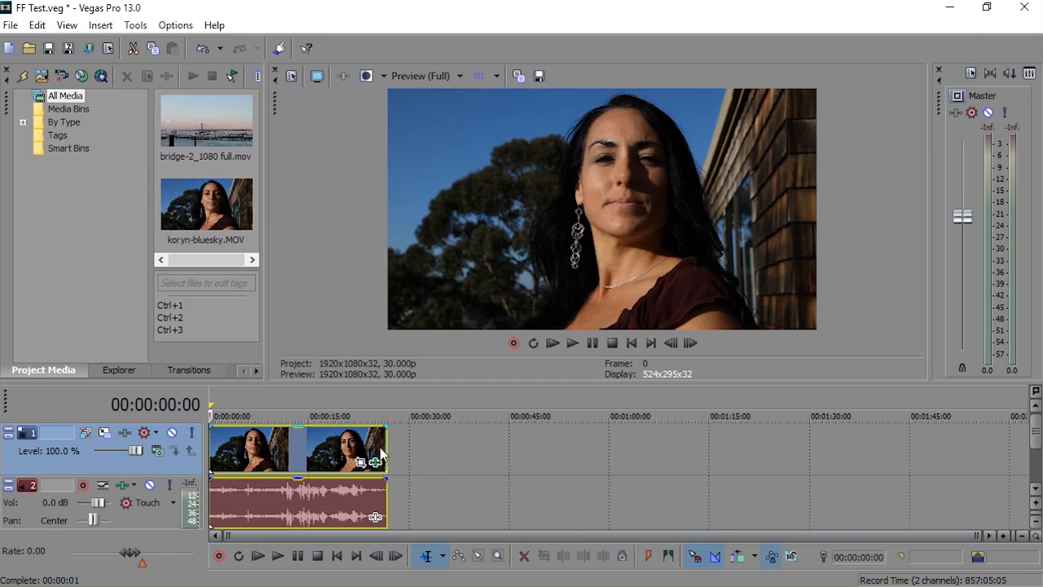
mouse_move(436, 508)
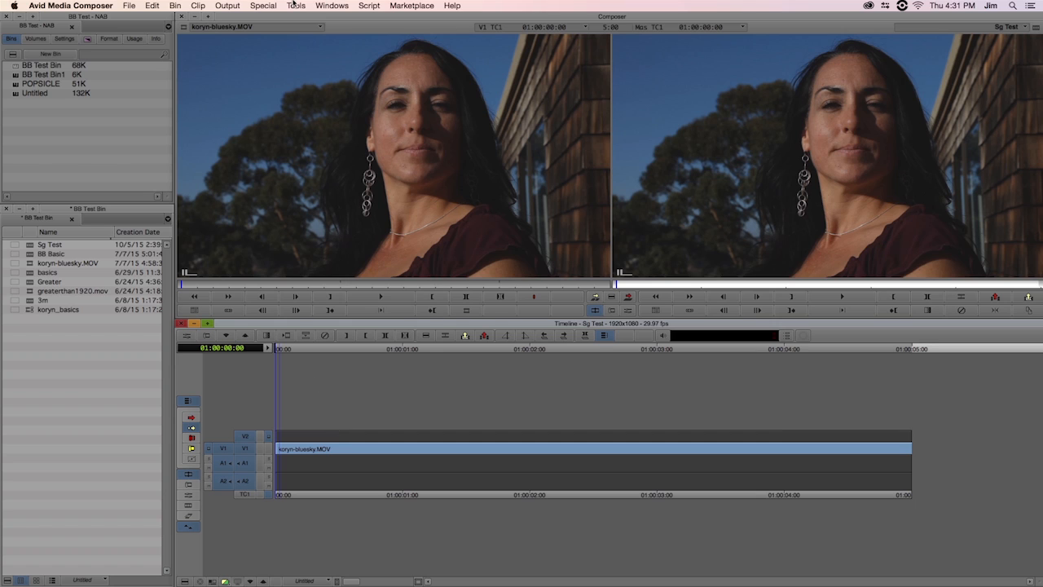
- From the Tools menu, show the Effect Palette then the Effect Editor for the clip's Beauty Box
click(295, 6)
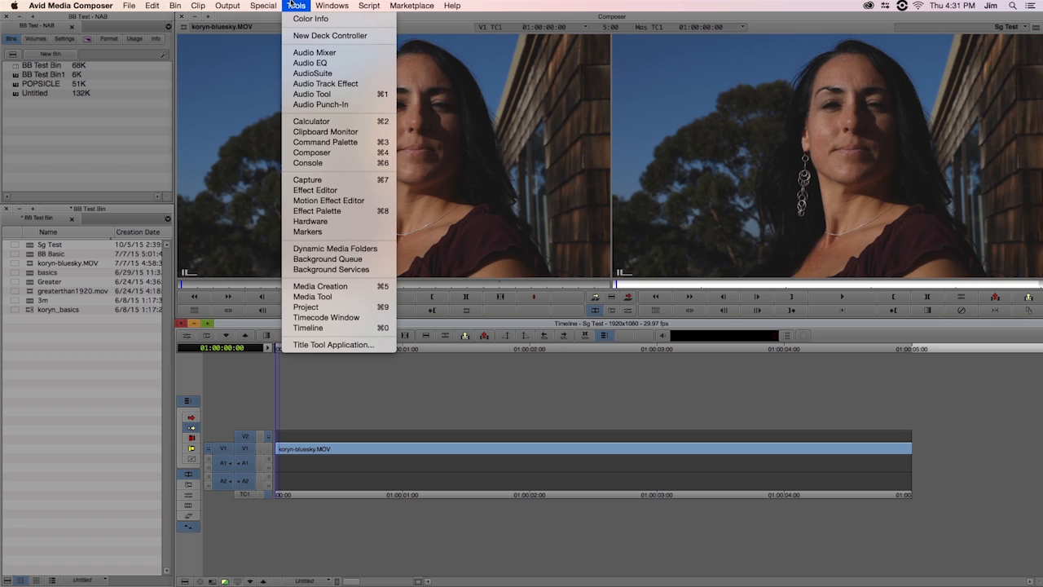
mouse_move(310, 18)
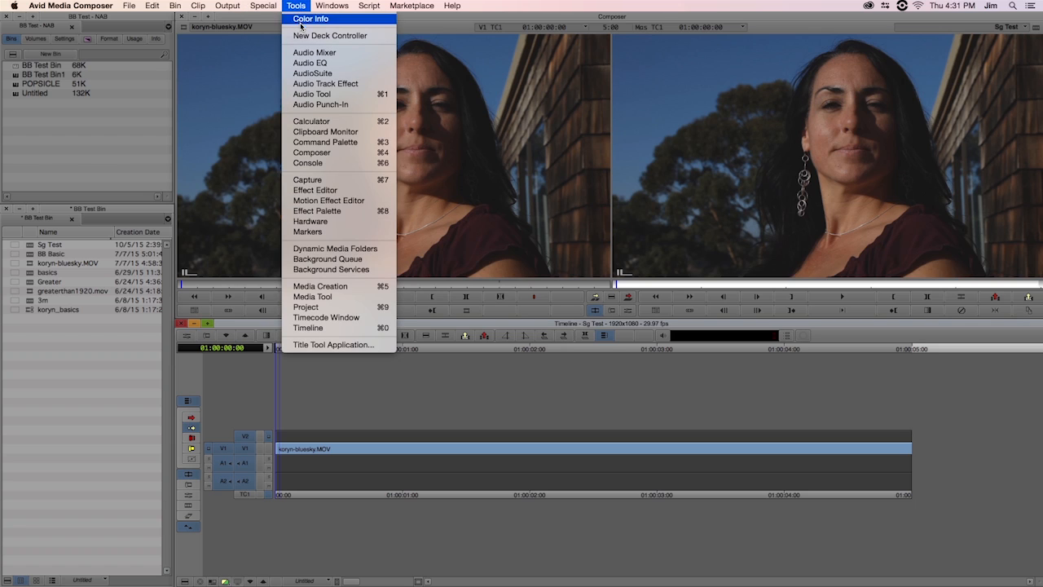
mouse_move(342, 210)
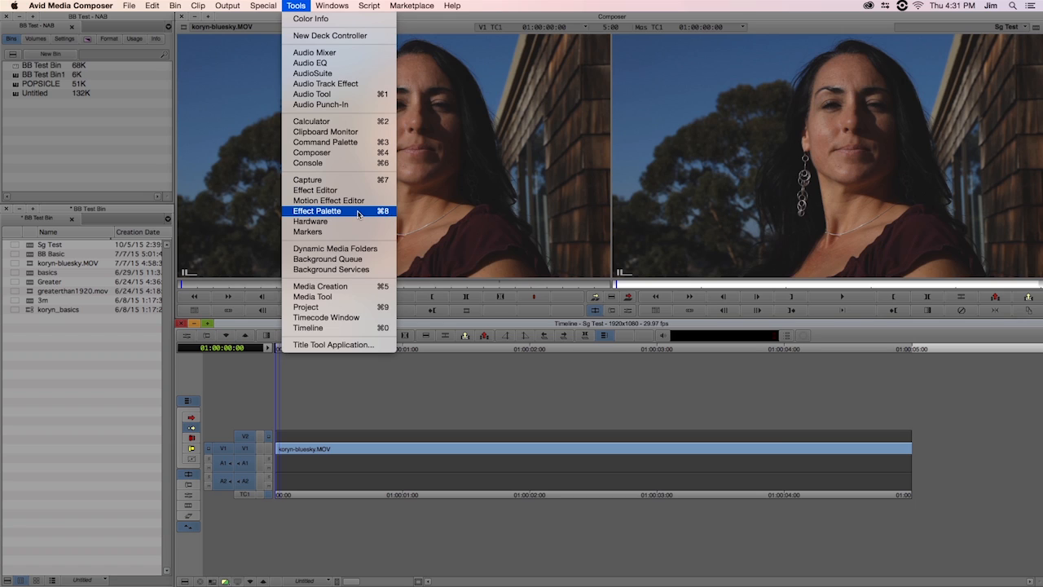
click(317, 210)
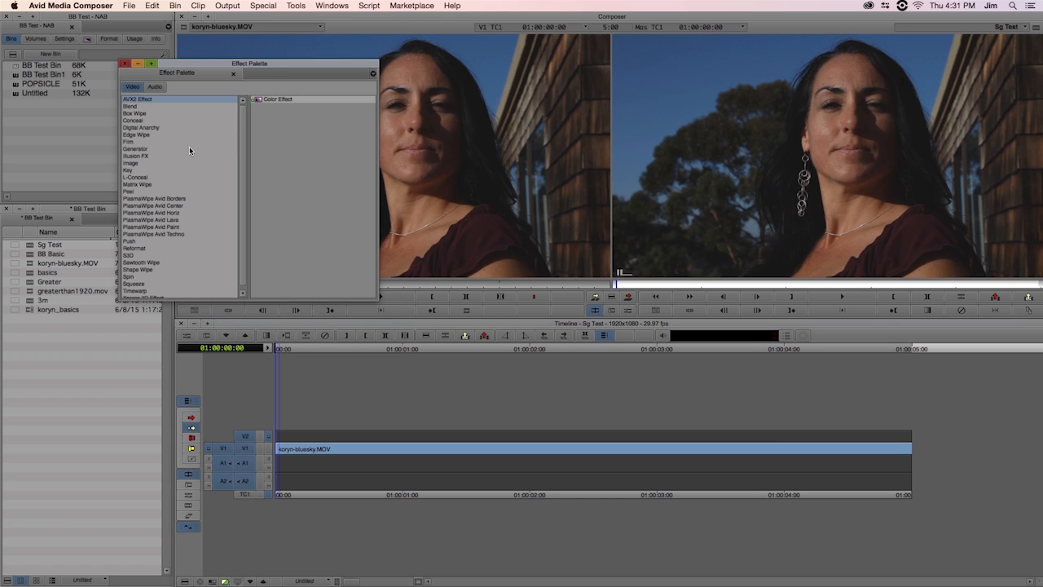
click(140, 127)
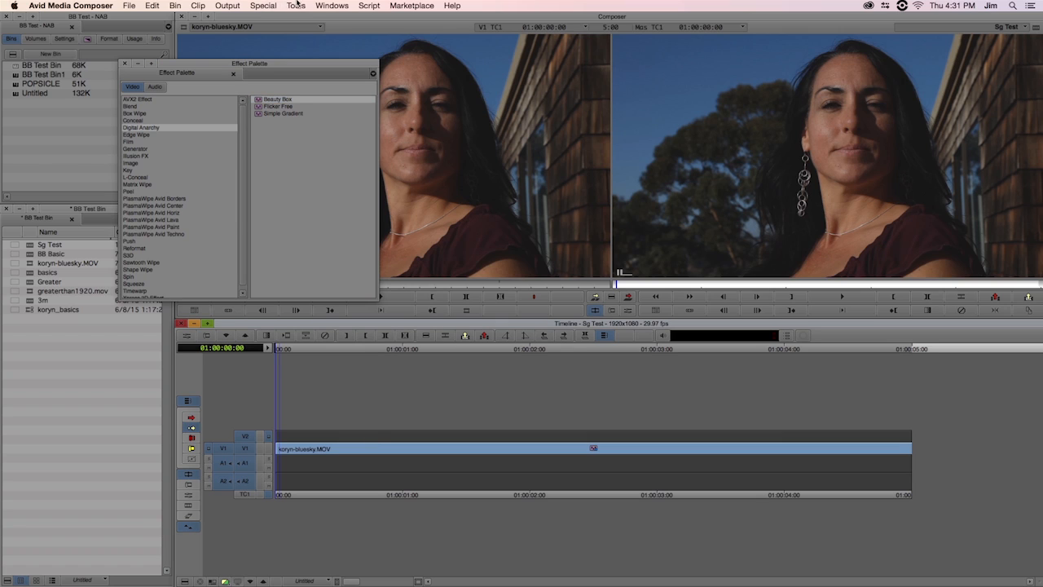
click(296, 7)
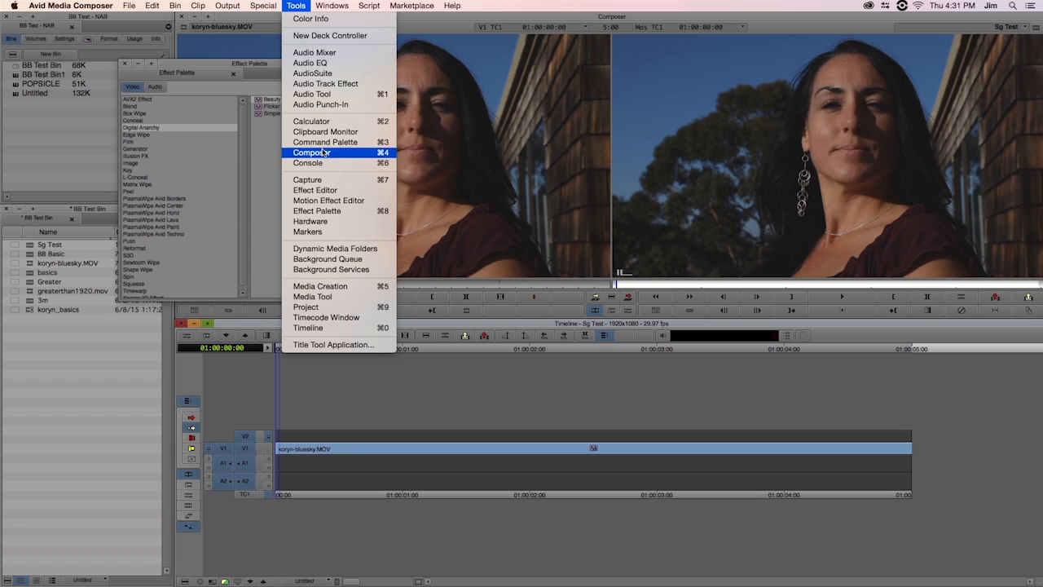
mouse_move(335, 189)
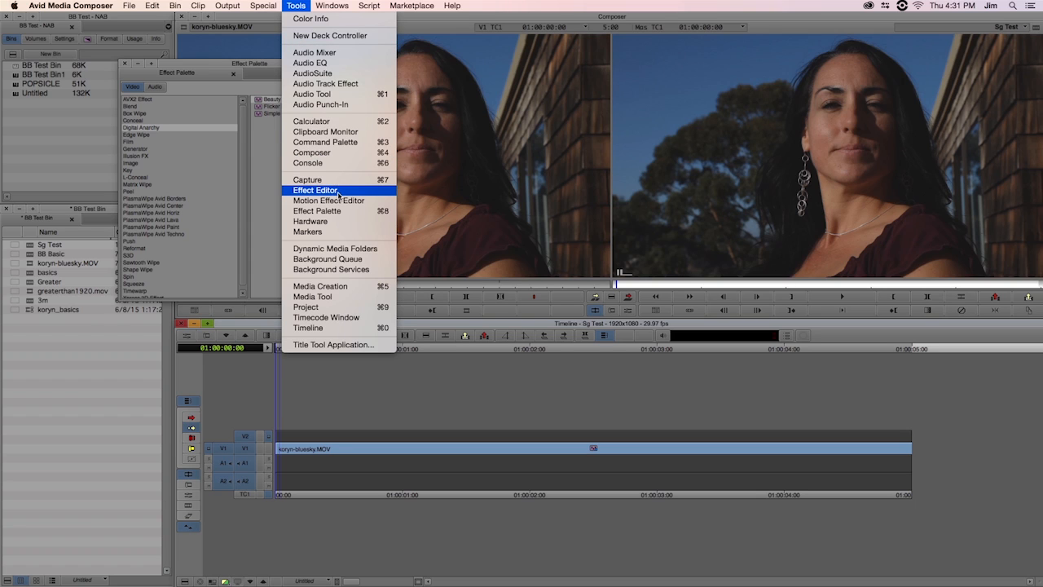
click(316, 189)
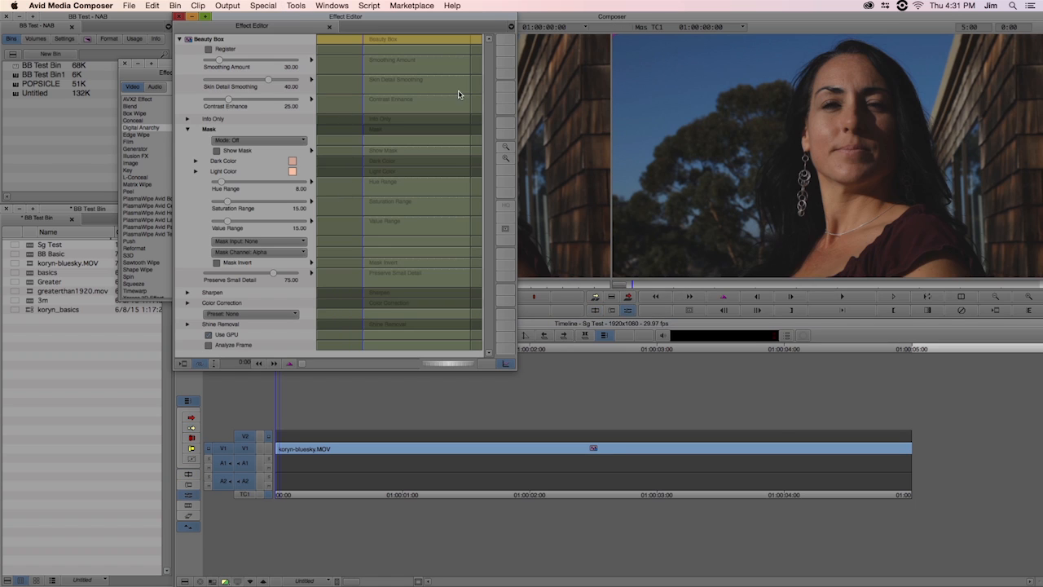
mouse_move(253, 341)
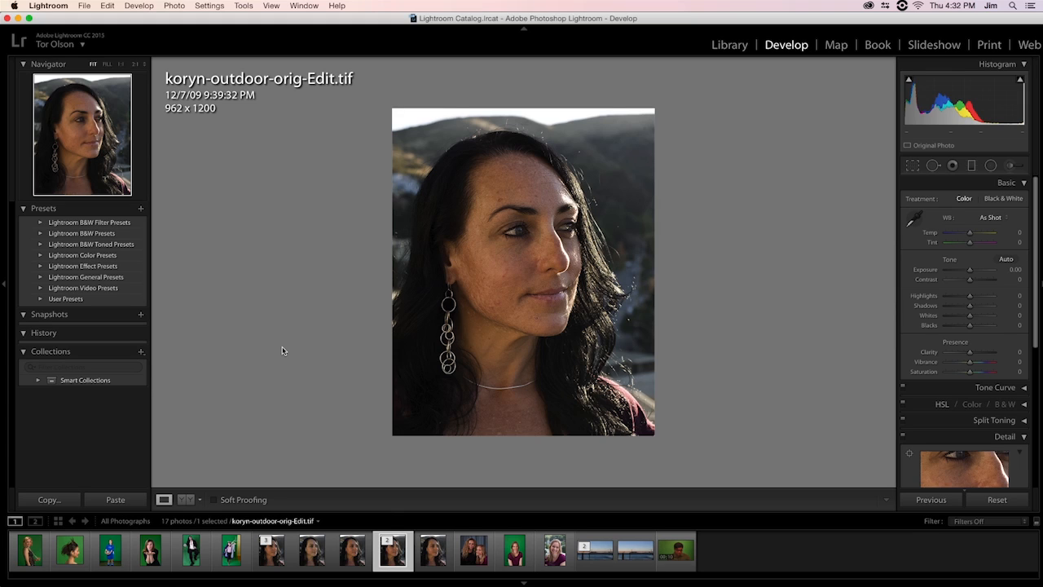
- Via Photo > Edit In, send the portrait to Beauty Box as a copy with Lightroom adjustments
right_click(392, 551)
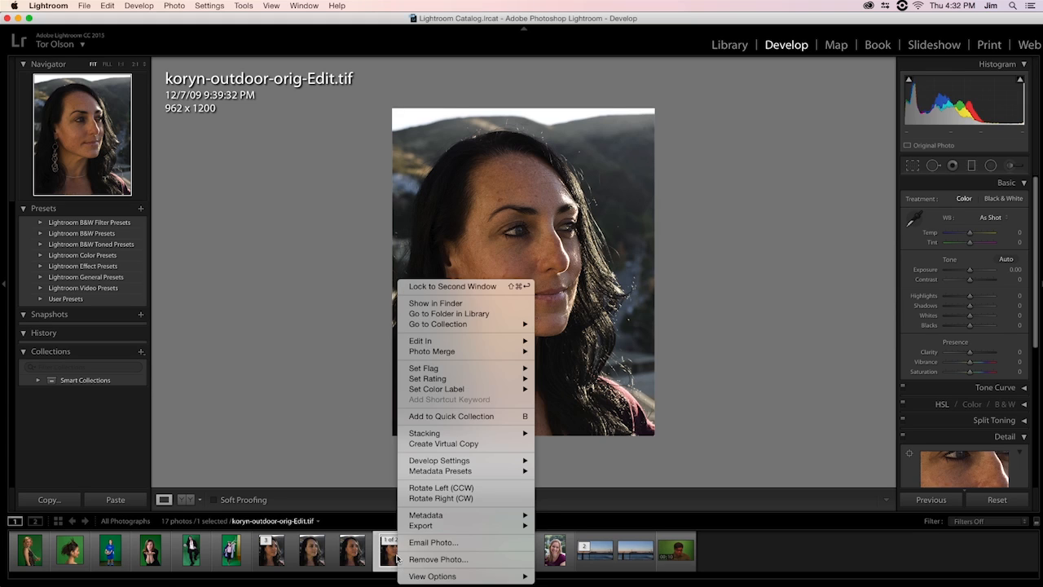
mouse_move(420, 340)
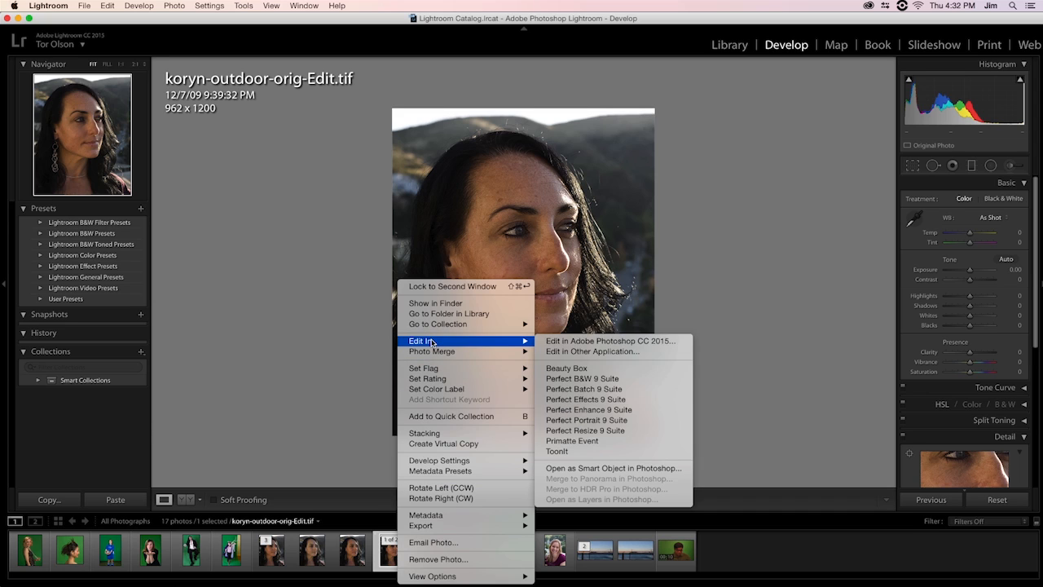
mouse_move(585, 371)
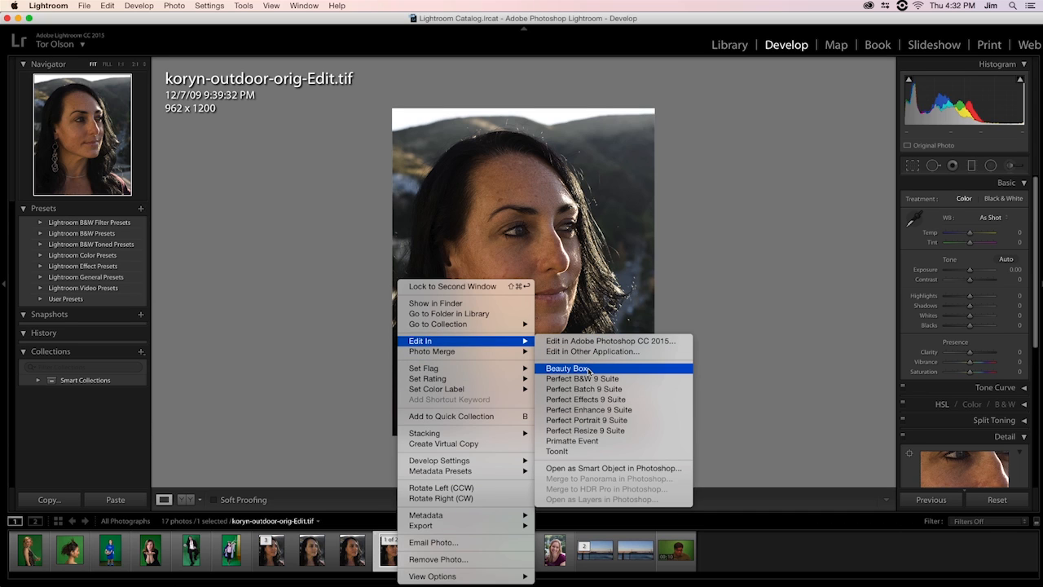
mouse_move(584, 368)
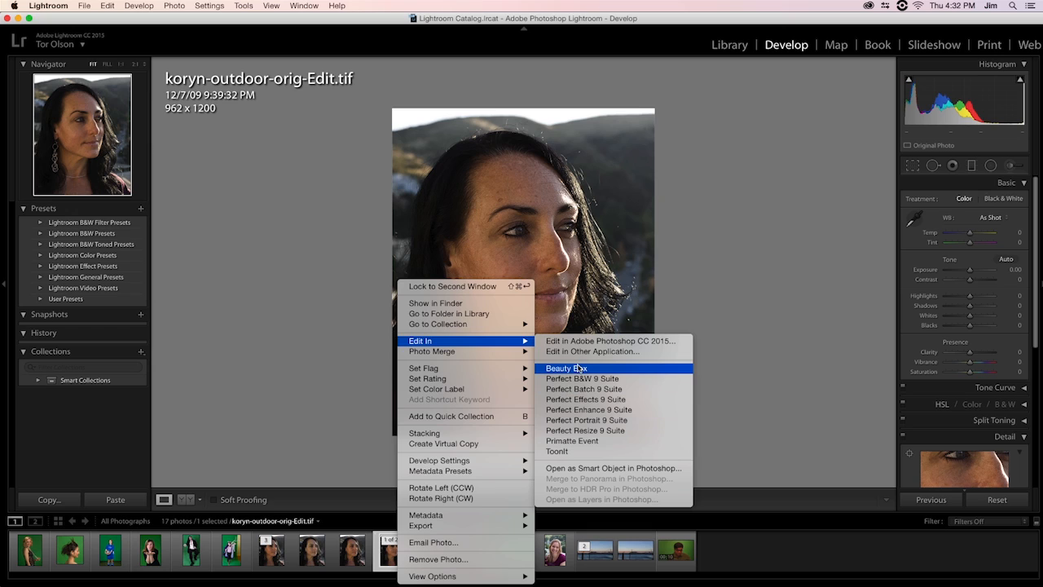
mouse_move(570, 440)
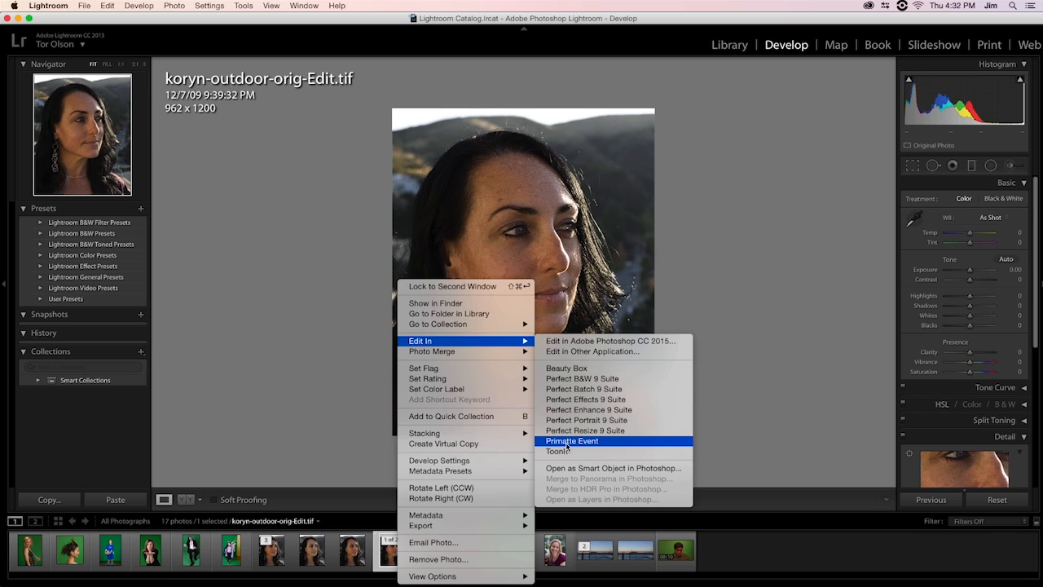
mouse_move(557, 449)
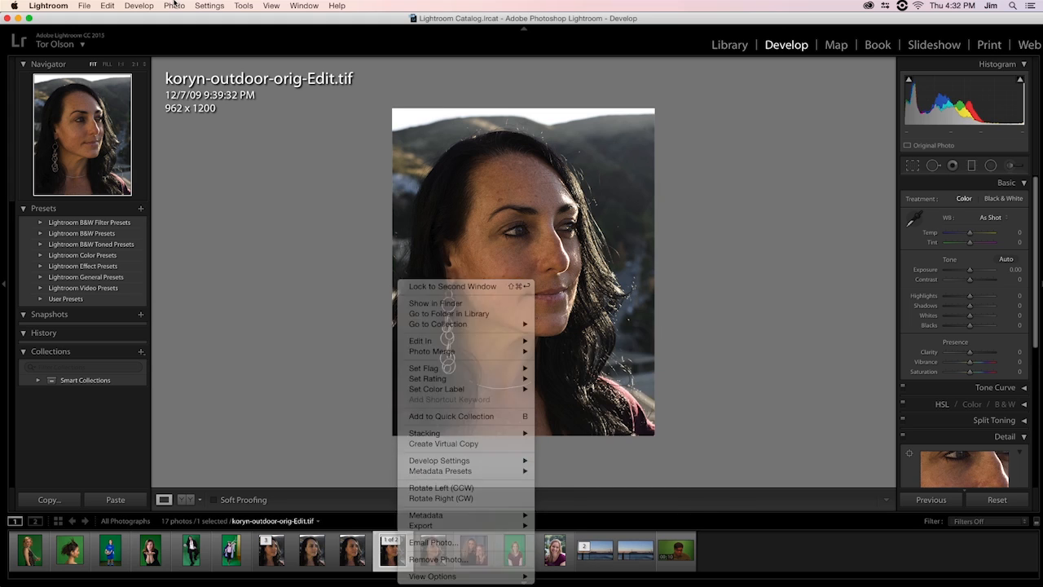
click(173, 7)
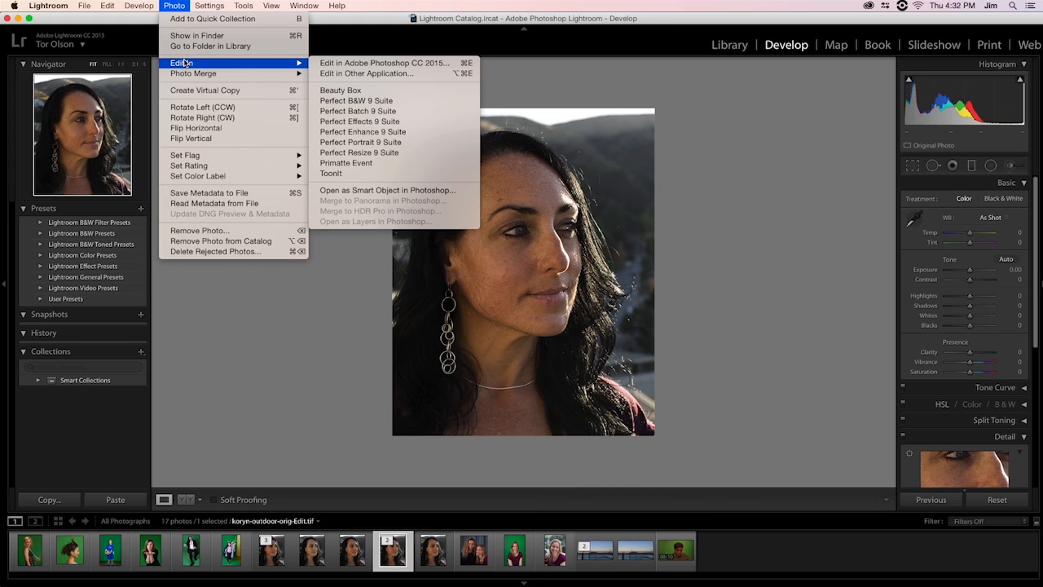
mouse_move(339, 89)
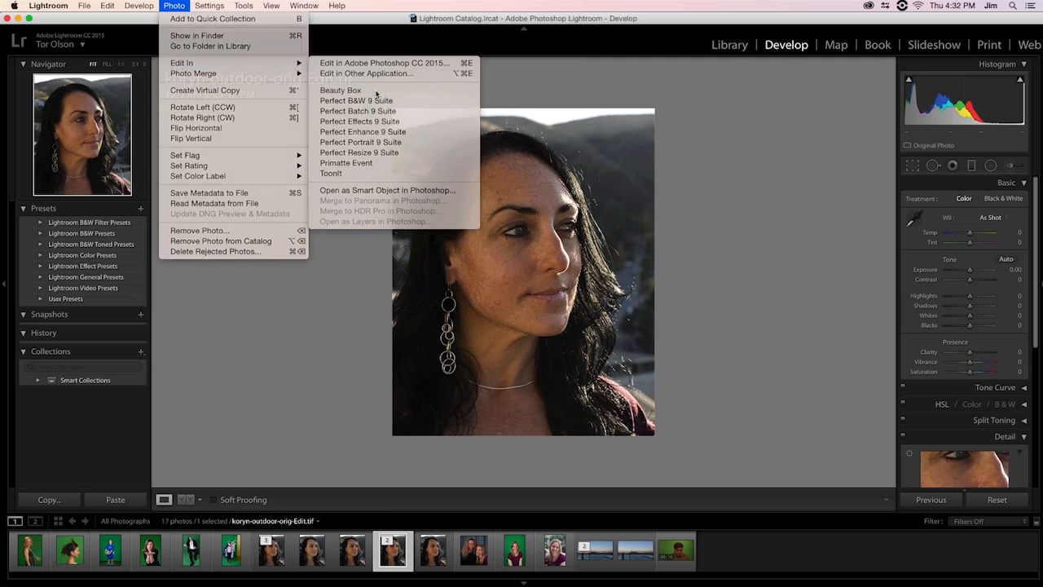
click(340, 89)
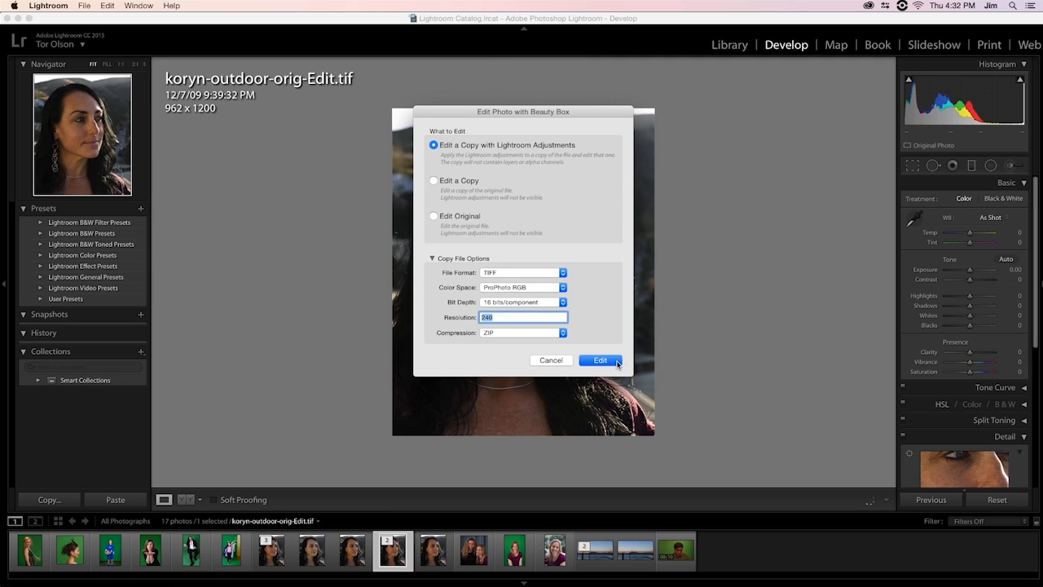
mouse_move(558, 309)
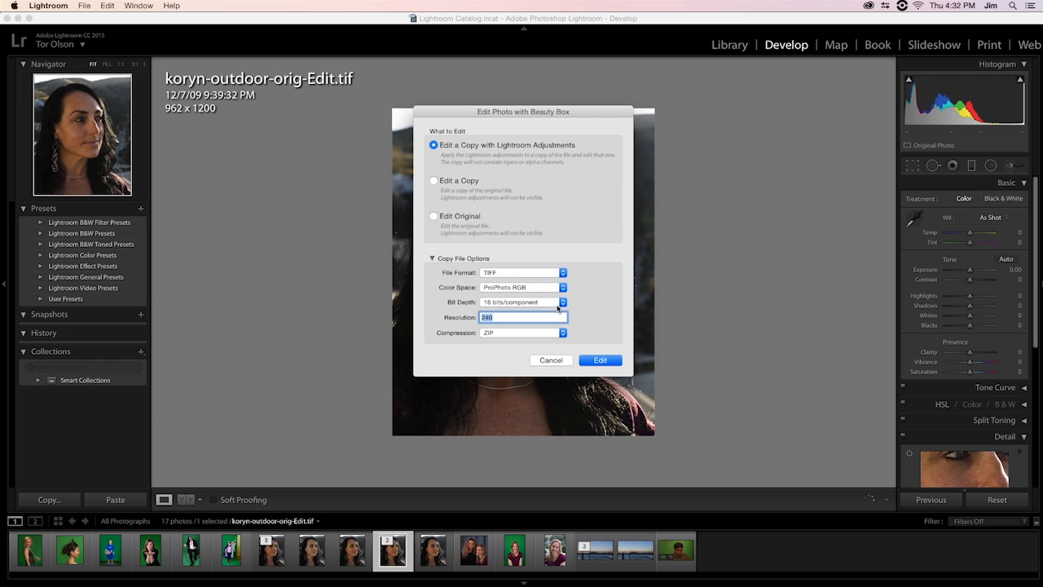
click(599, 360)
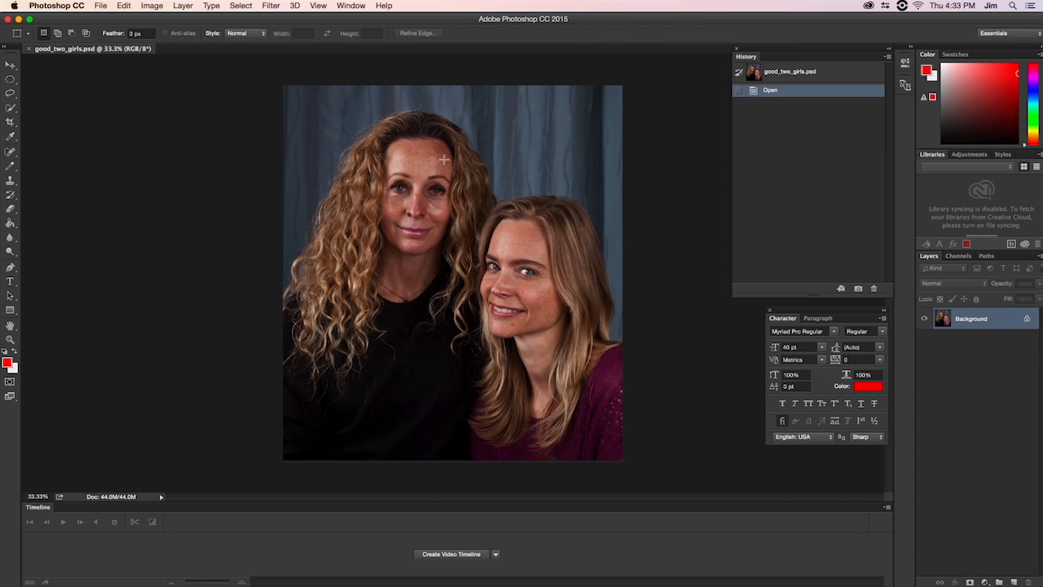
click(270, 7)
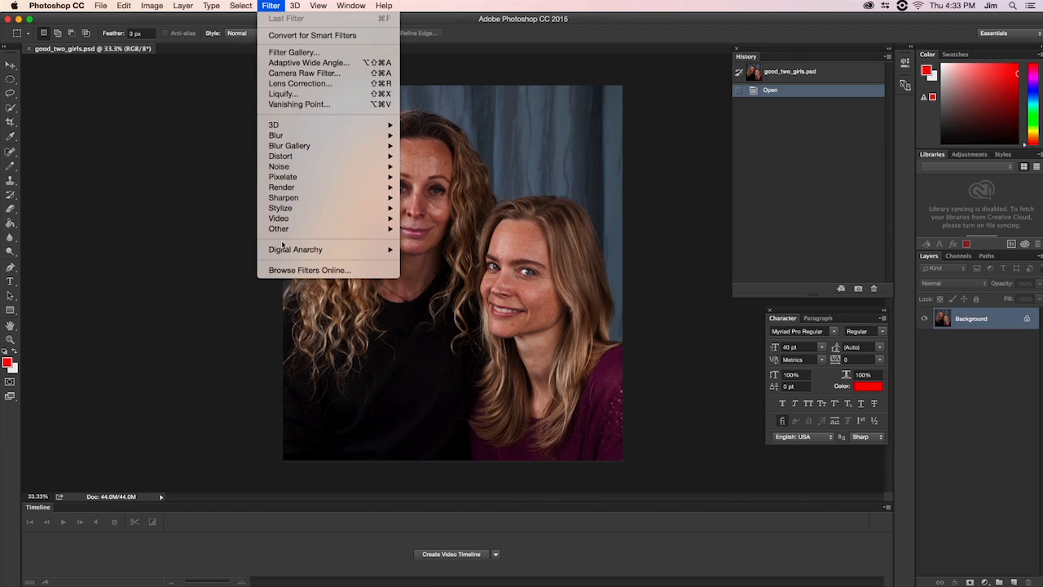
mouse_move(295, 248)
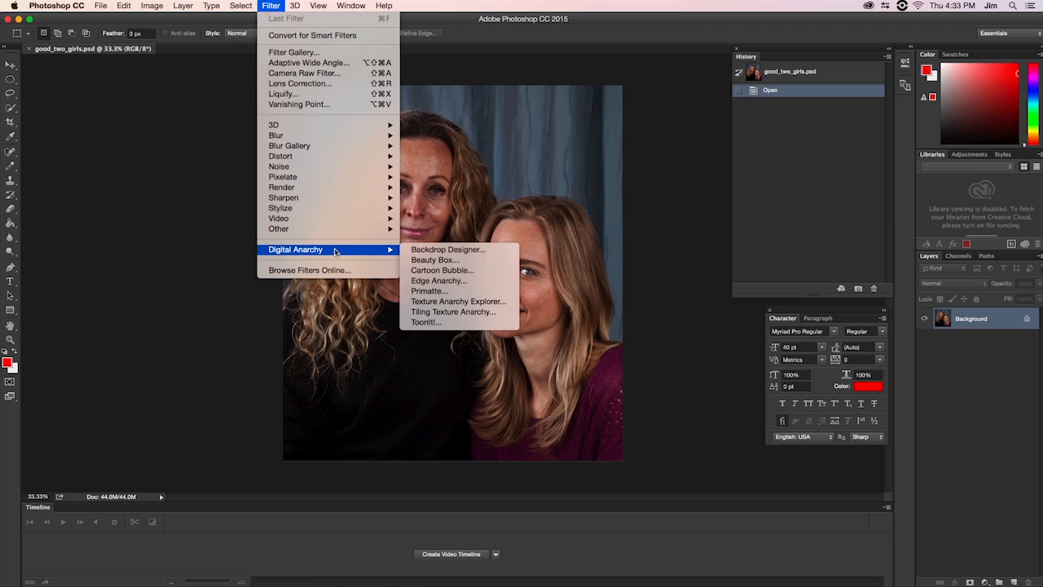
mouse_move(446, 249)
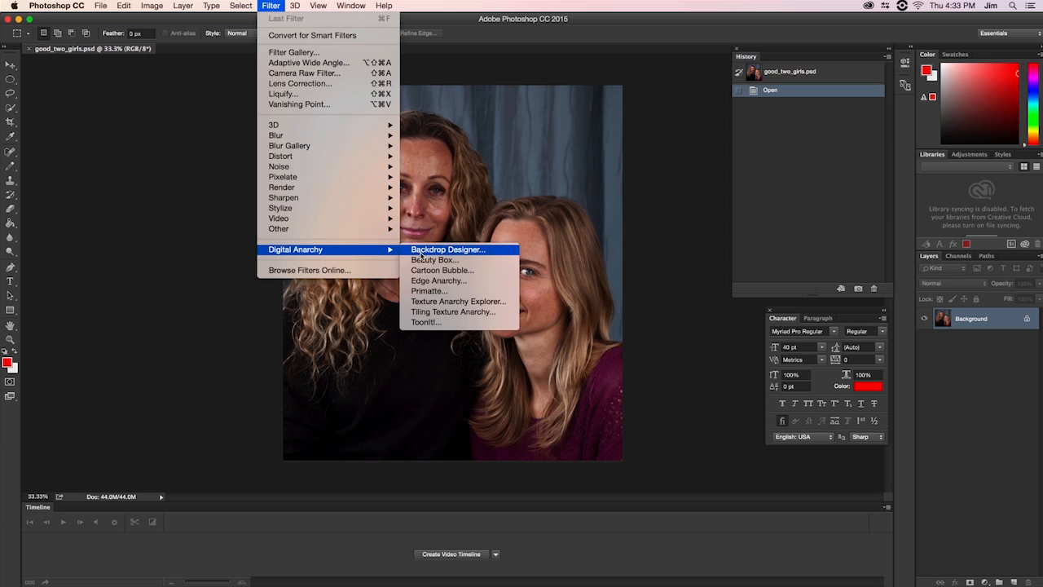
mouse_move(459, 323)
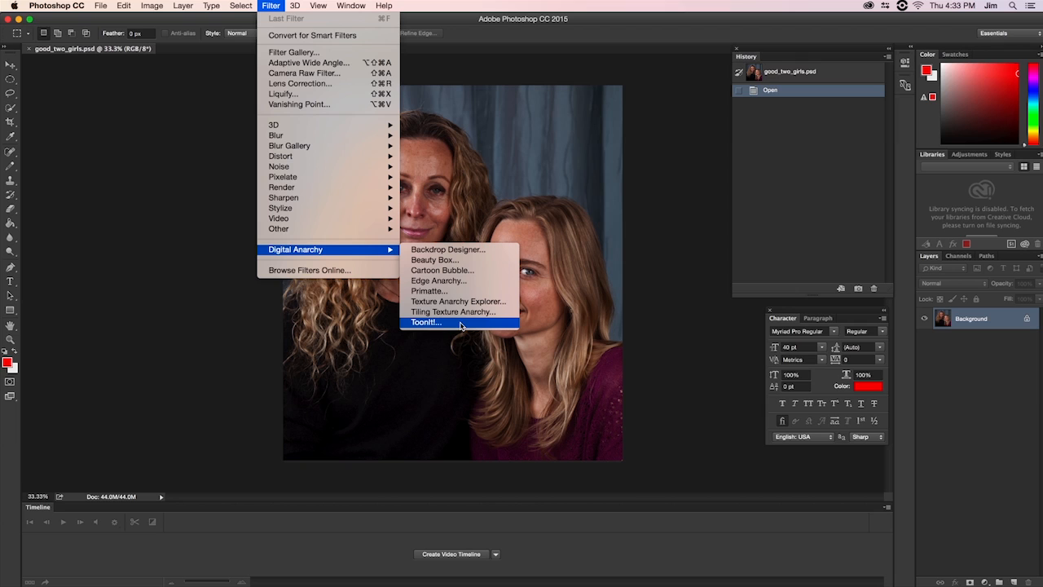
click(425, 323)
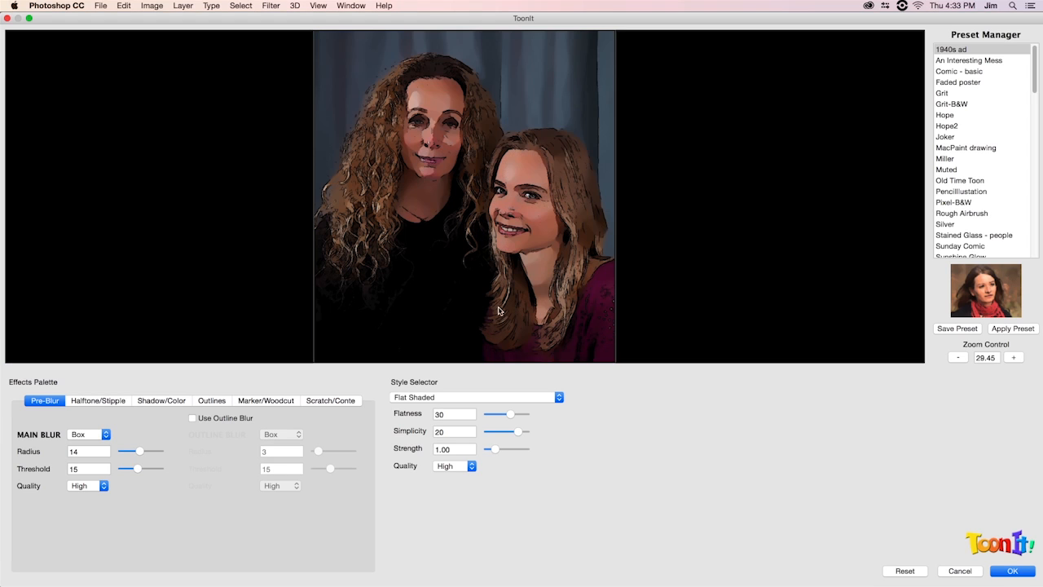
mouse_move(545, 32)
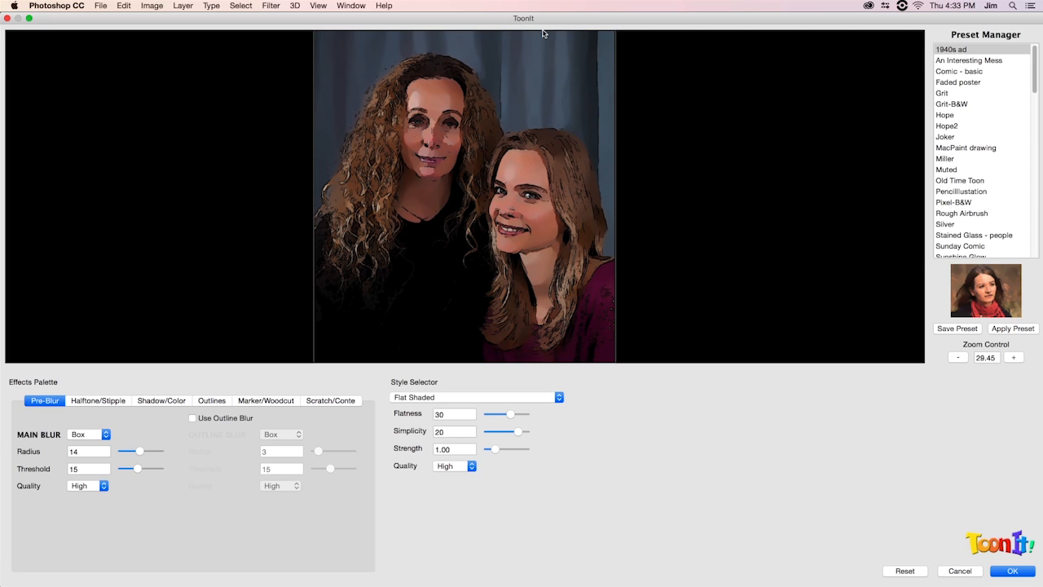
mouse_move(789, 313)
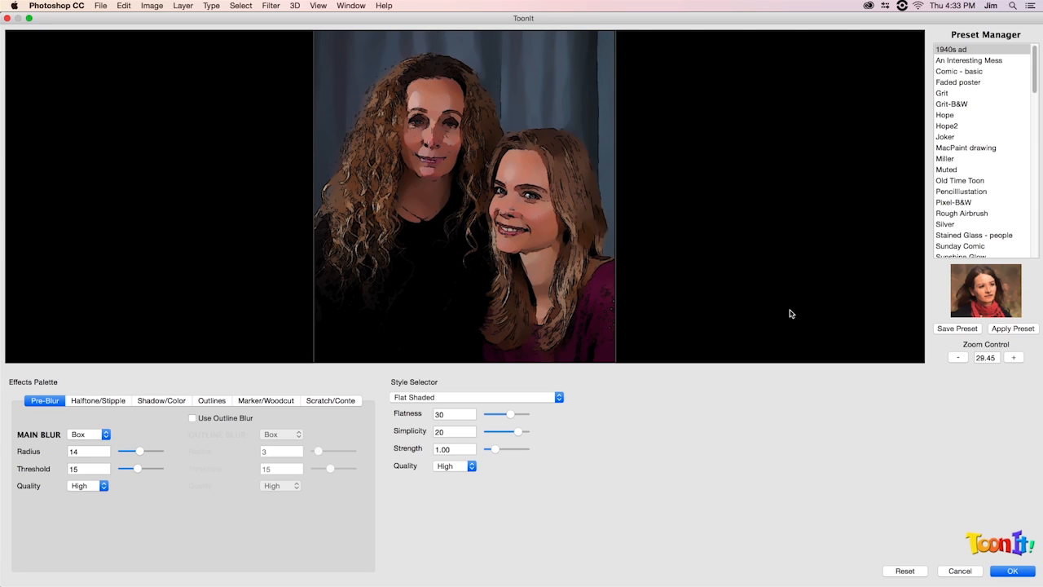
mouse_move(559, 274)
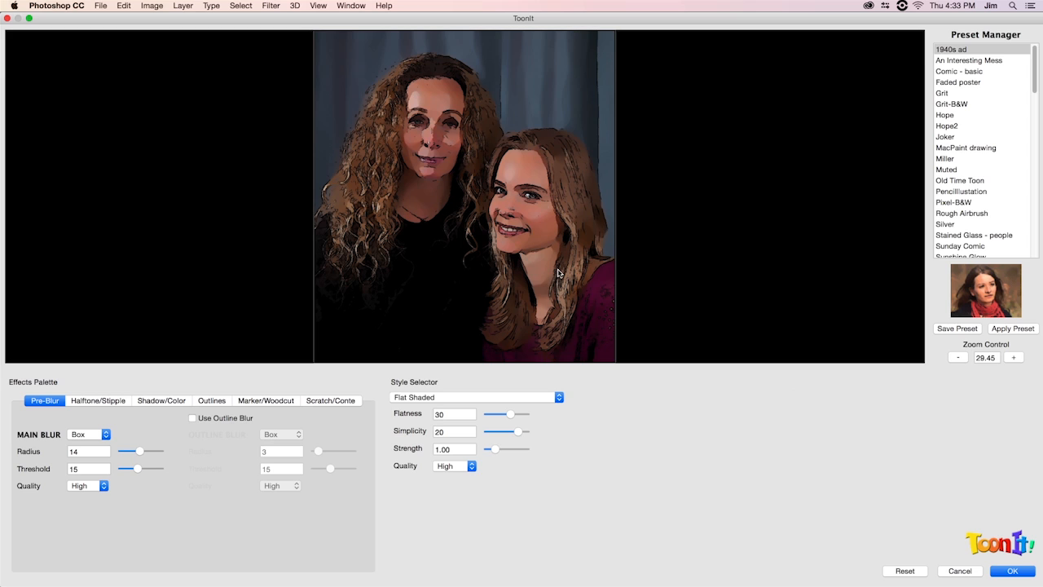
click(960, 570)
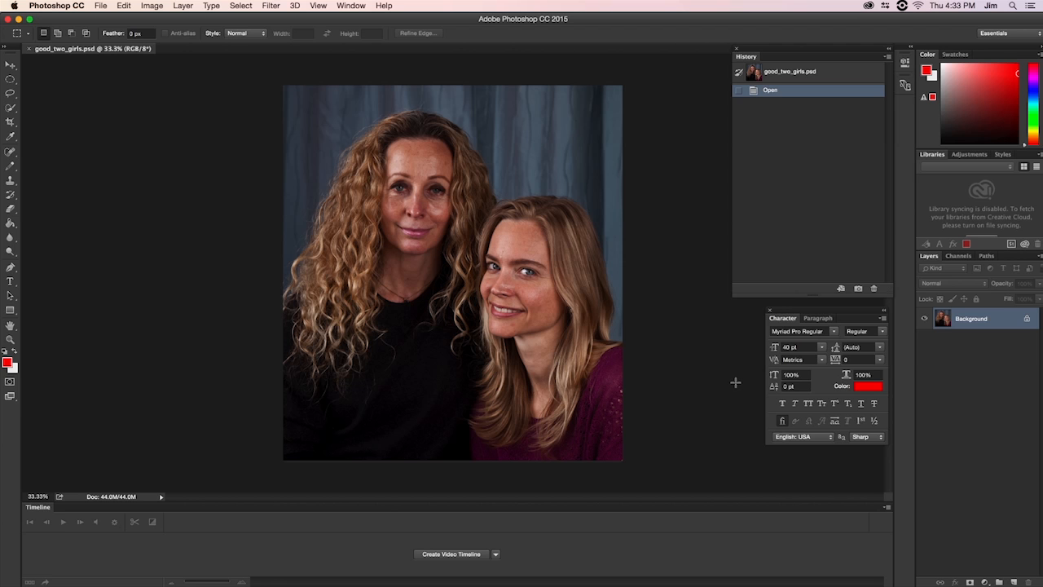